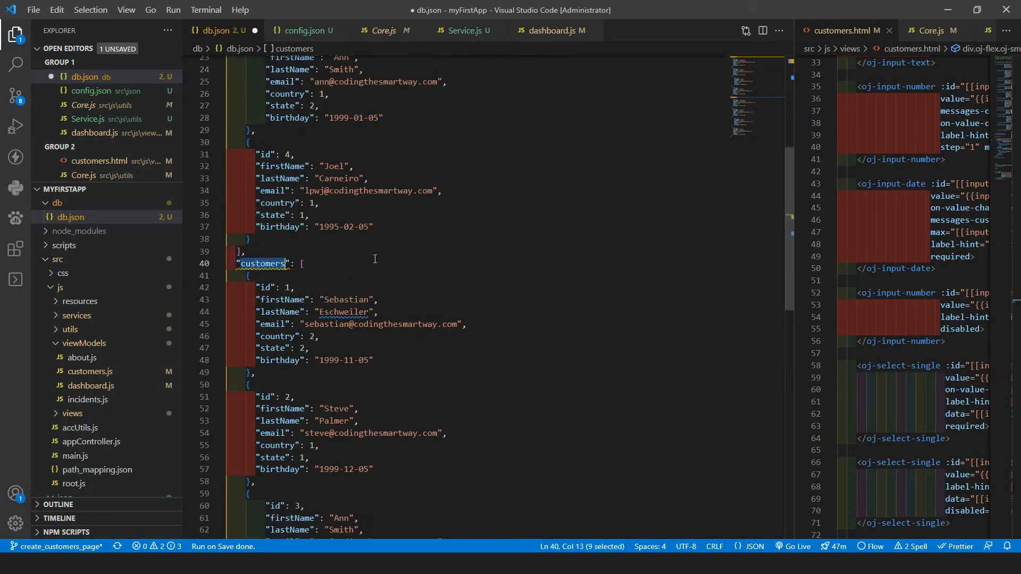
{"action": "mouse_move", "coordinate": [451, 242]}
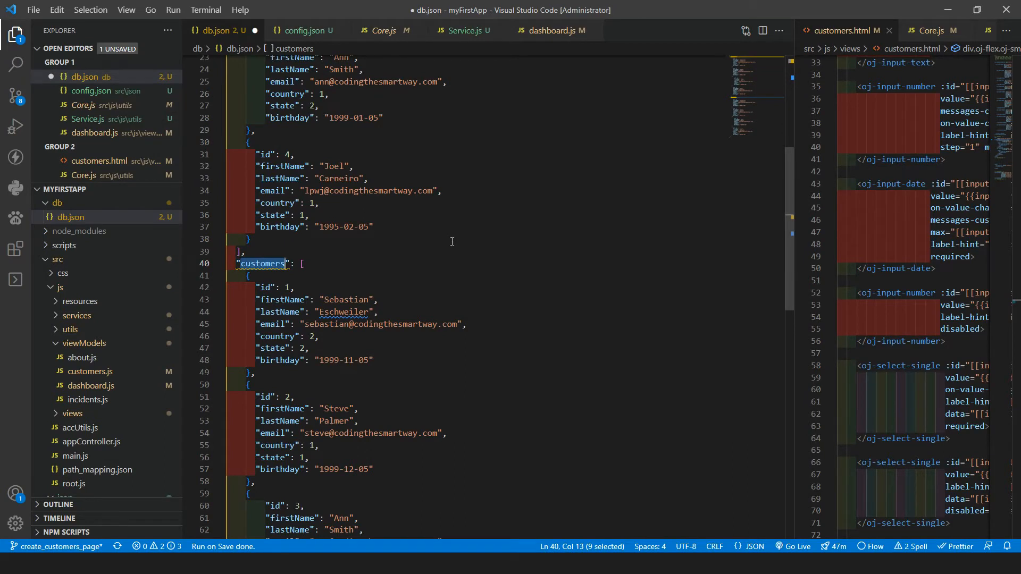
- Rename the duplicate customers key to fruits holding one entry: id 1, name apple
{"action": "type", "text": "fruits"}
{"action": "left_click", "coordinate": [316, 299]}
{"action": "type", "text": "\"name\": \"apple"}
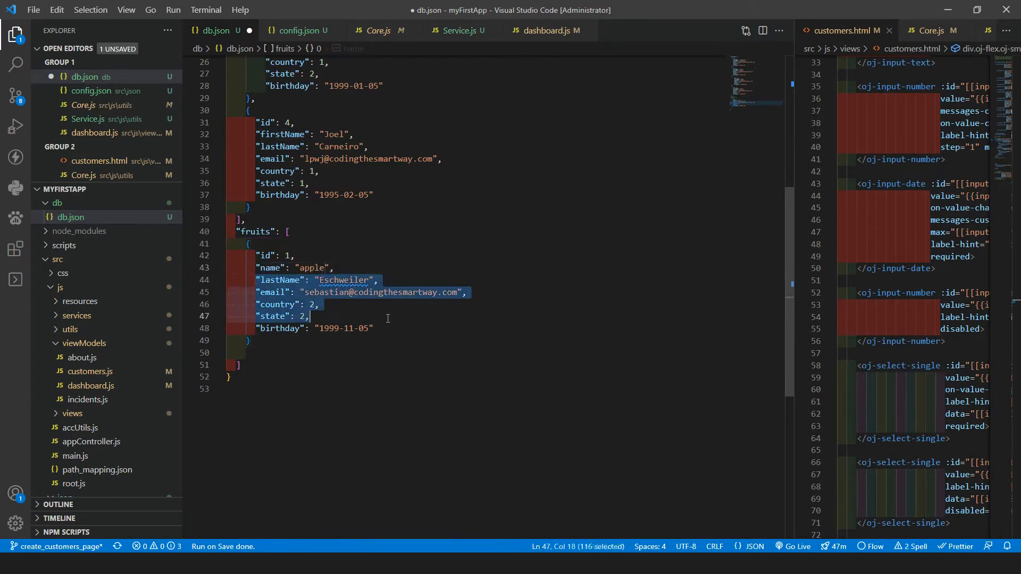
{"action": "key", "text": "Delete"}
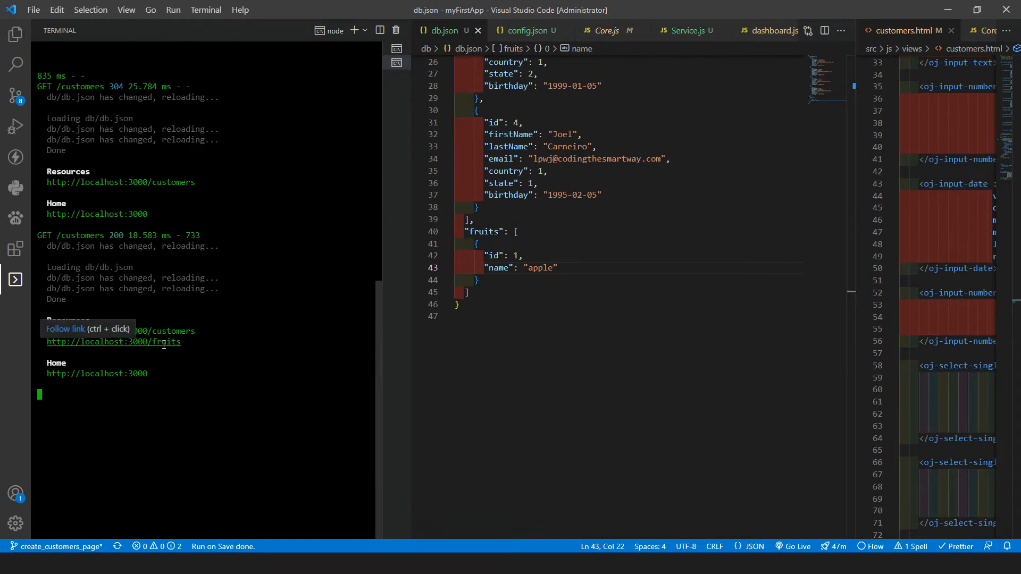
{"action": "left_click", "coordinate": [114, 341]}
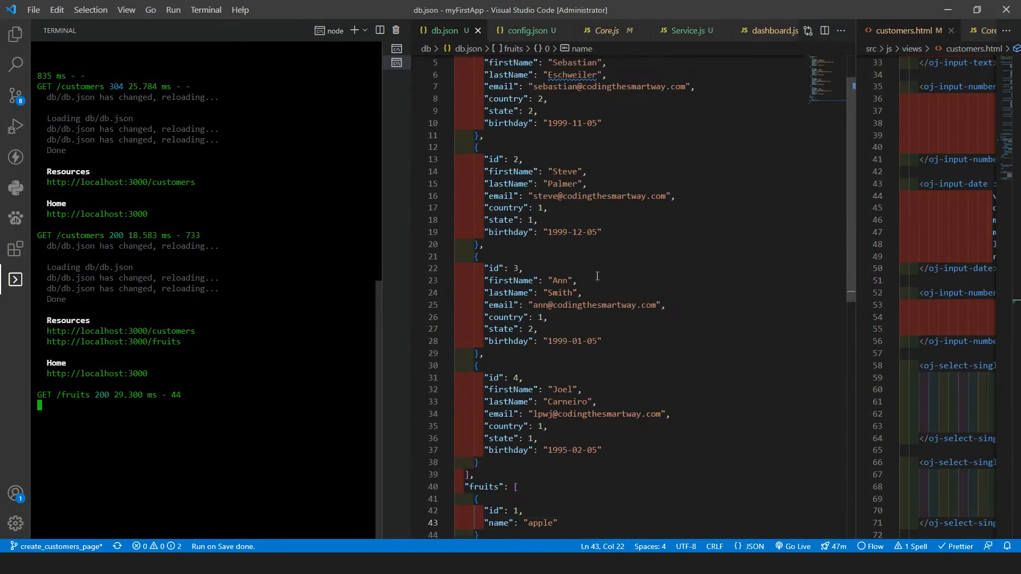
{"action": "mouse_move", "coordinate": [279, 327]}
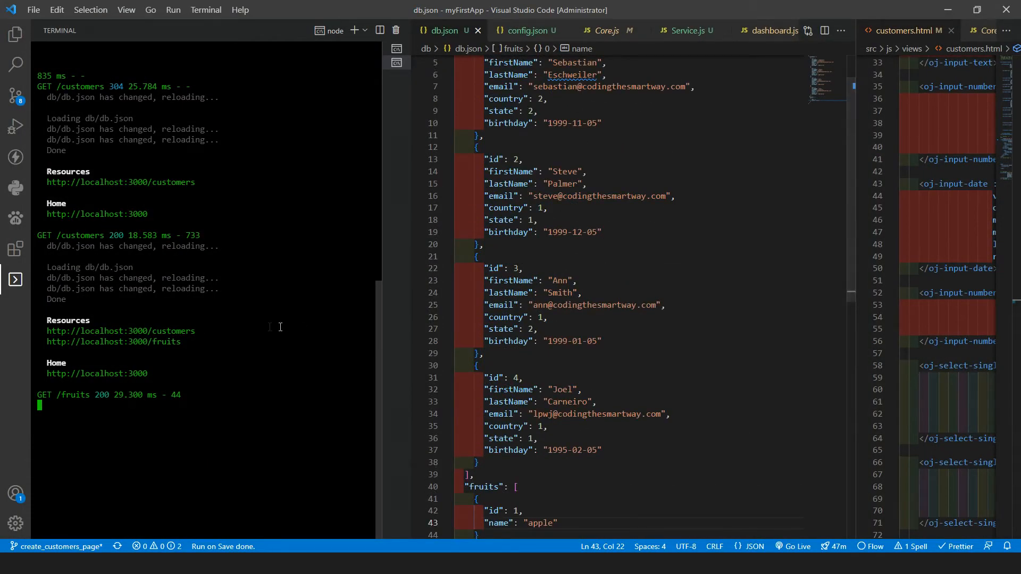
{"action": "mouse_move", "coordinate": [729, 339]}
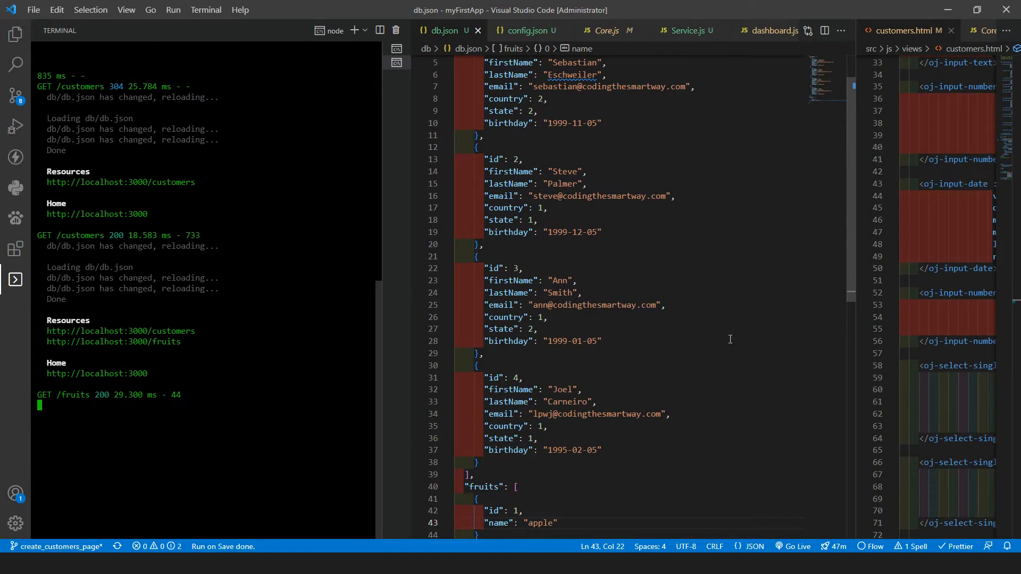
{"action": "mouse_move", "coordinate": [613, 209]}
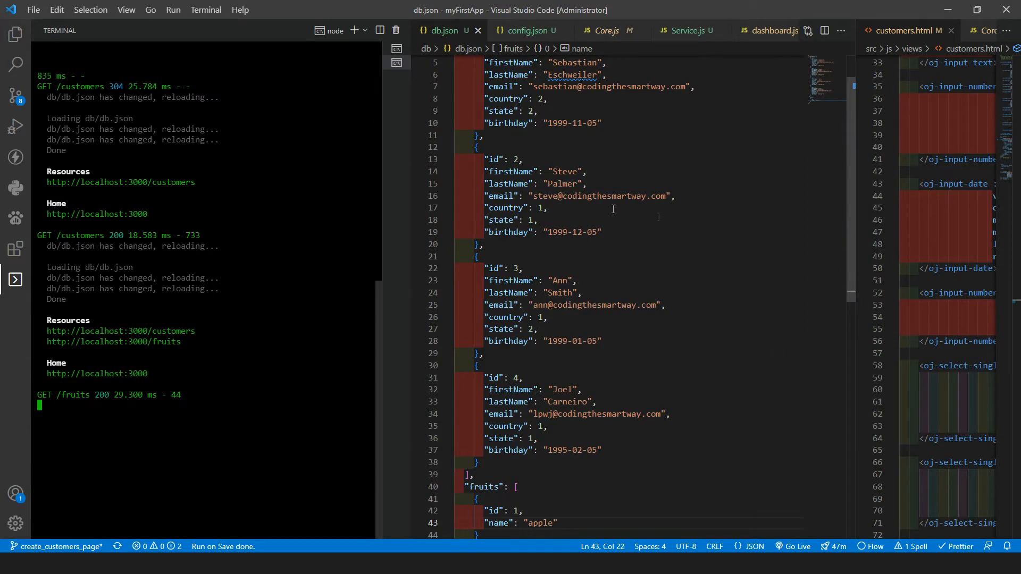
{"action": "mouse_move", "coordinate": [16, 34]}
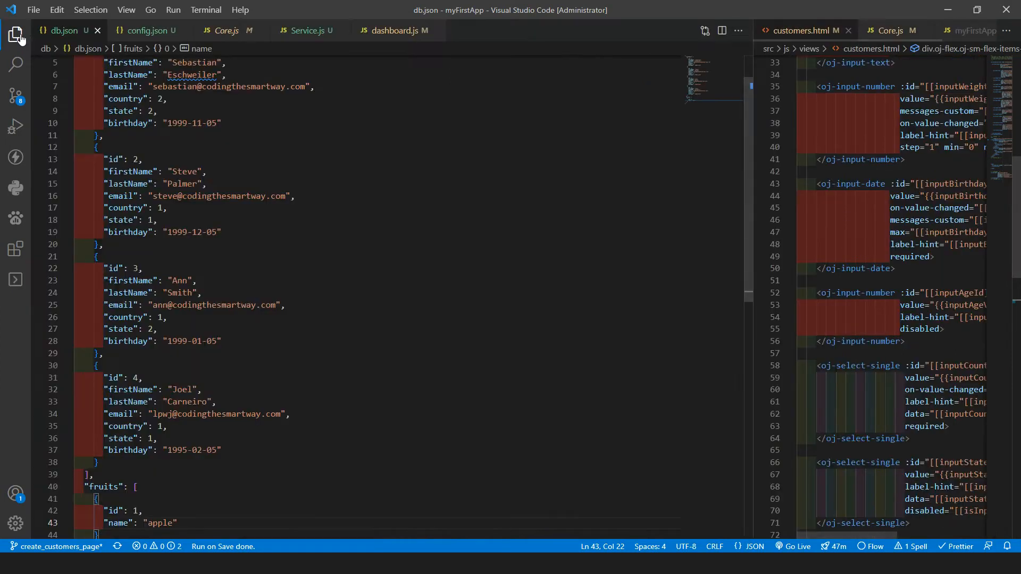
{"action": "left_click", "coordinate": [16, 34]}
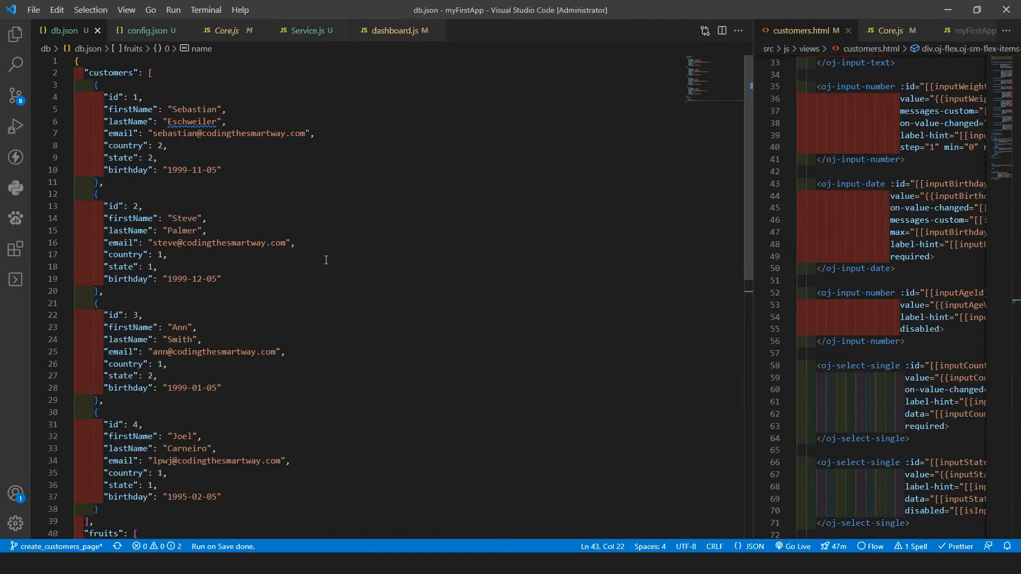
{"action": "mouse_move", "coordinate": [105, 53]}
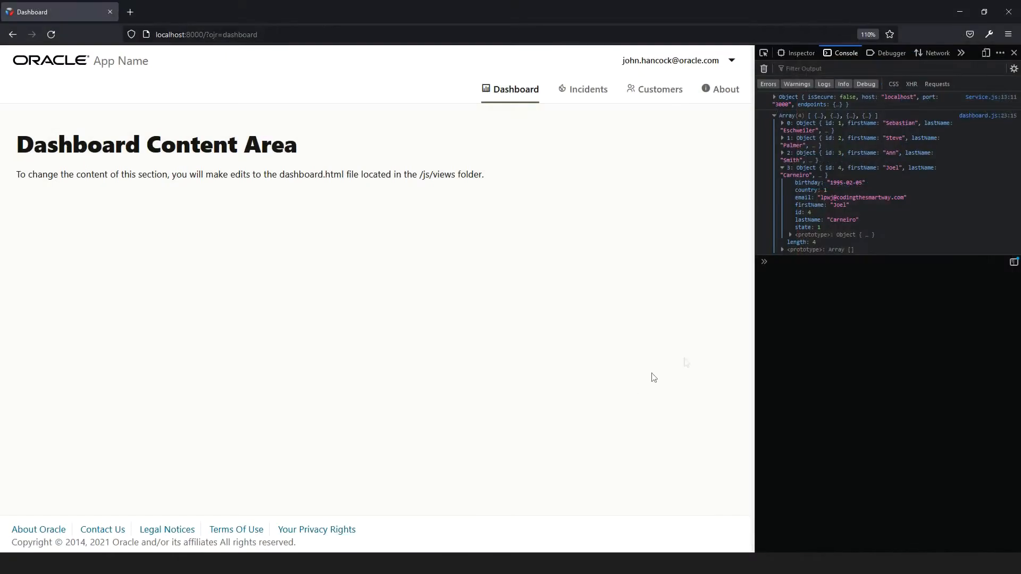
{"action": "mouse_move", "coordinate": [557, 359]}
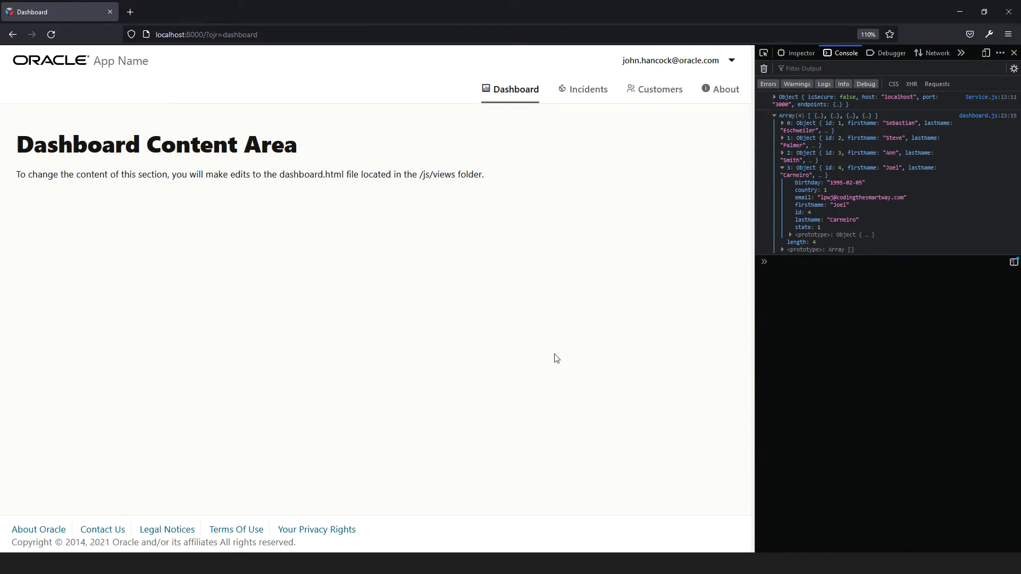
{"action": "mouse_move", "coordinate": [548, 345]}
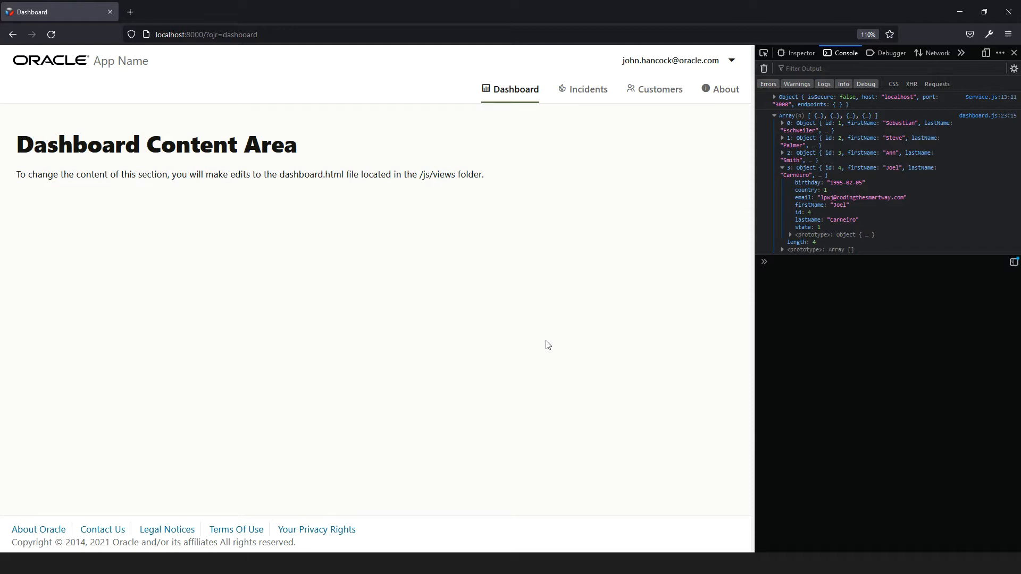
{"action": "mouse_move", "coordinate": [444, 486]}
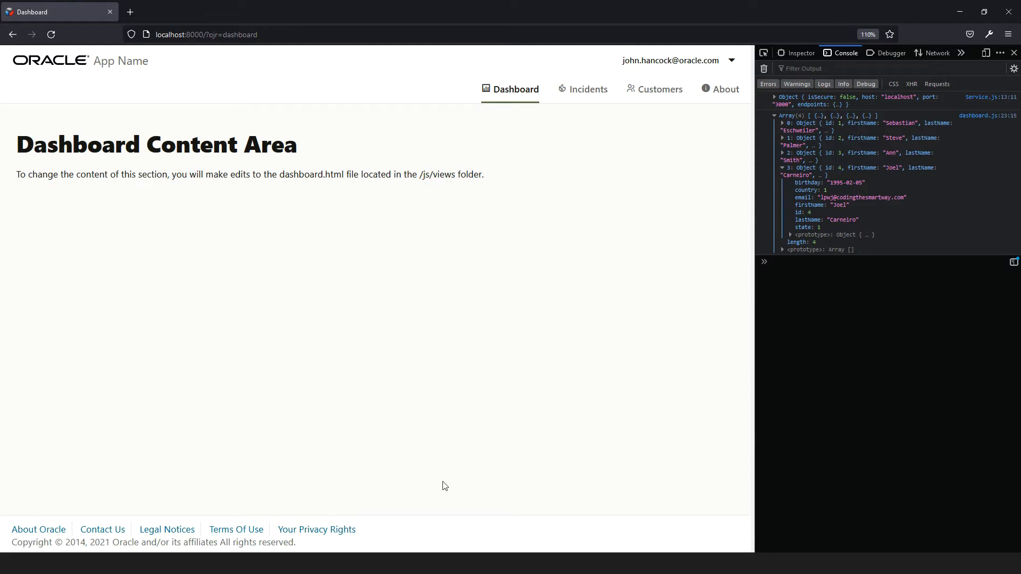
{"action": "mouse_move", "coordinate": [347, 370]}
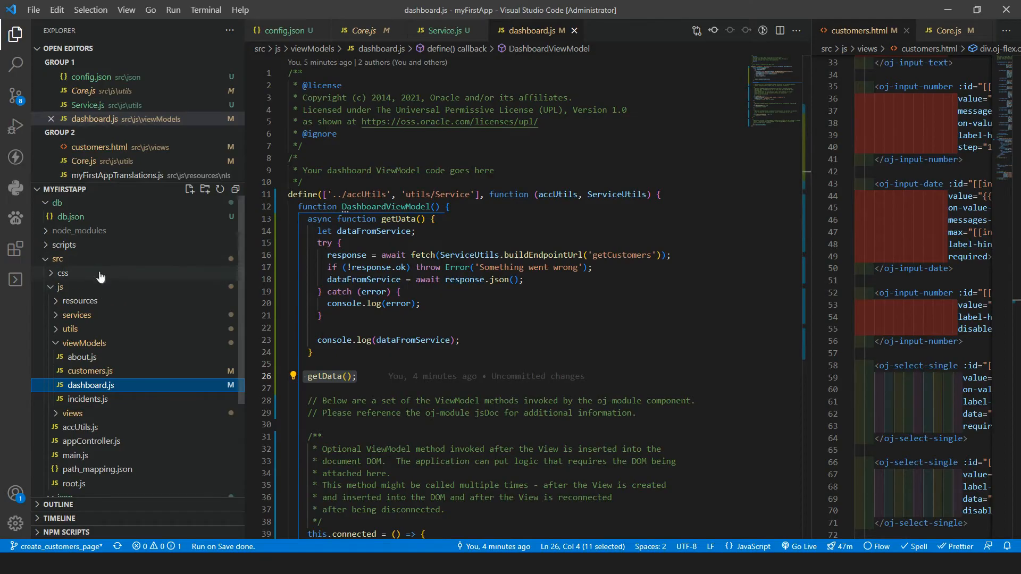
- Locate the jquery package inside node_modules in the Explorer
{"action": "left_click", "coordinate": [80, 231]}
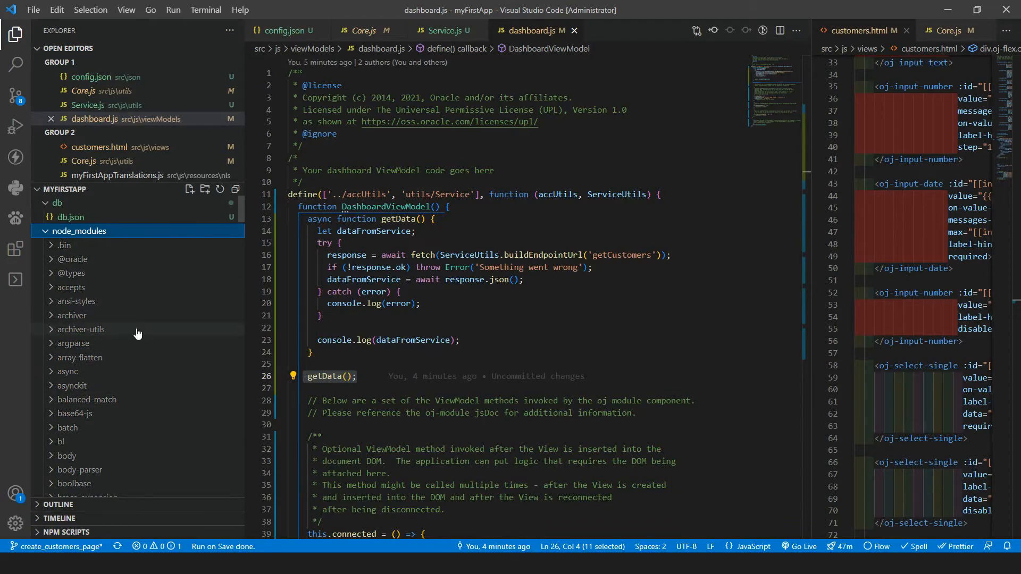
{"action": "scroll", "scroll_direction": "down", "scroll_amount": 3}
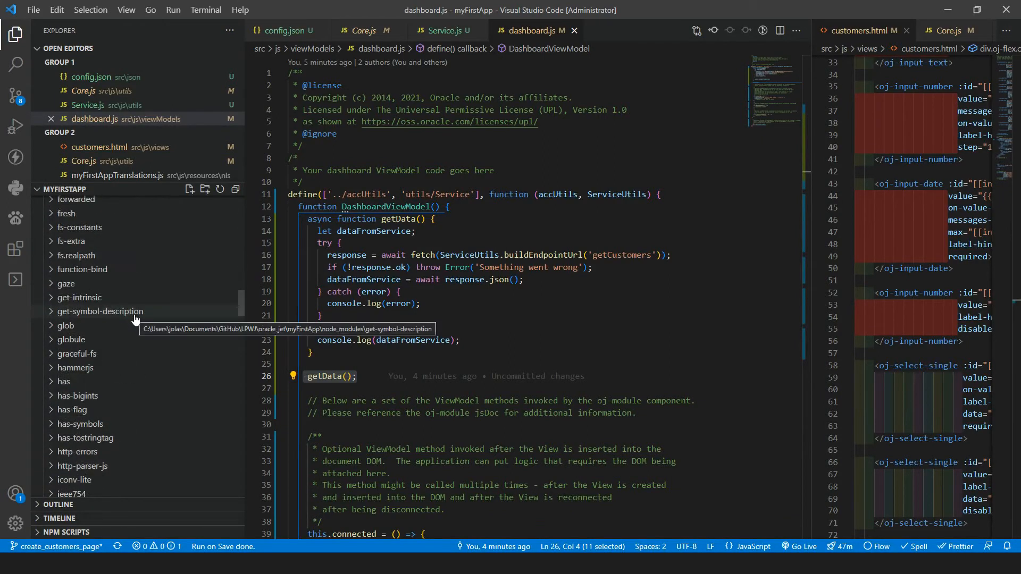
{"action": "scroll", "scroll_direction": "down", "scroll_amount": 3}
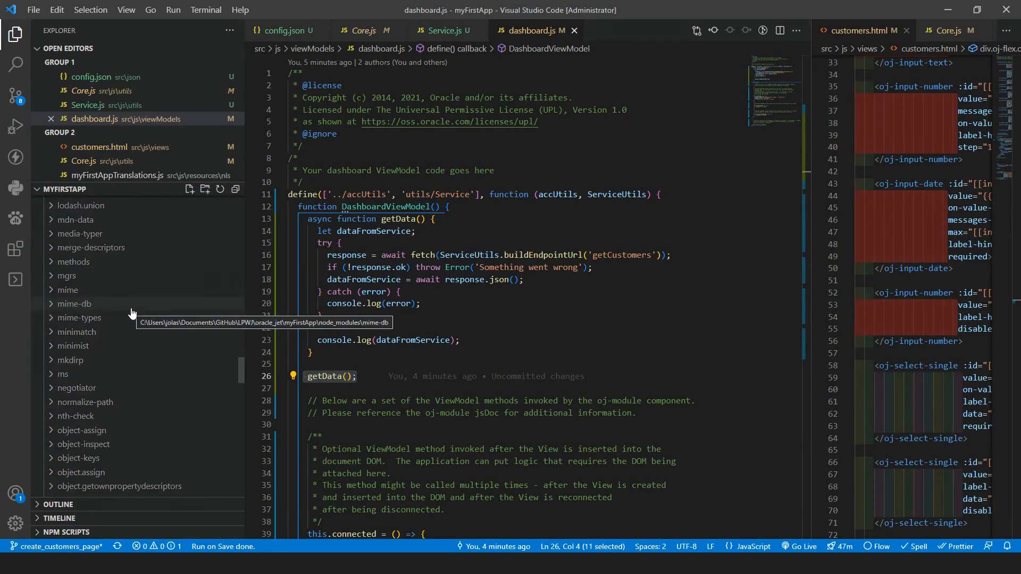
{"action": "scroll", "scroll_direction": "up", "scroll_amount": 3}
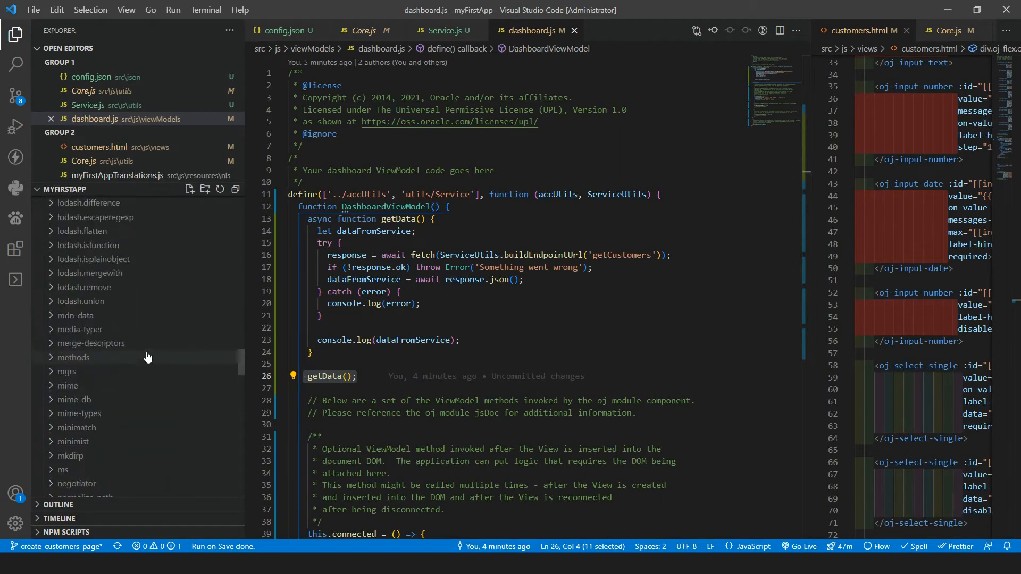
{"action": "scroll", "scroll_direction": "up", "scroll_amount": 3}
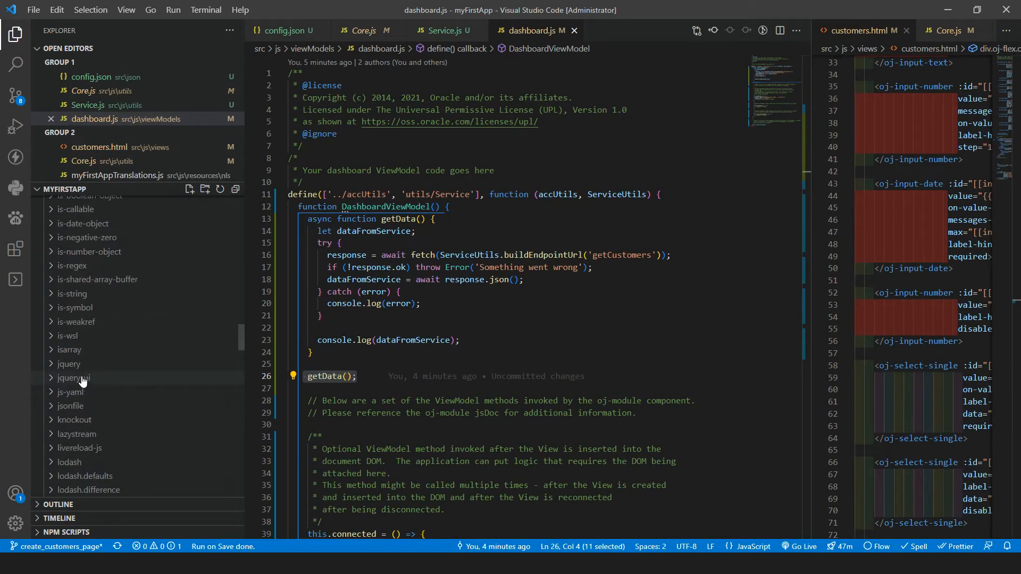
{"action": "left_click", "coordinate": [69, 364]}
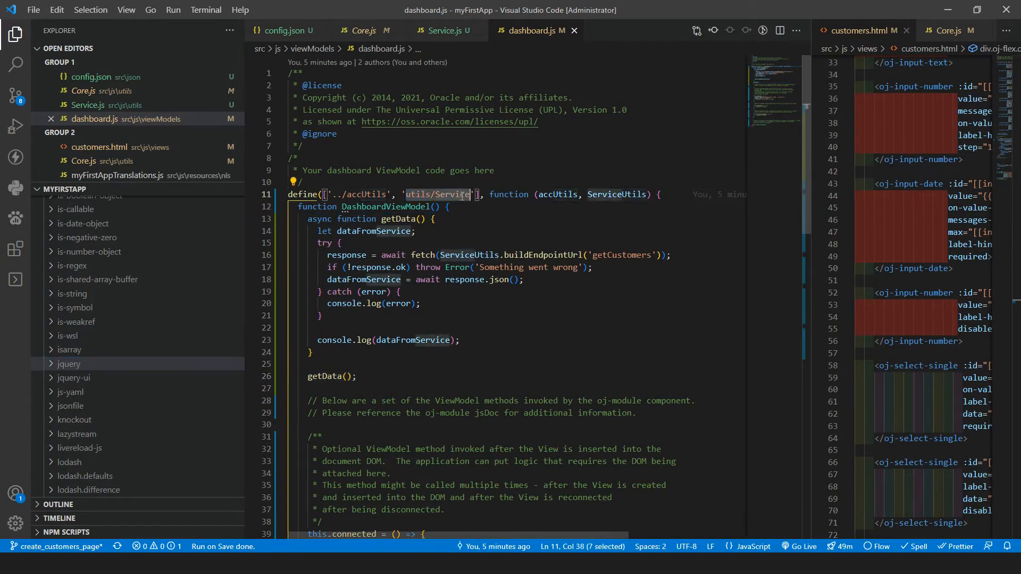
{"action": "scroll", "scroll_direction": "up", "scroll_amount": 3}
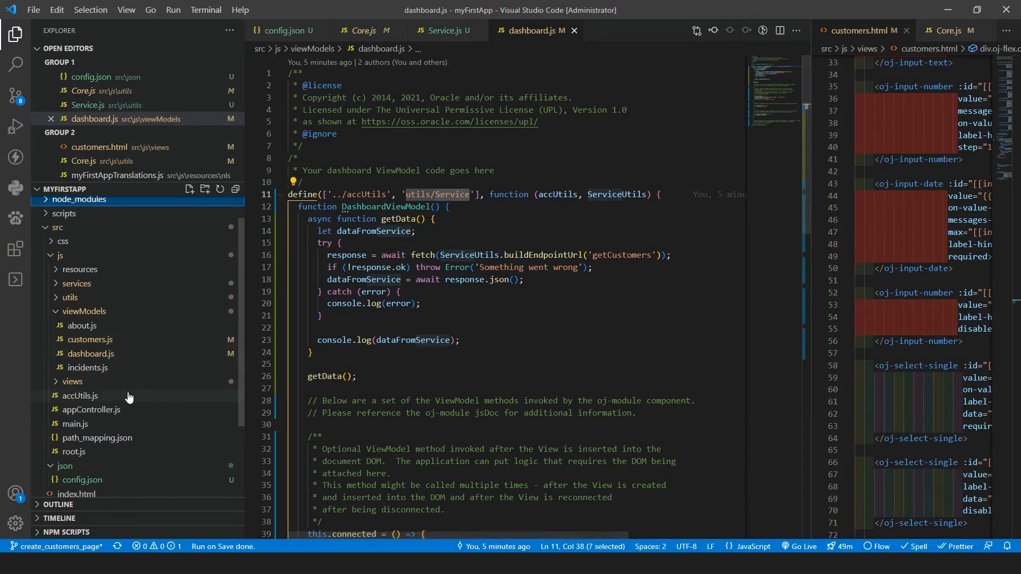
- Bring up src/js/path_mapping.json at its jquery library entry
{"action": "left_click", "coordinate": [98, 437]}
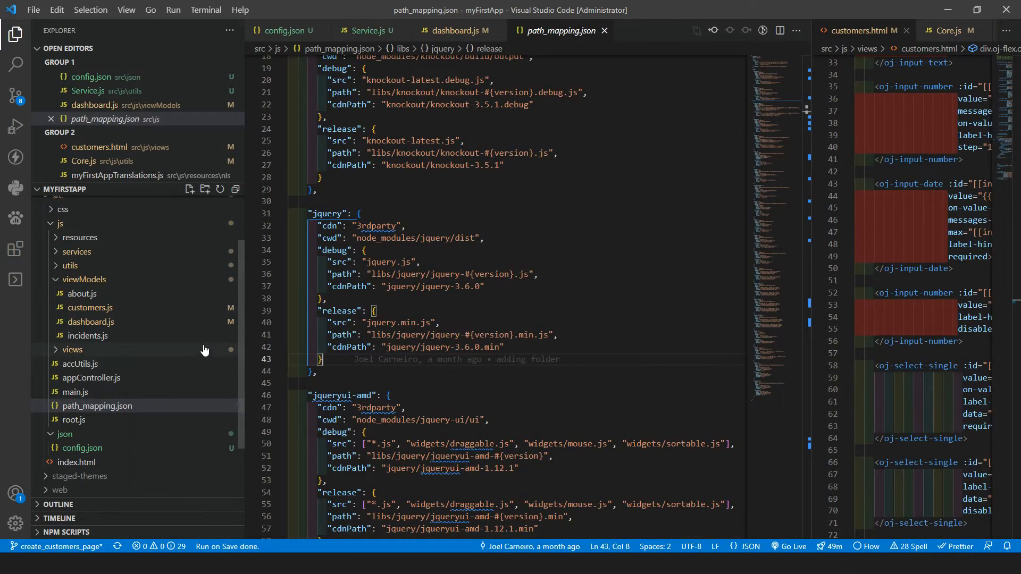
{"action": "mouse_move", "coordinate": [494, 279]}
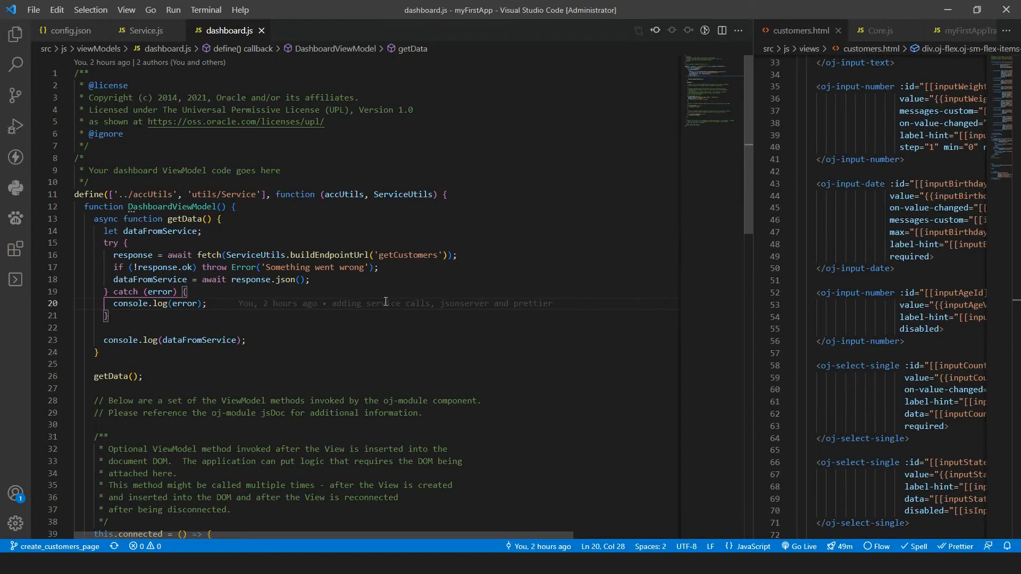
{"action": "mouse_move", "coordinate": [355, 281]}
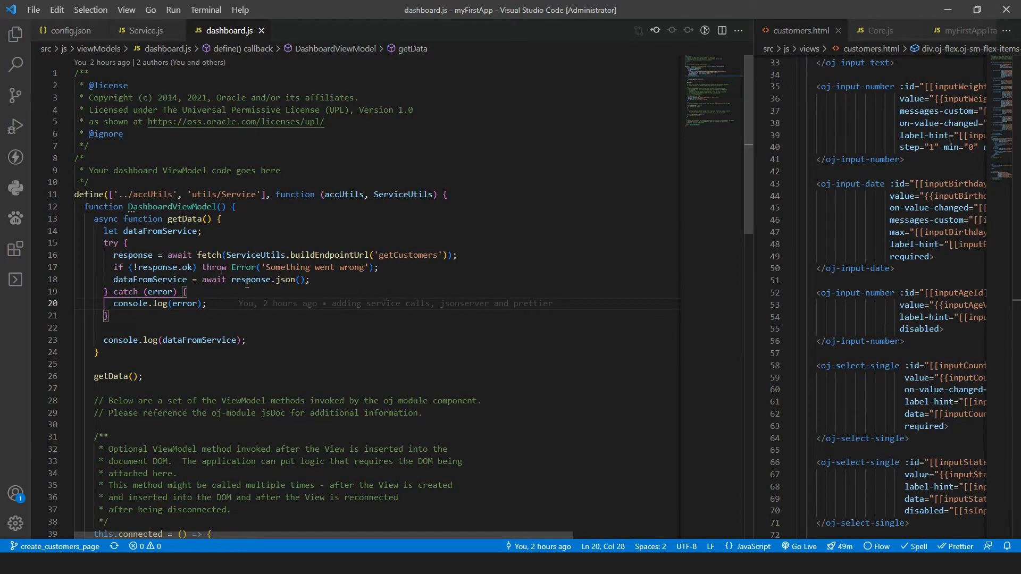
- Show Service.js beside dashboard.js with the fetch call in getData selected
{"action": "double_click", "coordinate": [211, 254]}
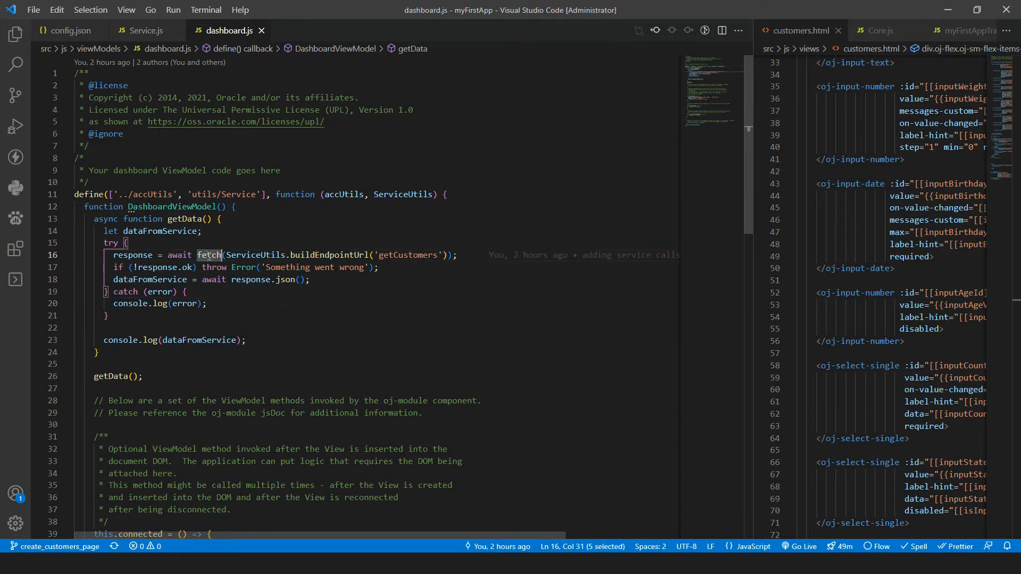
{"action": "left_click", "coordinate": [141, 31]}
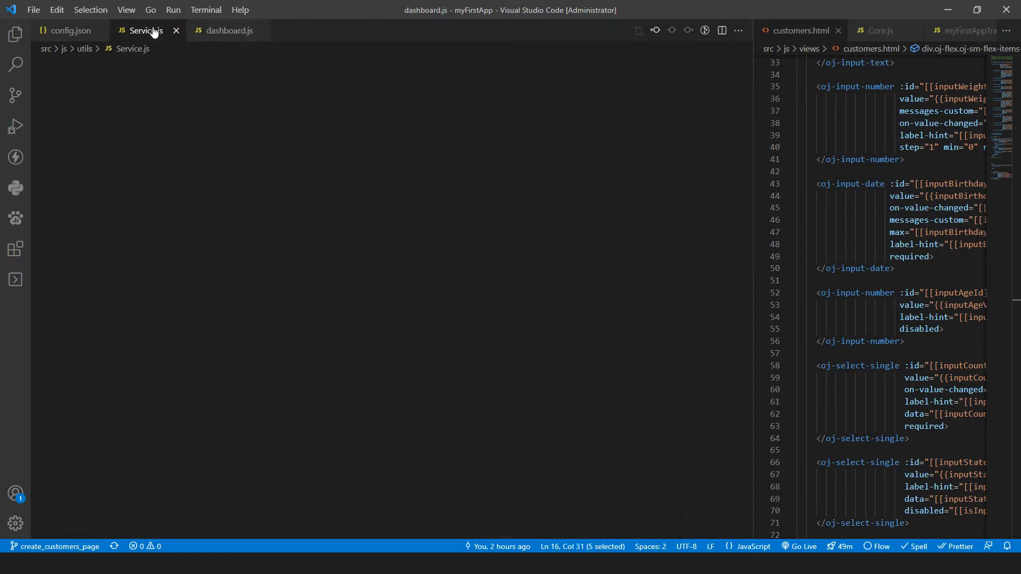
{"action": "left_click", "coordinate": [143, 31]}
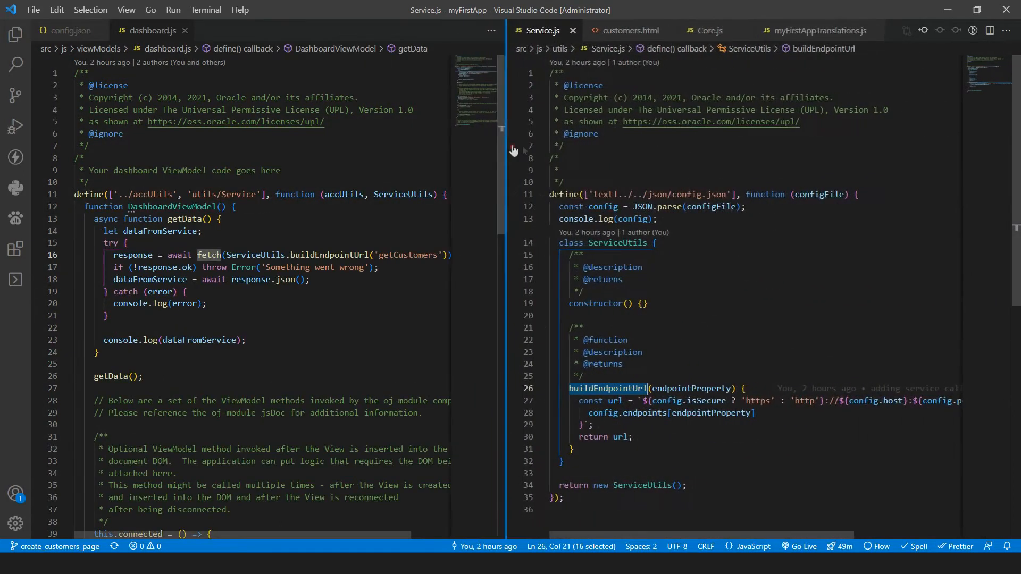
- Duplicate buildEndpointUrl with its comment into fetchData(endpointProperty, fetchOptionsObject)
{"action": "left_click", "coordinate": [664, 207]}
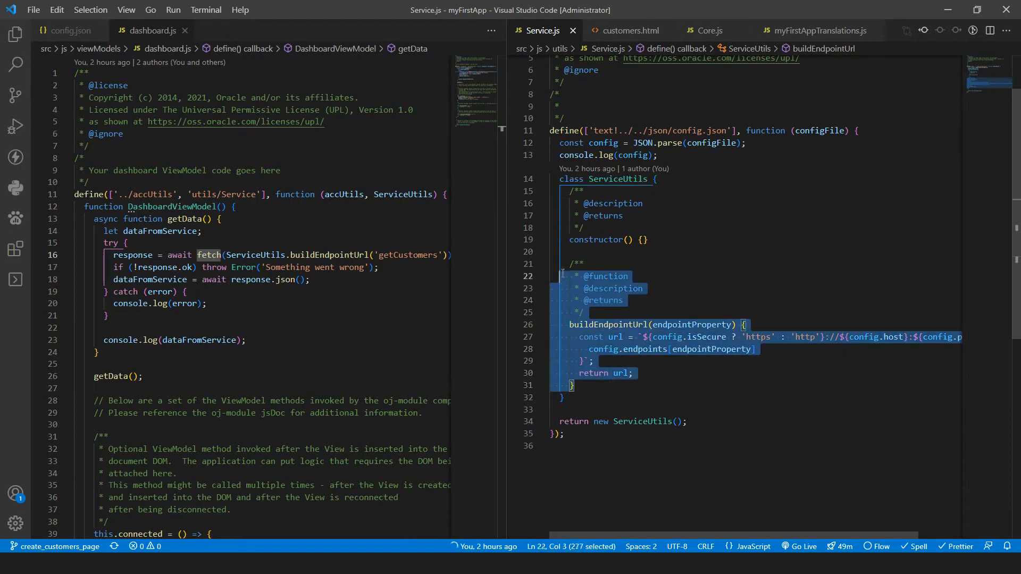
{"action": "key", "text": "ctrl+v"}
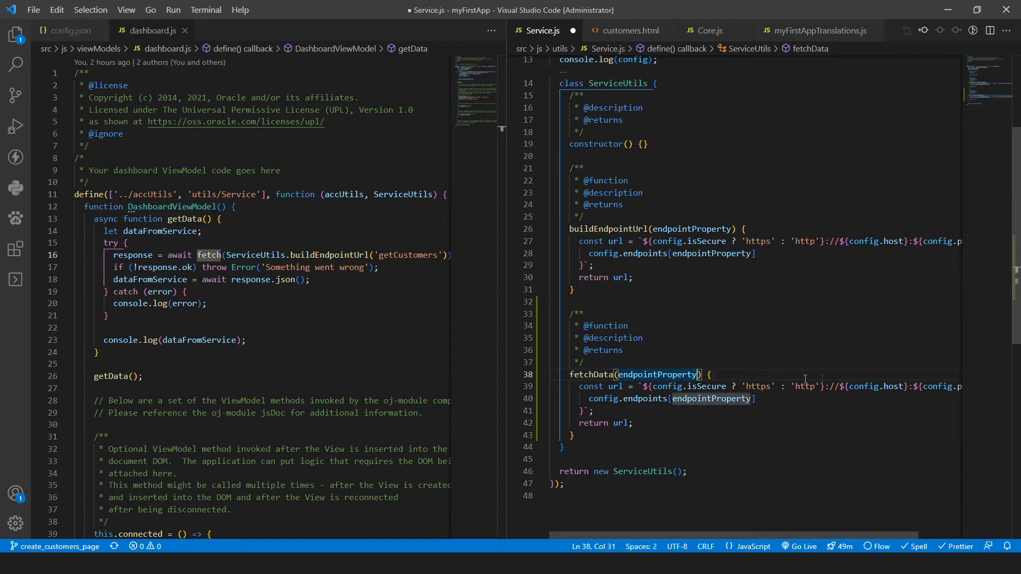
{"action": "type", "text": ","}
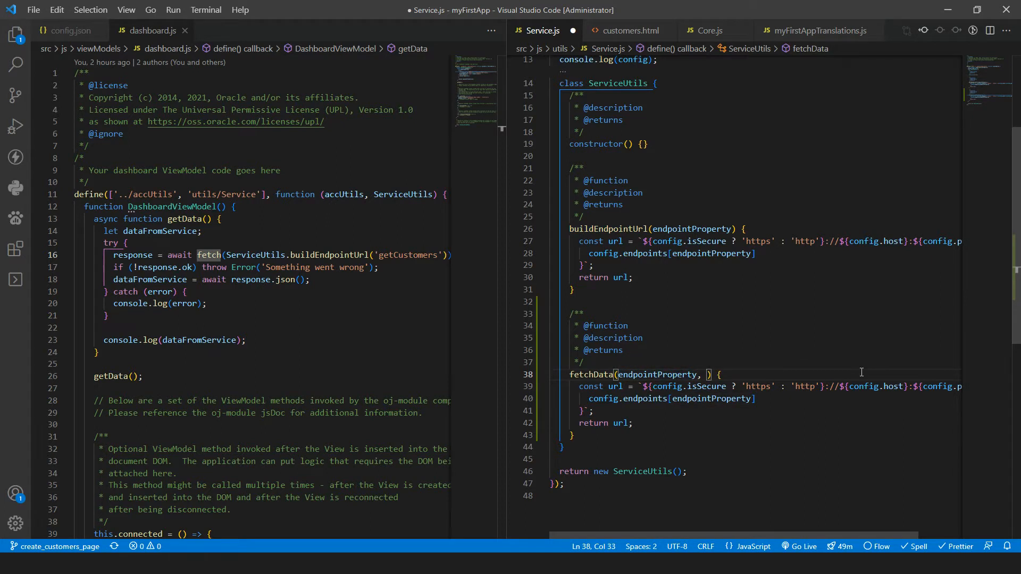
{"action": "type", "text": "fetchO"}
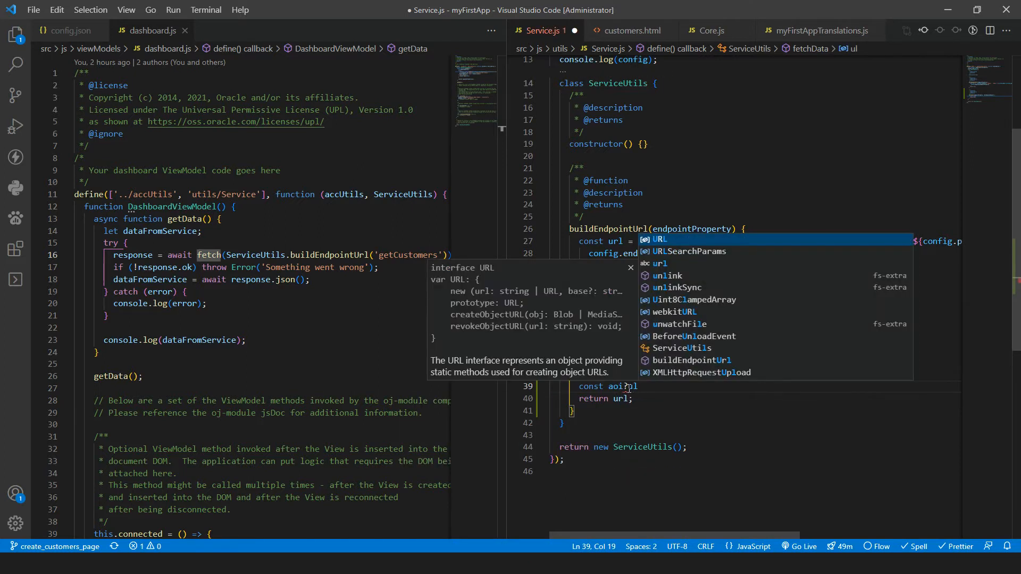
{"action": "key", "text": "Escape"}
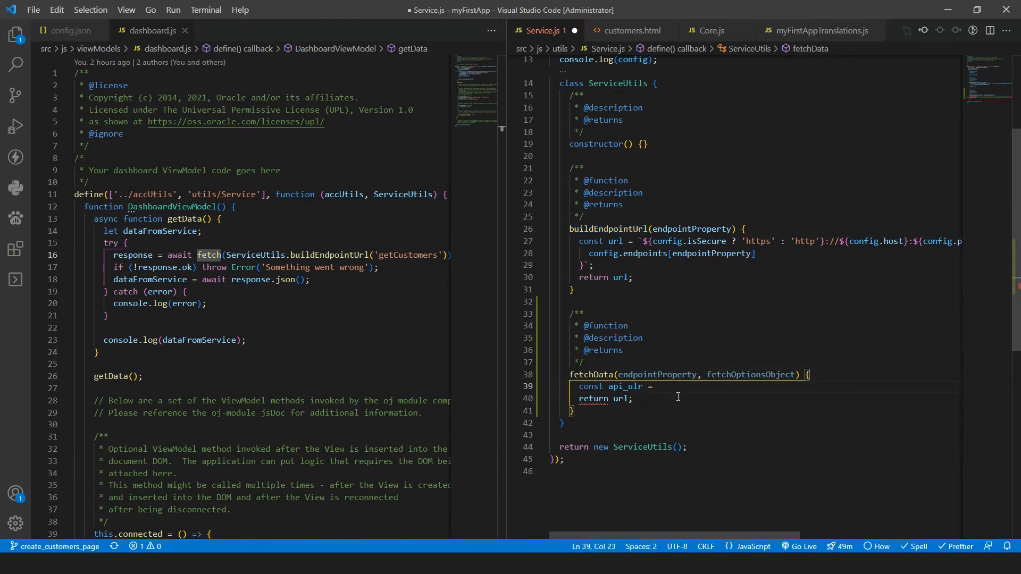
- Set api_ulr from this.buildEndpointUrl(endpointProperty) as fetchData's first line
{"action": "type", "text": "this.buildEndpointUrl"}
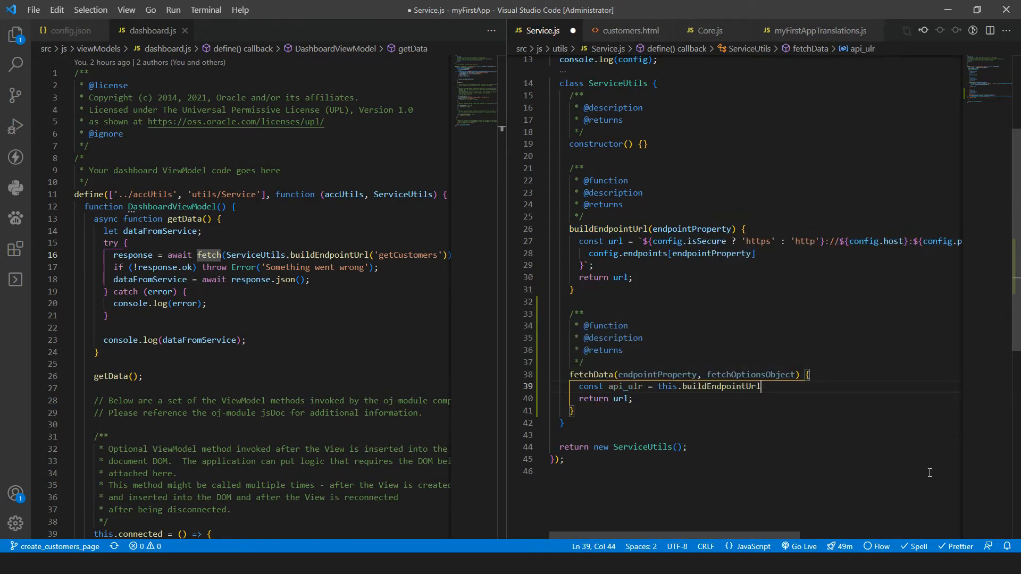
{"action": "type", "text": "()"}
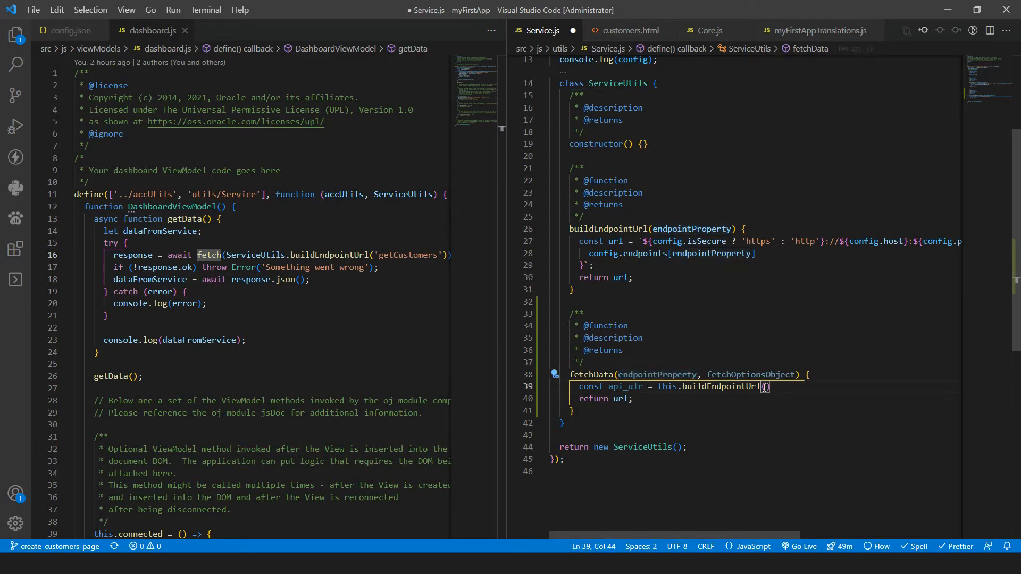
{"action": "type", "text": "endpointProperty"}
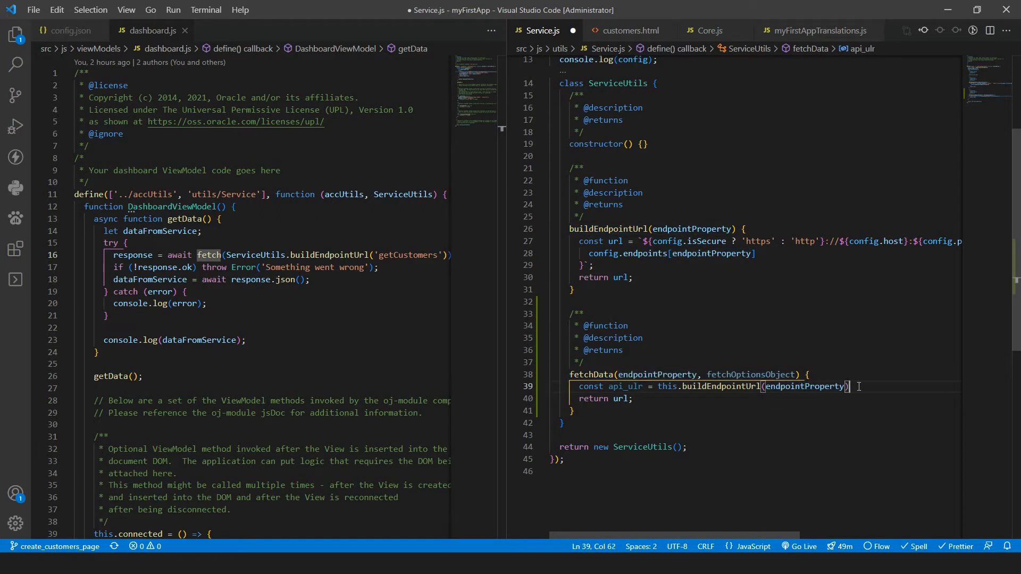
{"action": "left_click", "coordinate": [630, 386]}
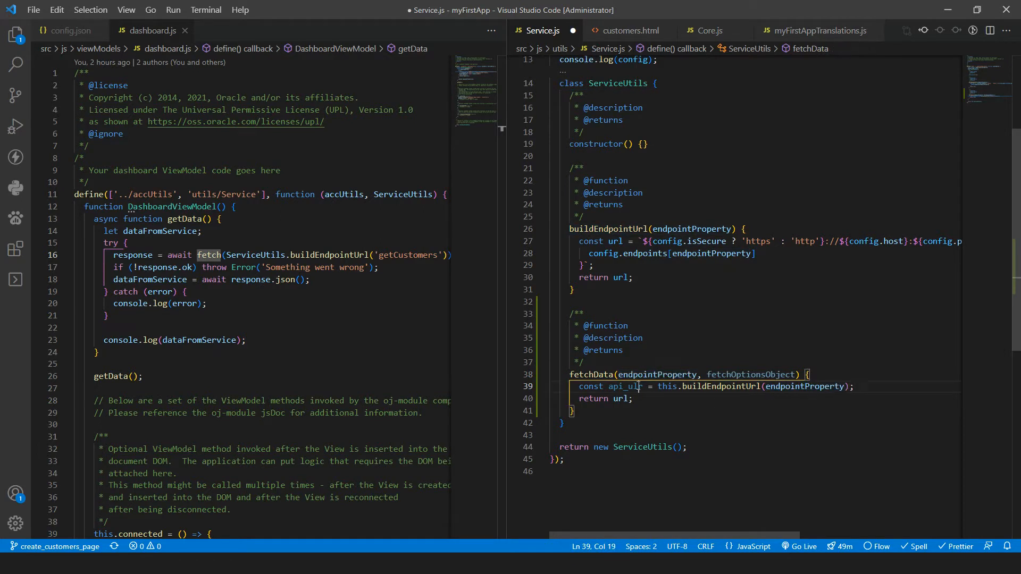
- Make fetchData async: fetch api_url in getData's try/catch, returning dataFromService or null, and save
{"action": "left_click", "coordinate": [854, 387]}
{"action": "type", "text": "async "}
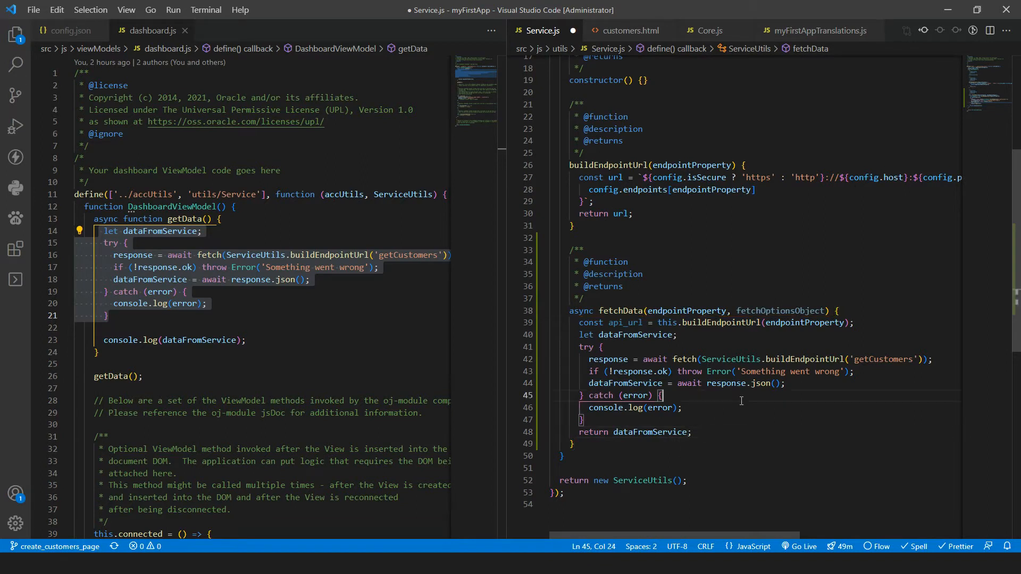
{"action": "type", "text": "retrun"}
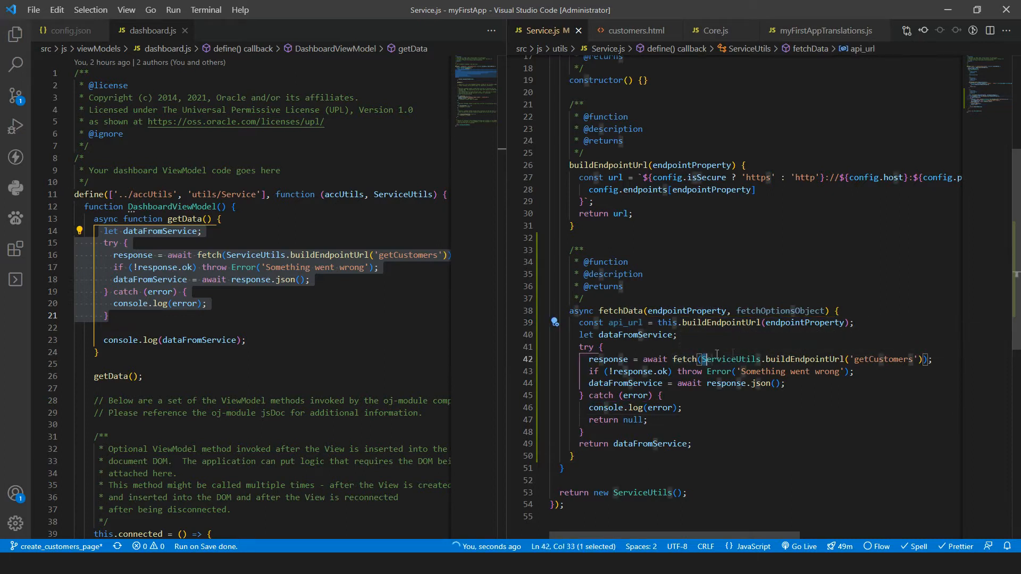
{"action": "type", "text": "api_url, fetchOptionsObject);"}
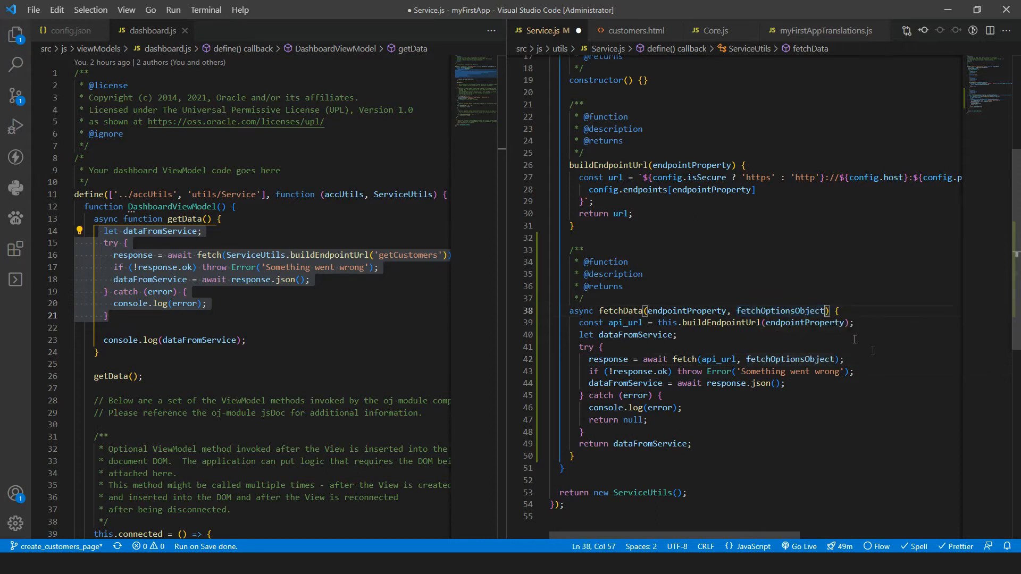
- Default fetchOptionsObject to null in fetchData's signature
{"action": "type", "text": "= null"}
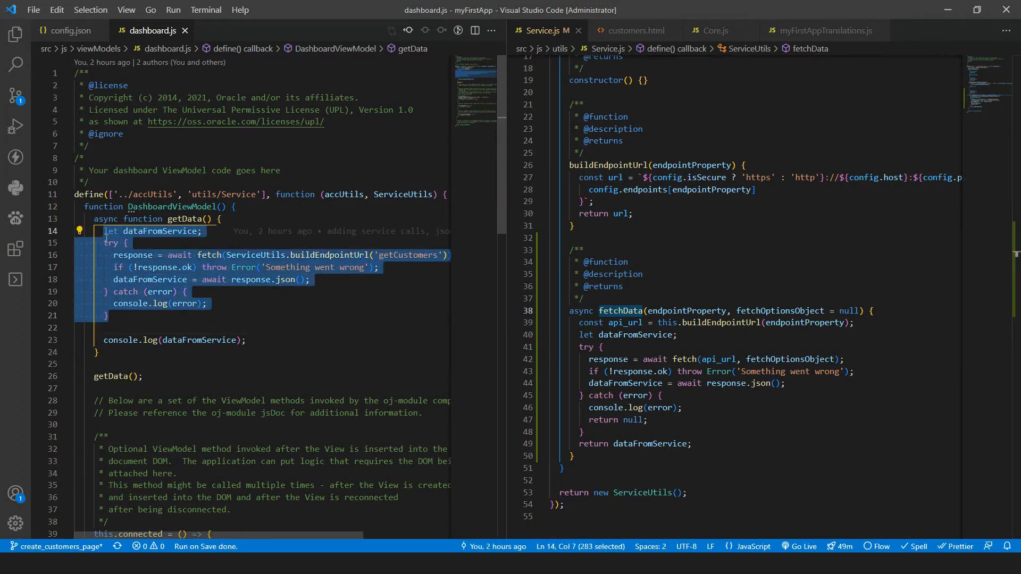
- Replace getData's body with const dataFromService = ServiceUtils.fetchData('getCustomers') and save dashboard.js
{"action": "type", "text": "const data"}
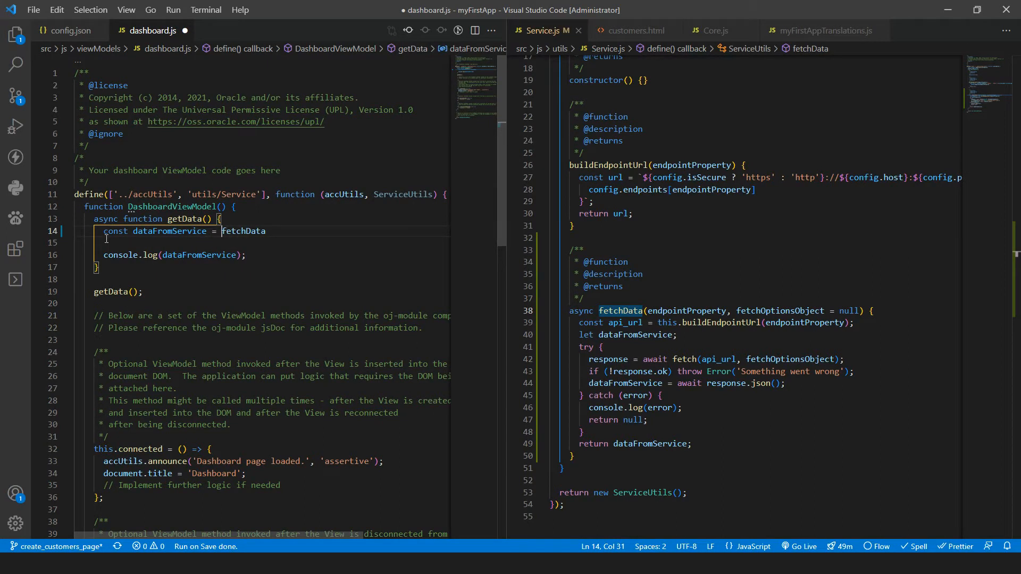
{"action": "type", "text": "ServiceUtils"}
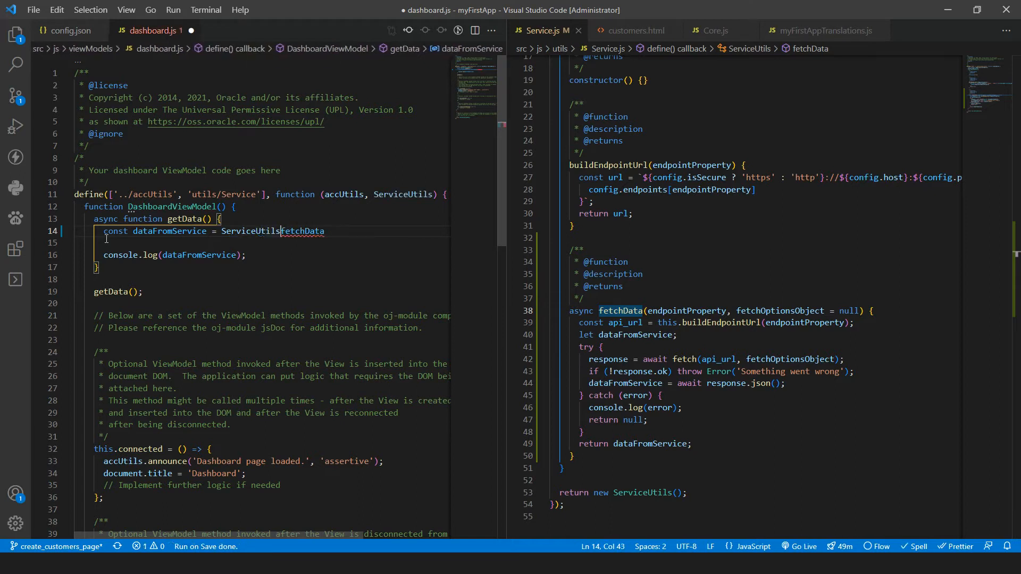
{"action": "type", "text": "."}
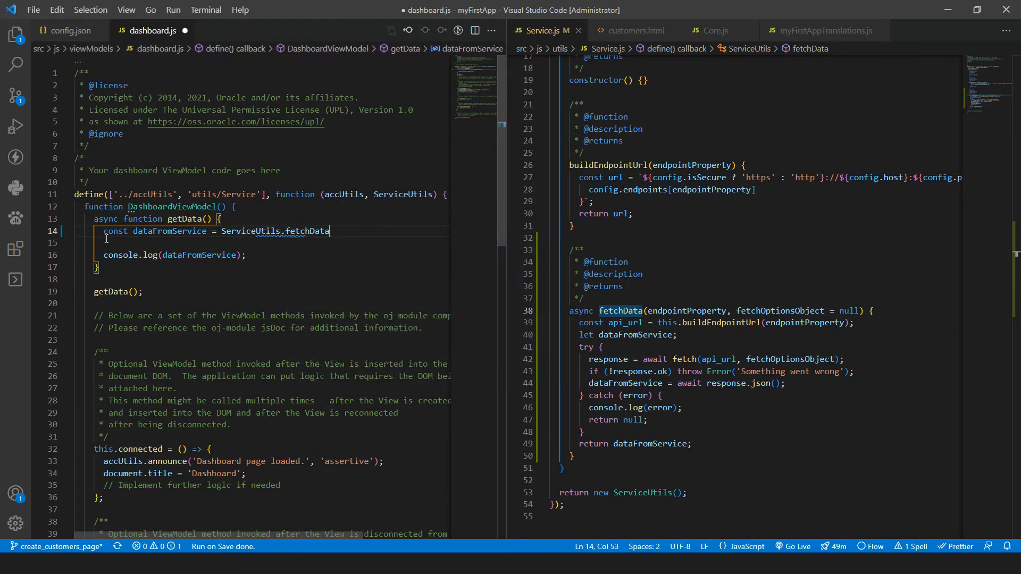
{"action": "type", "text": "('get')"}
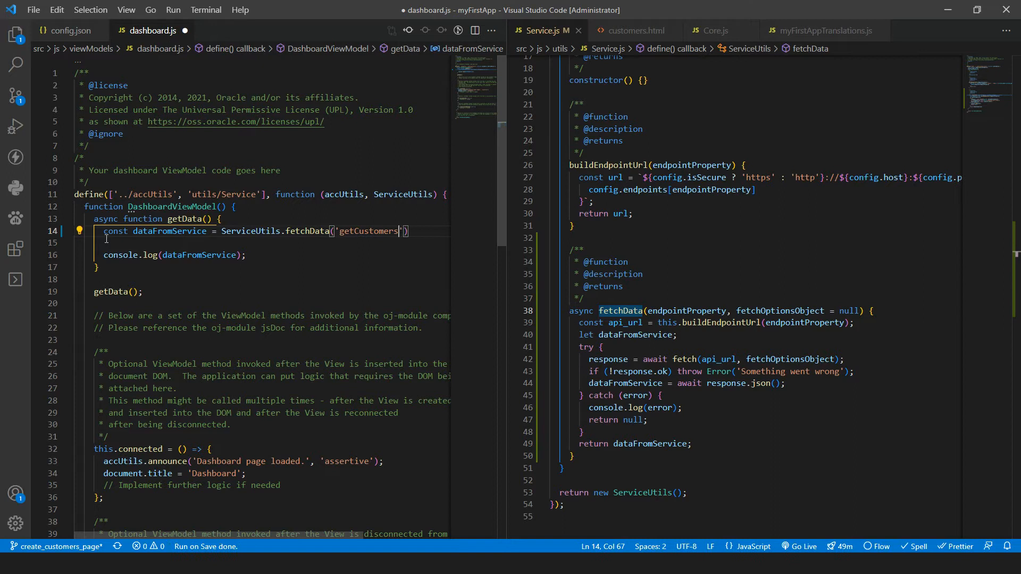
{"action": "key", "text": "ctrl+s"}
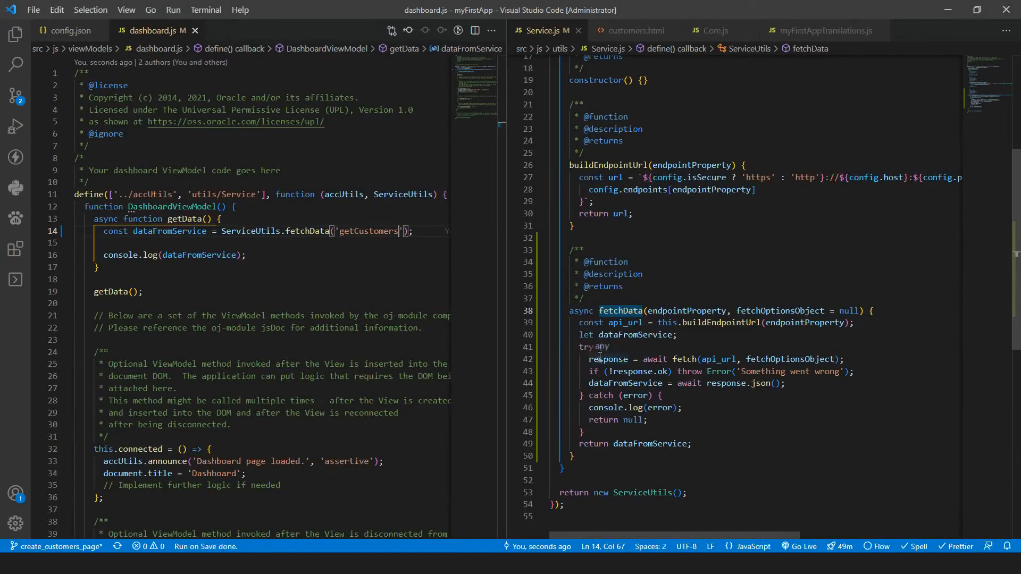
- Declare response with const in fetchData and await the fetchData call in getData
{"action": "left_click", "coordinate": [589, 359]}
{"action": "type", "text": "const "}
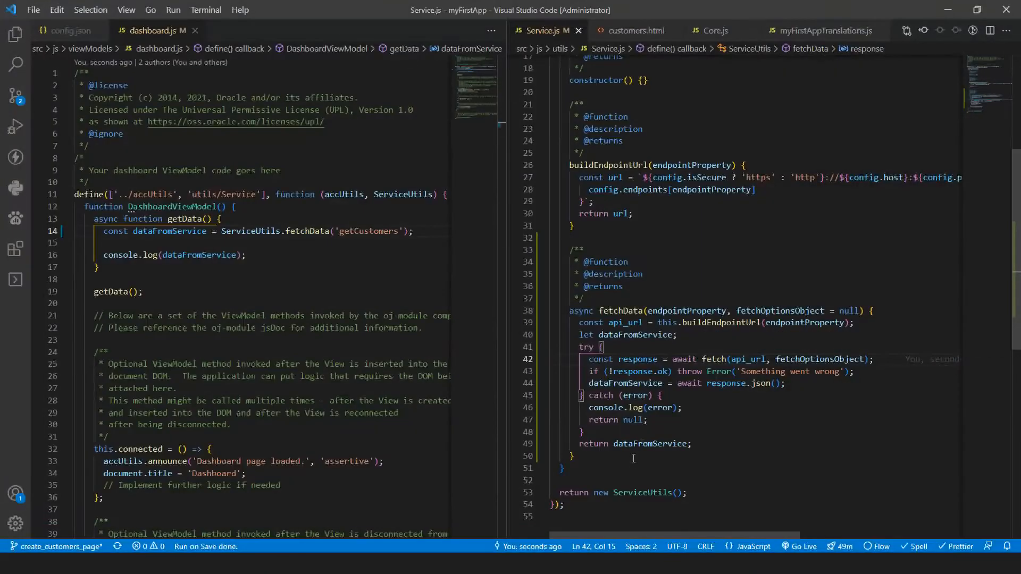
{"action": "double_click", "coordinate": [579, 311]}
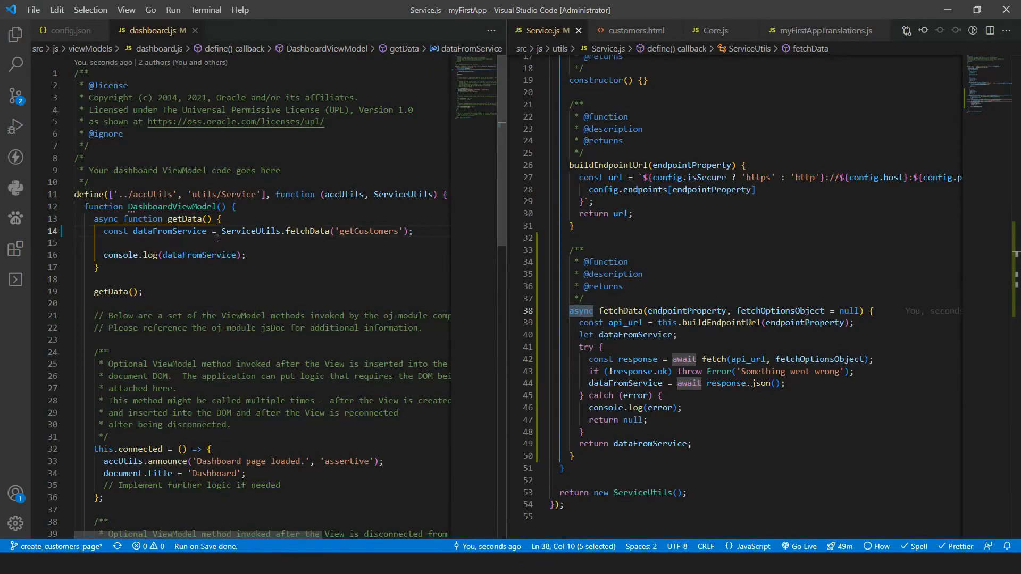
{"action": "type", "text": "awai"}
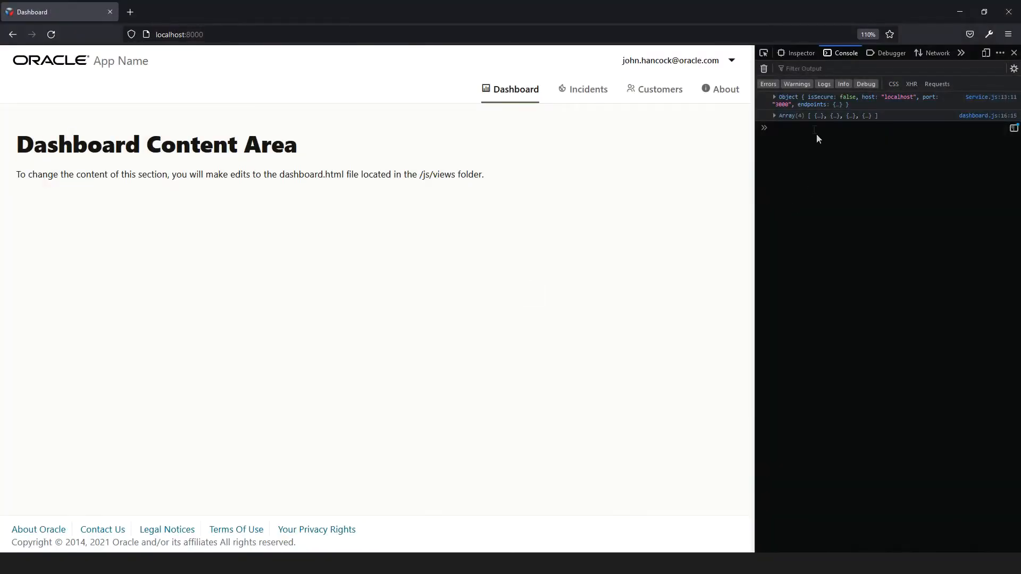
- Check the app's console output in Firefox, then search Google for json server
{"action": "left_click", "coordinate": [776, 115]}
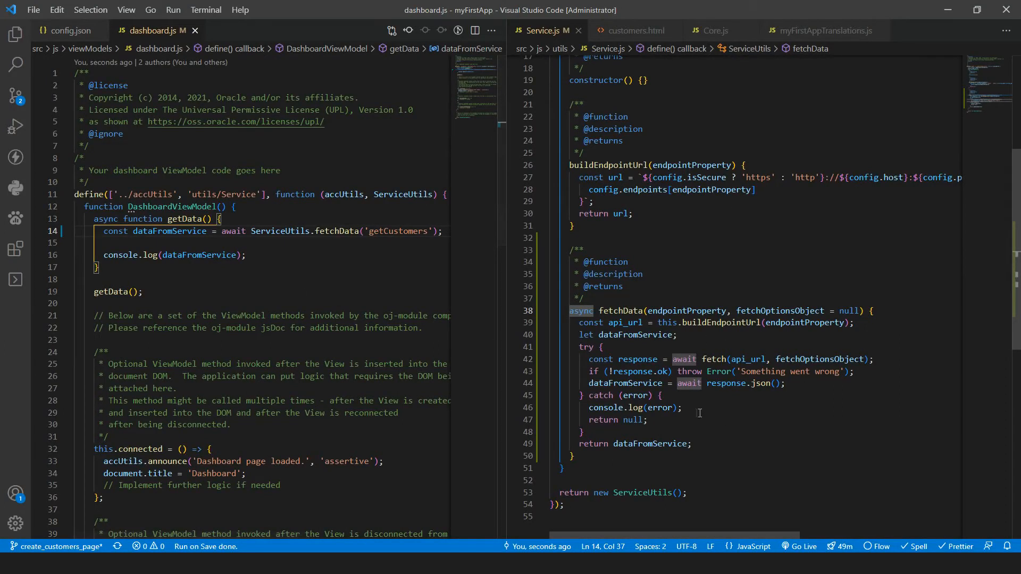
{"action": "scroll", "scroll_direction": "up", "scroll_amount": 3}
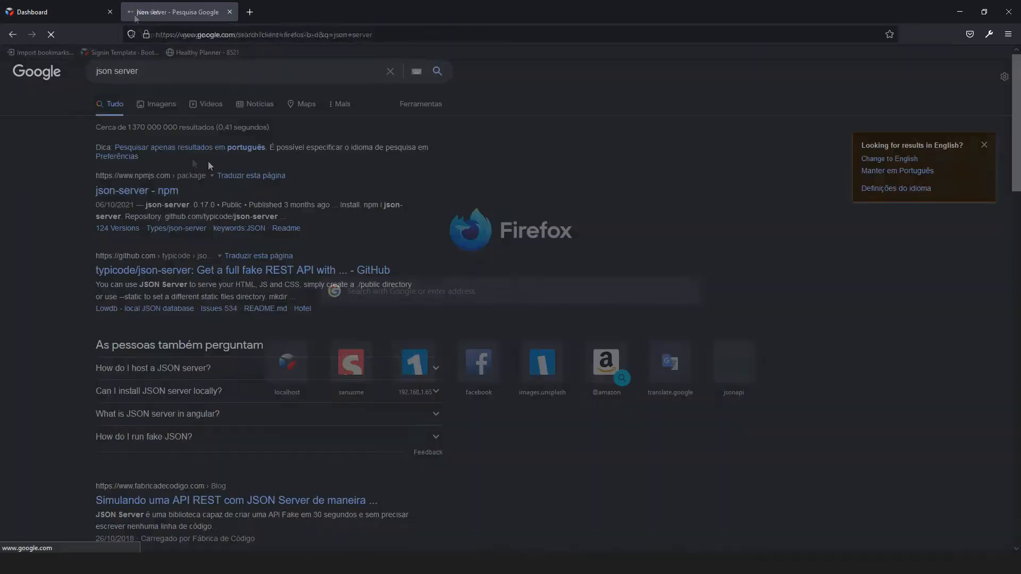
- View the json-server npm package page at its Routes section
{"action": "left_click", "coordinate": [136, 190]}
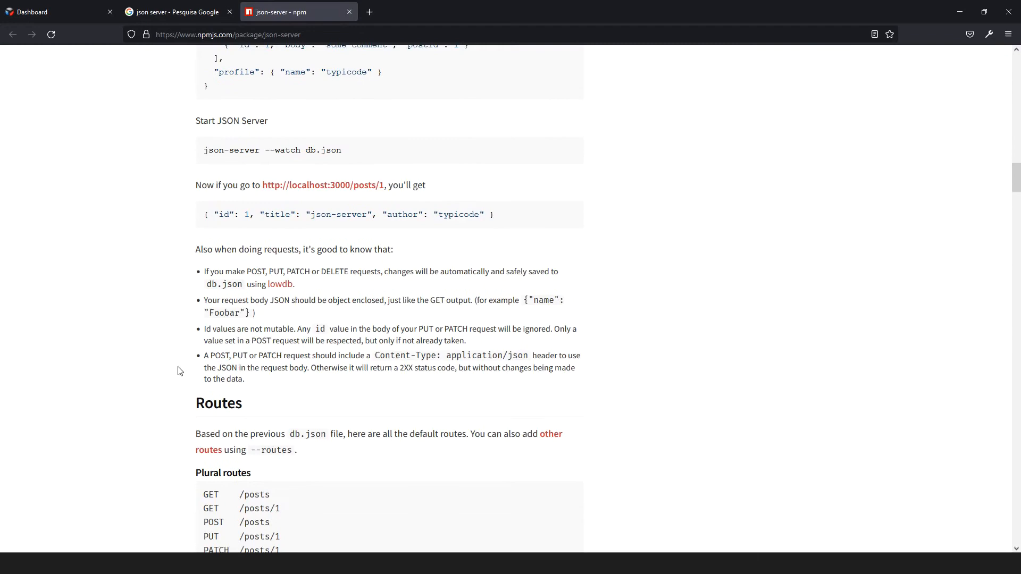
{"action": "scroll", "scroll_direction": "down", "scroll_amount": 3}
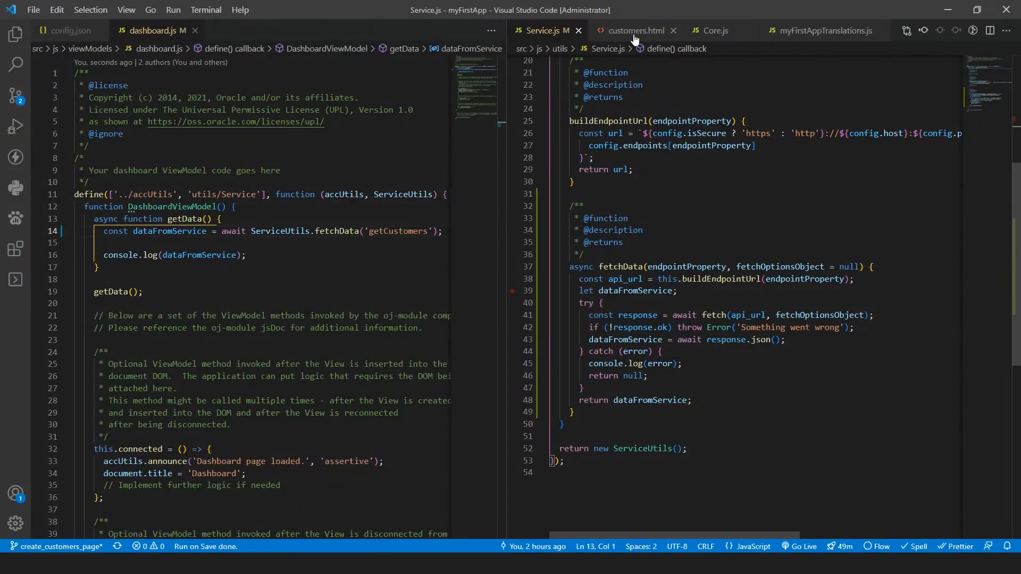
- Open CustomersServices.js via quick open, searching for 'customer'
{"action": "left_click", "coordinate": [622, 97]}
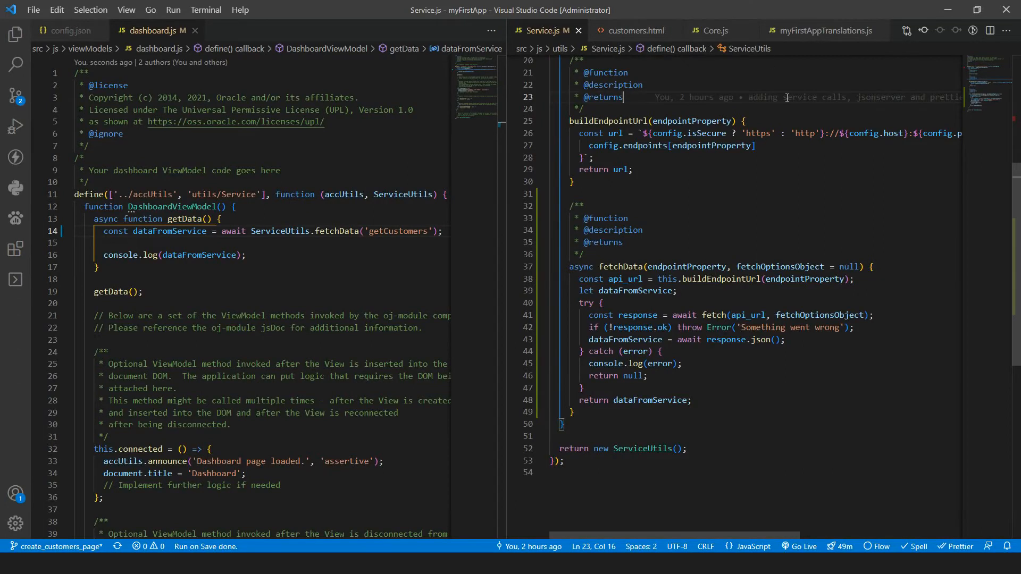
{"action": "type", "text": "customer"}
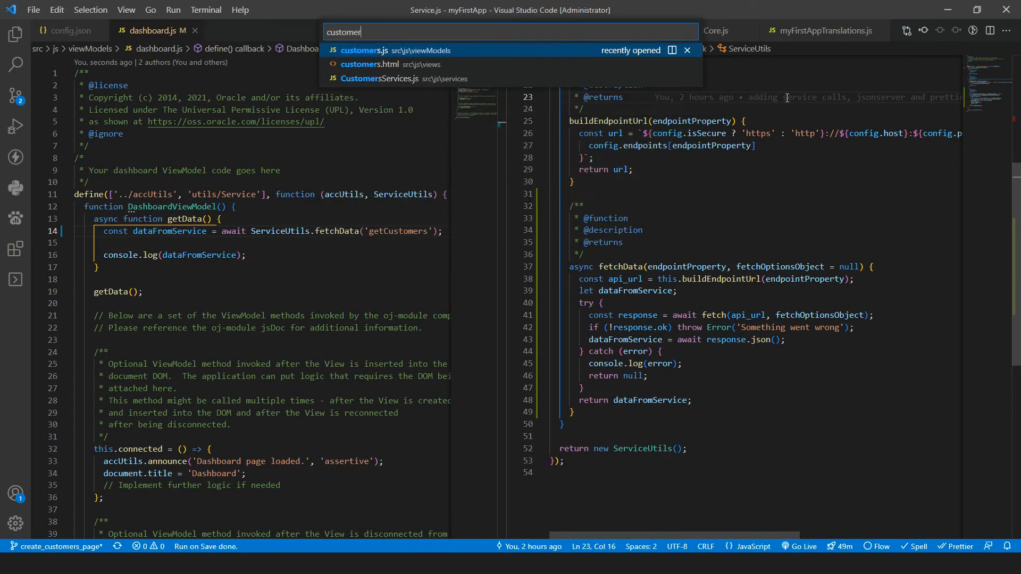
{"action": "left_click", "coordinate": [380, 79]}
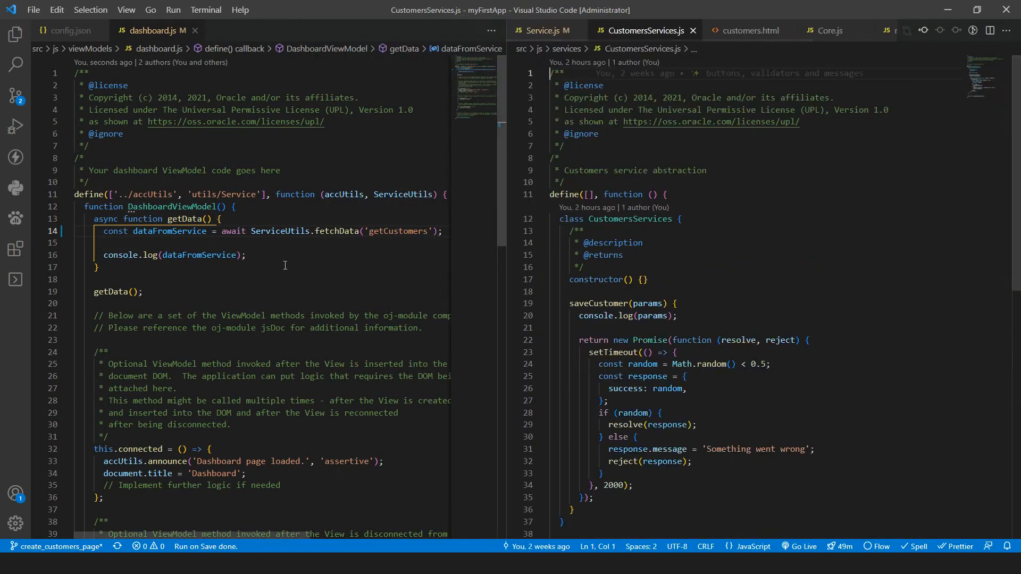
- Import 'utils/Service' as ServiceUtils in the define and make room inside saveCustomer
{"action": "double_click", "coordinate": [223, 194]}
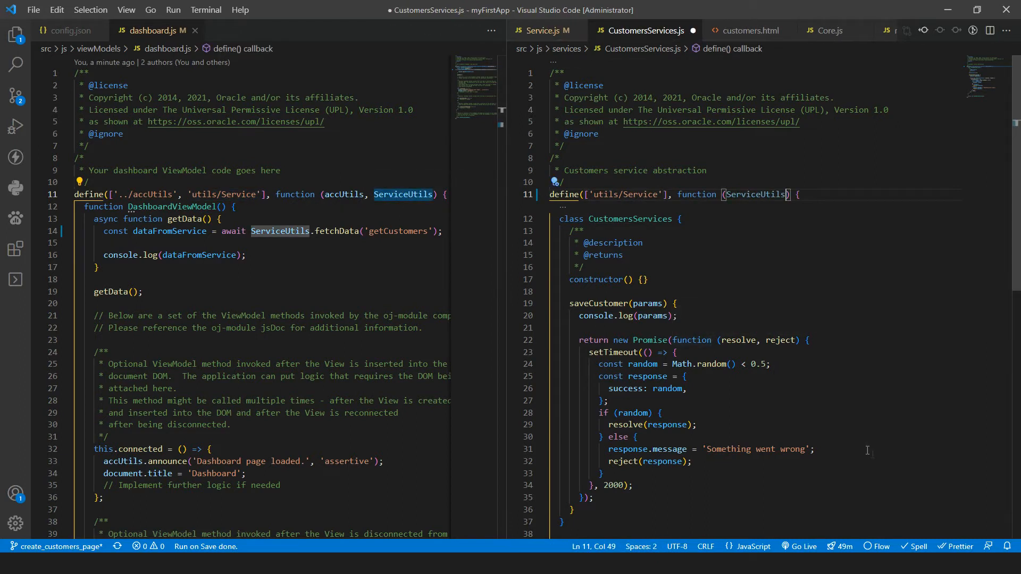
{"action": "left_click", "coordinate": [664, 390]}
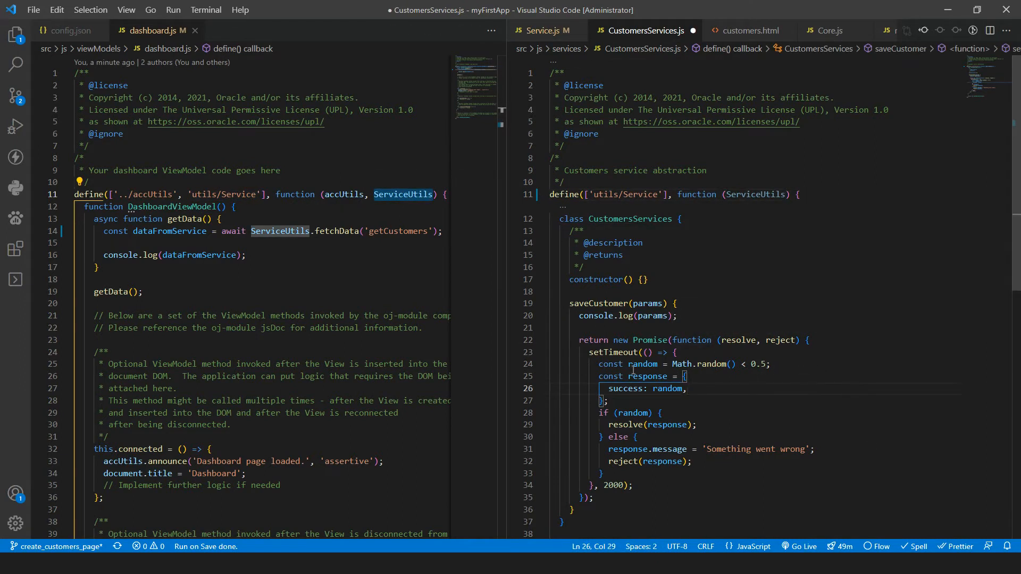
{"action": "scroll", "scroll_direction": "down", "scroll_amount": 3}
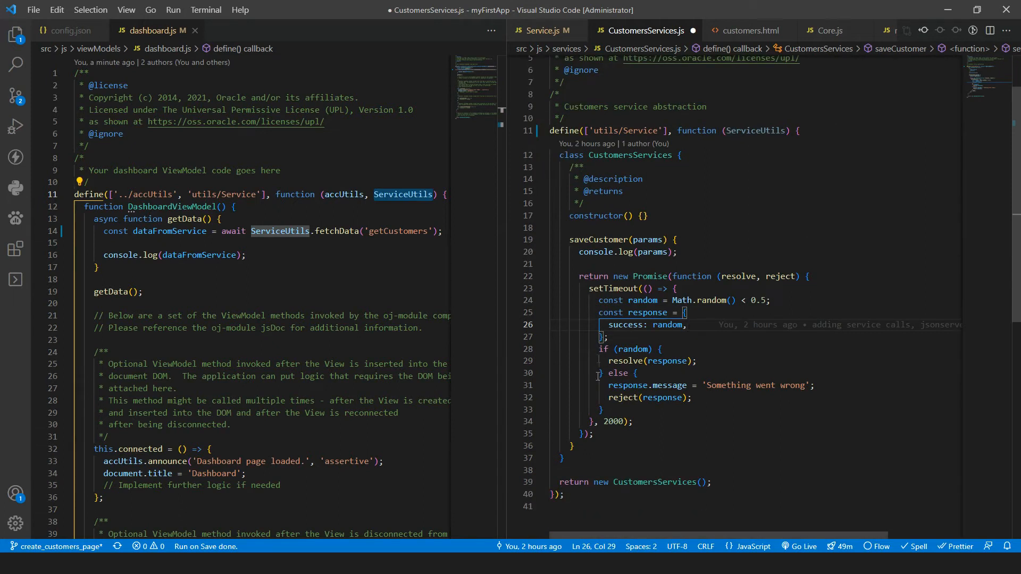
{"action": "double_click", "coordinate": [620, 277]}
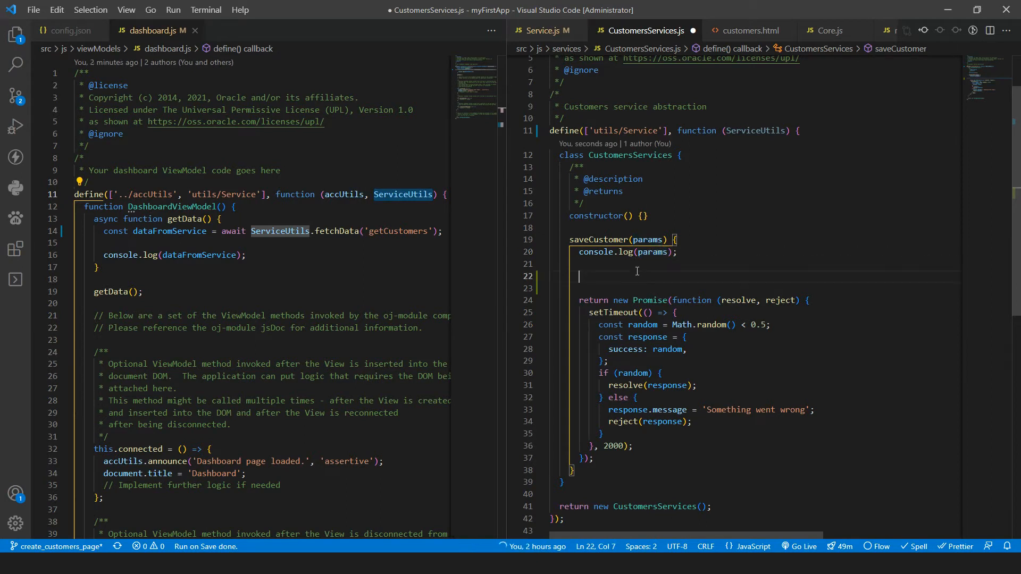
- Call ServiceUtils.fetchData(api_url, {}) inside saveCustomer and save the file
{"action": "type", "text": "ServiceUtils"}
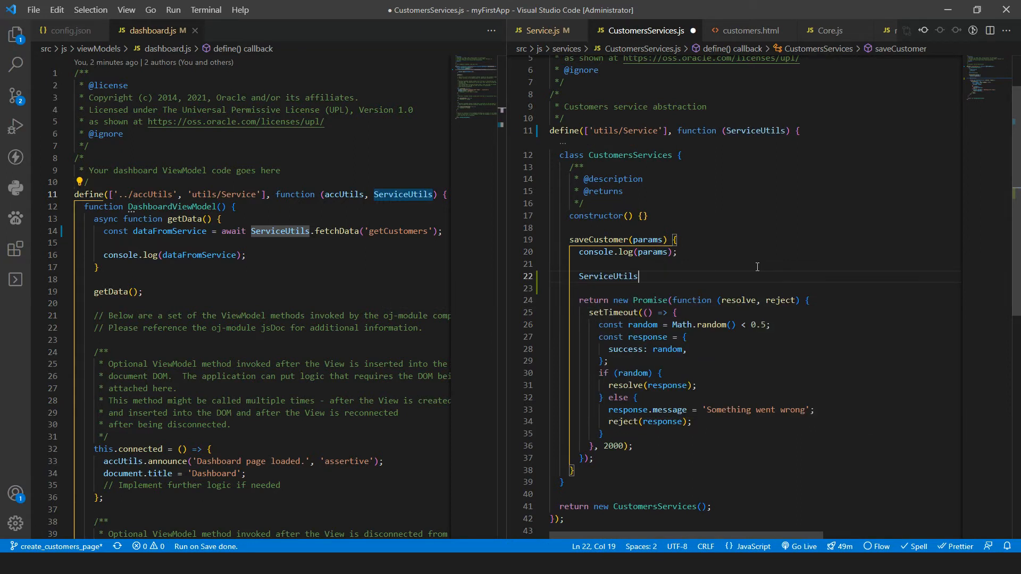
{"action": "type", "text": ".fetchData"}
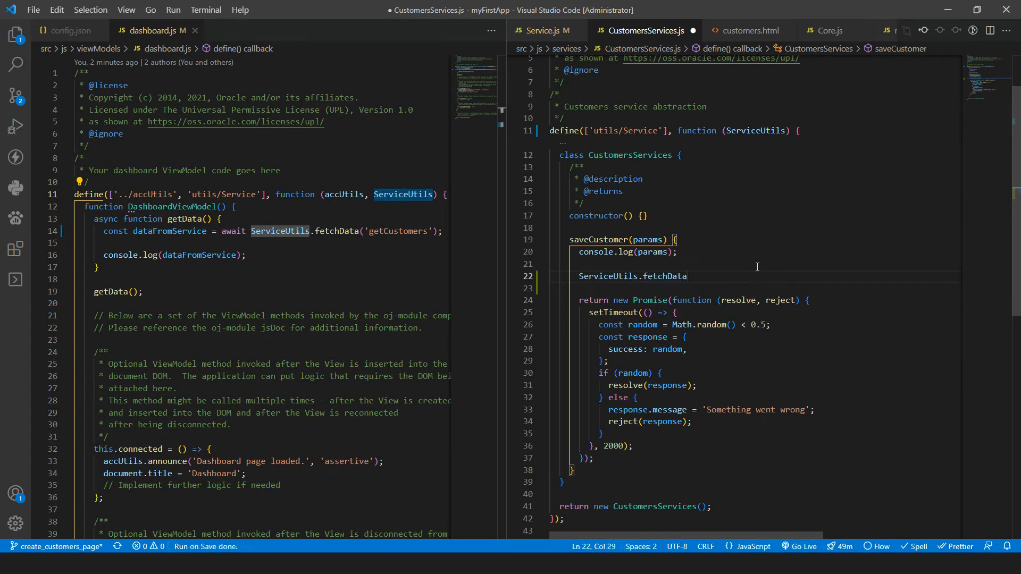
{"action": "type", "text": "()"}
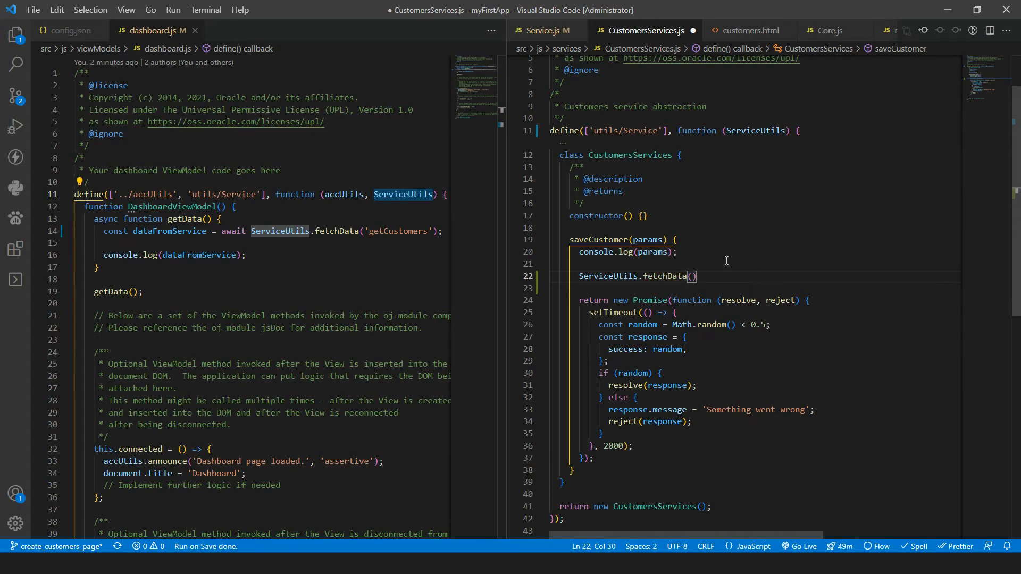
{"action": "type", "text": "api_url,"}
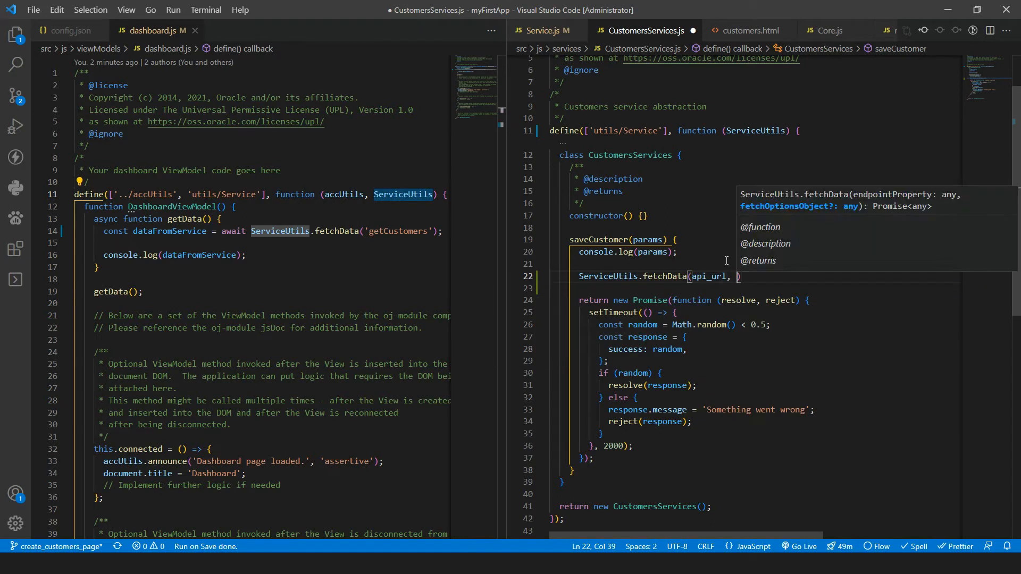
{"action": "type", "text": "{}"}
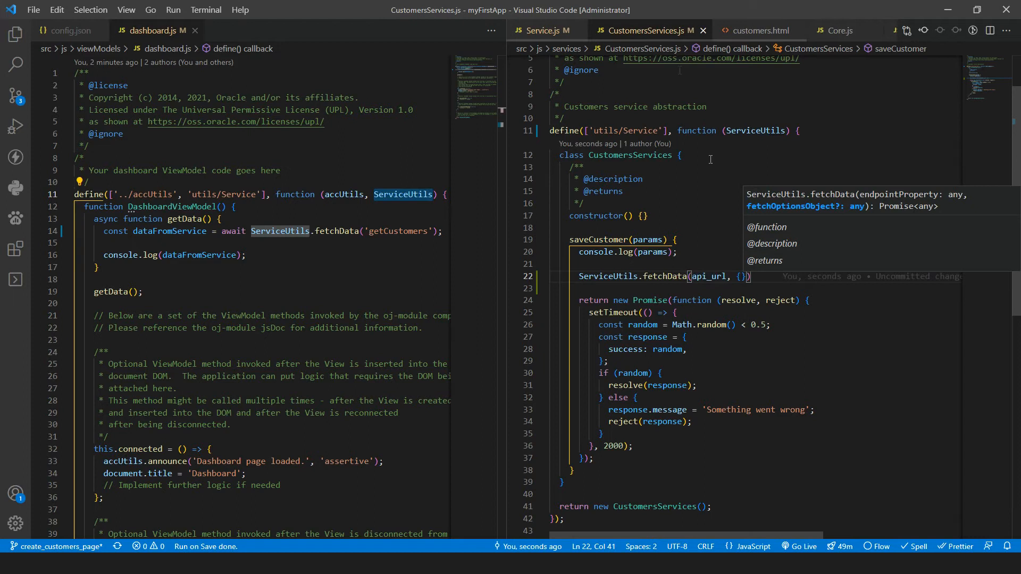
{"action": "left_click", "coordinate": [70, 30]}
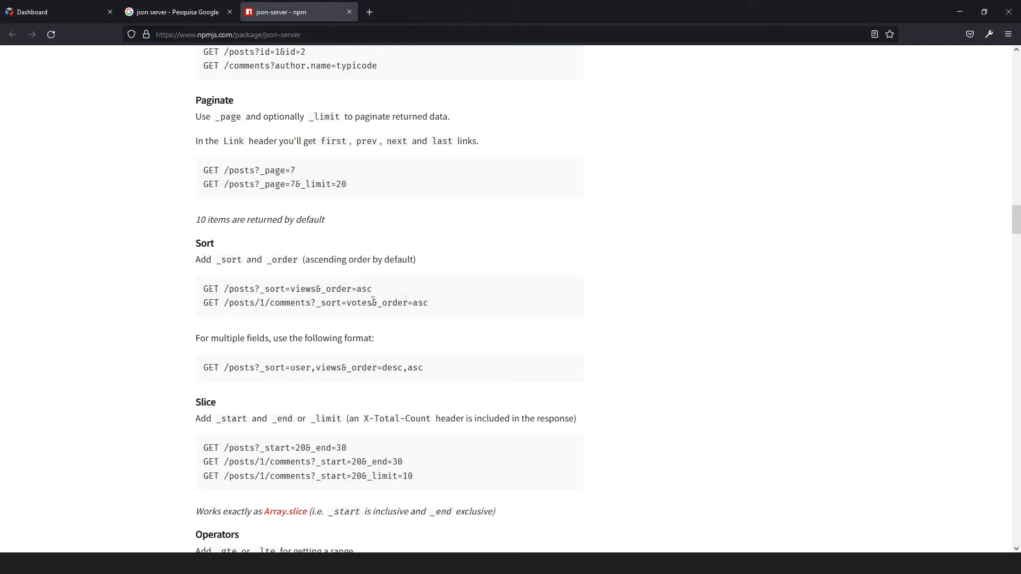
- Consult json-server's Routes section on npm, noting the POST /posts route
{"action": "scroll", "scroll_direction": "up", "scroll_amount": 3}
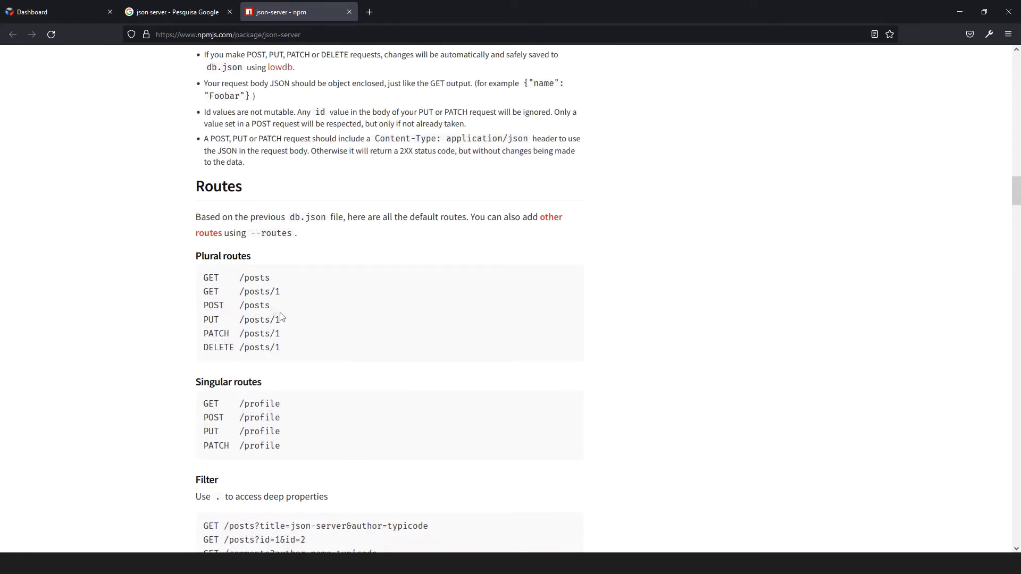
{"action": "double_click", "coordinate": [254, 305]}
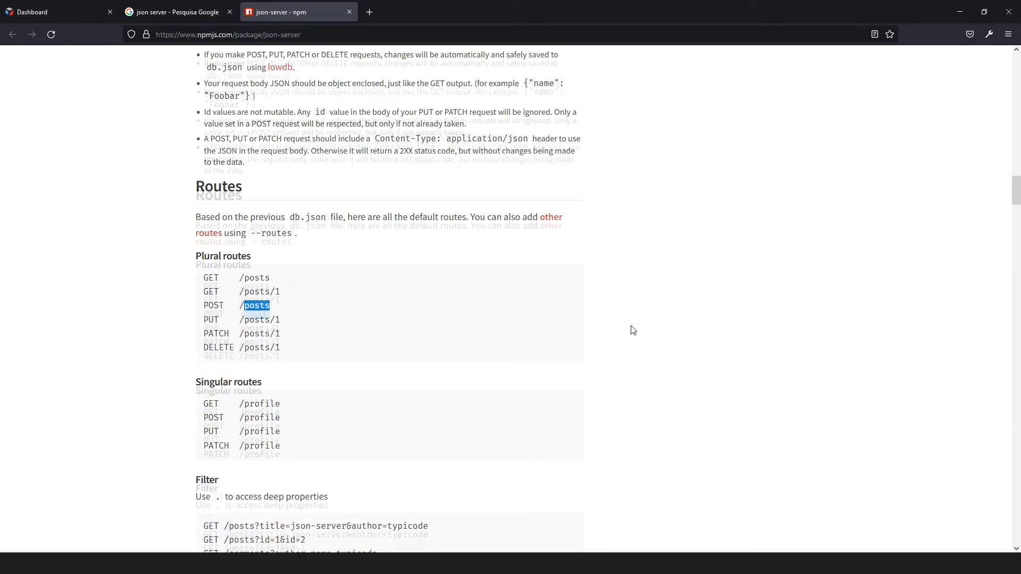
{"action": "scroll", "scroll_direction": "up", "scroll_amount": 3}
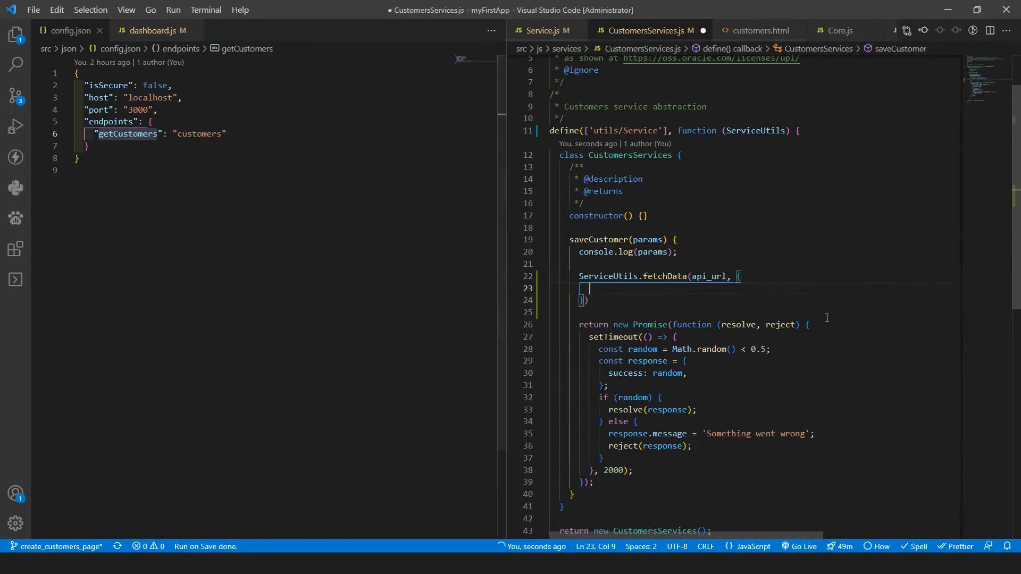
- Pass 'getCustomers' and a 'Content-Type': 'application/json' header object to fetchData
{"action": "type", "text": "Content-Type: application/json"}
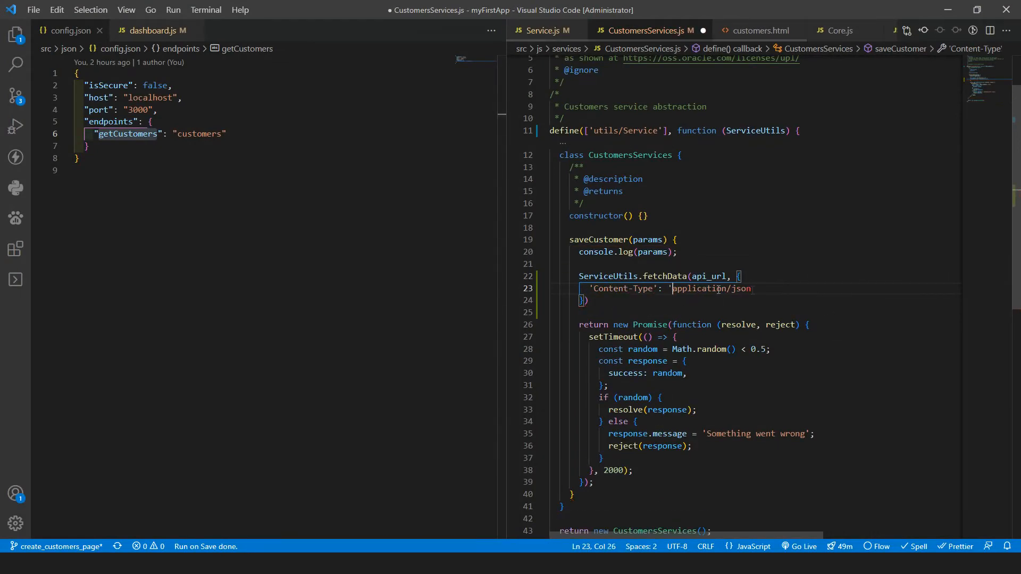
{"action": "type", "text": ","}
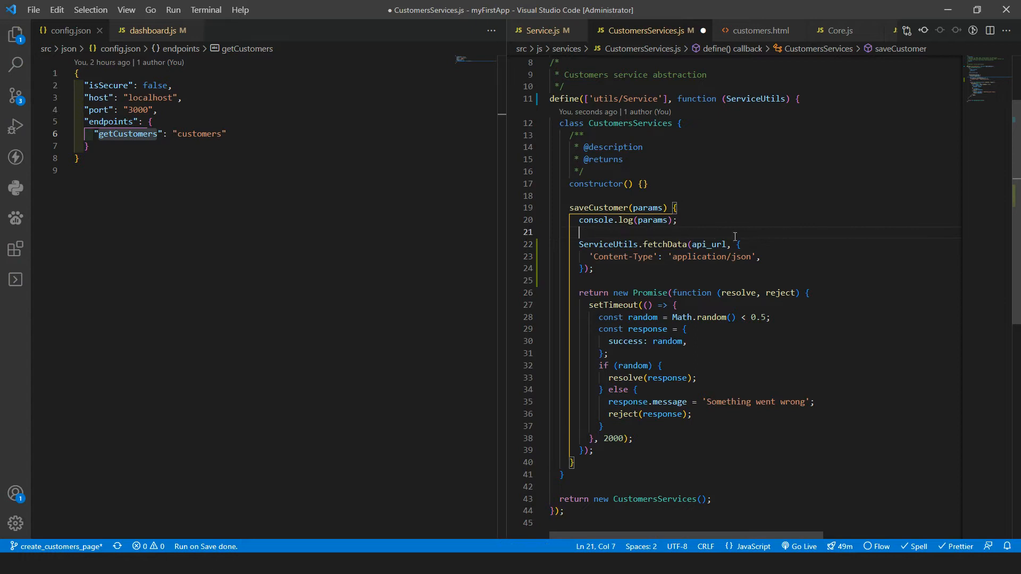
{"action": "double_click", "coordinate": [126, 134]}
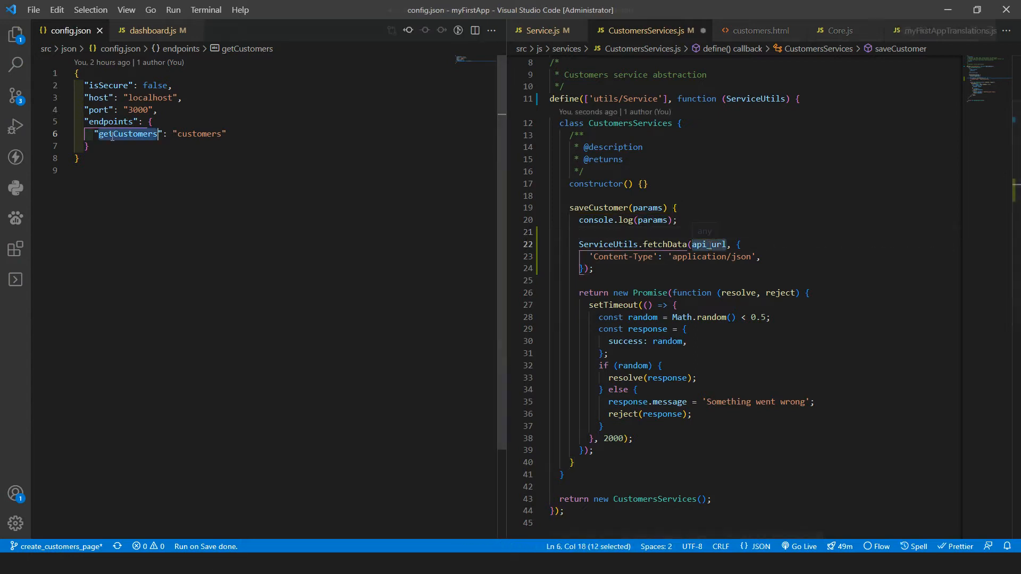
{"action": "double_click", "coordinate": [709, 245]}
{"action": "type", "text": "'getCustomers'"}
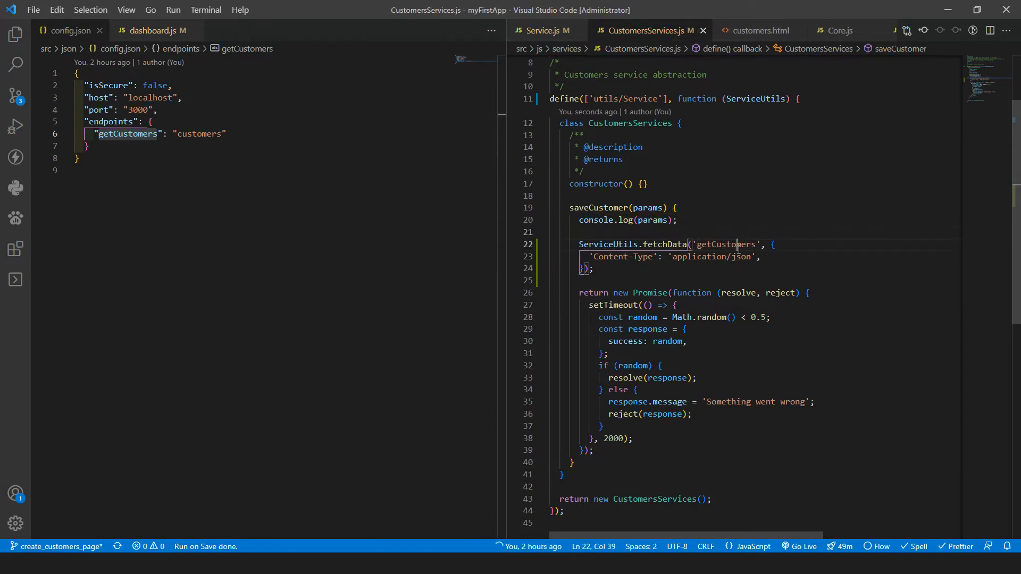
{"action": "double_click", "coordinate": [724, 245]}
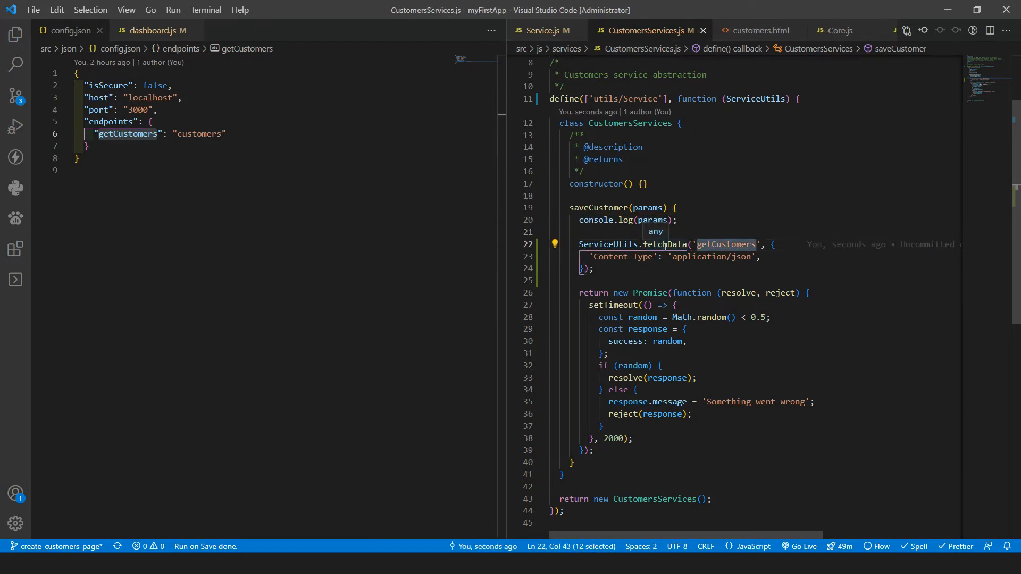
{"action": "left_click", "coordinate": [544, 30]}
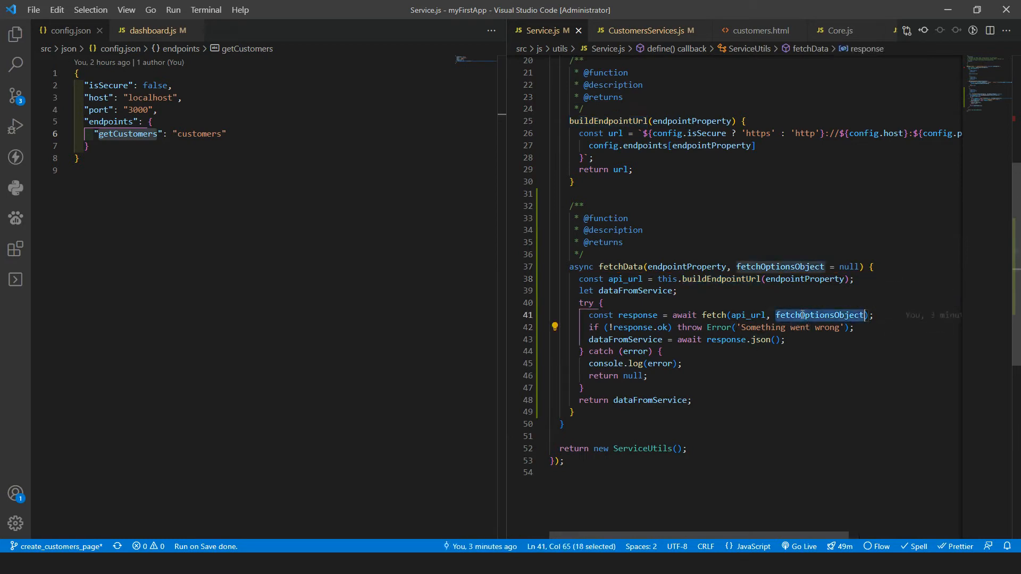
- Await fetchData into const data in async saveCustomer, wrapping the header in headers: {}
{"action": "left_click", "coordinate": [647, 31]}
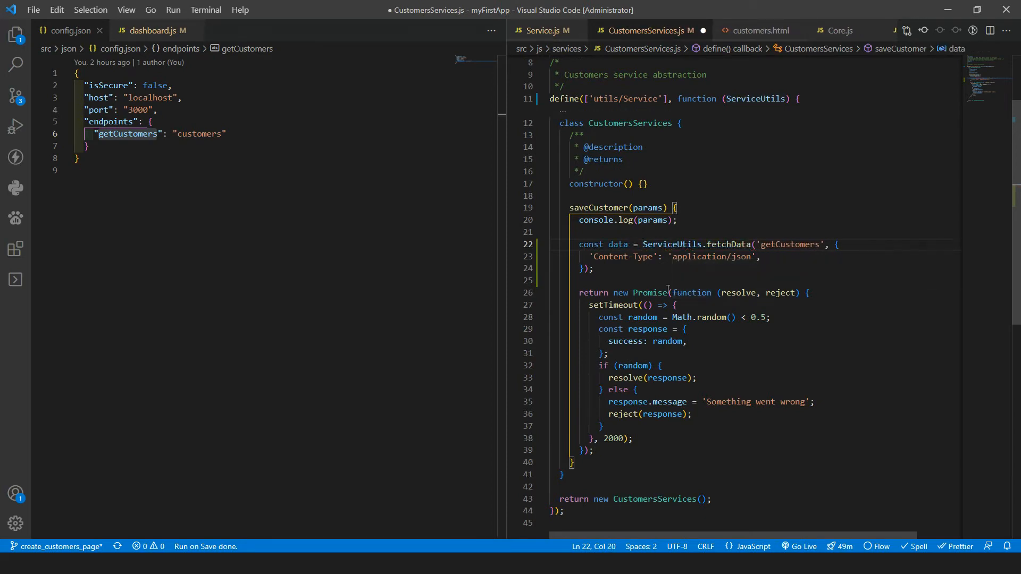
{"action": "type", "text": "await"}
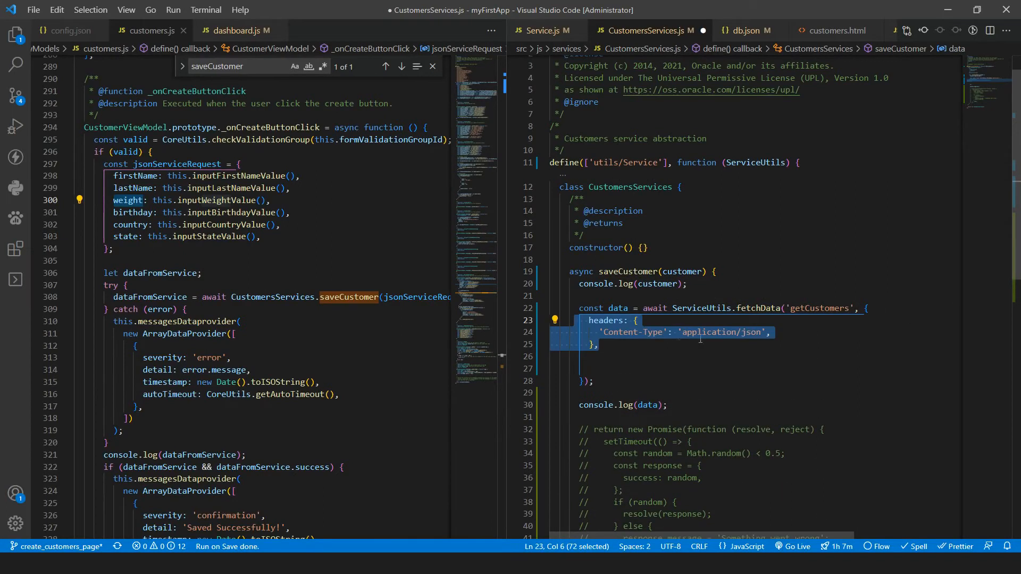
{"action": "left_click", "coordinate": [750, 332]}
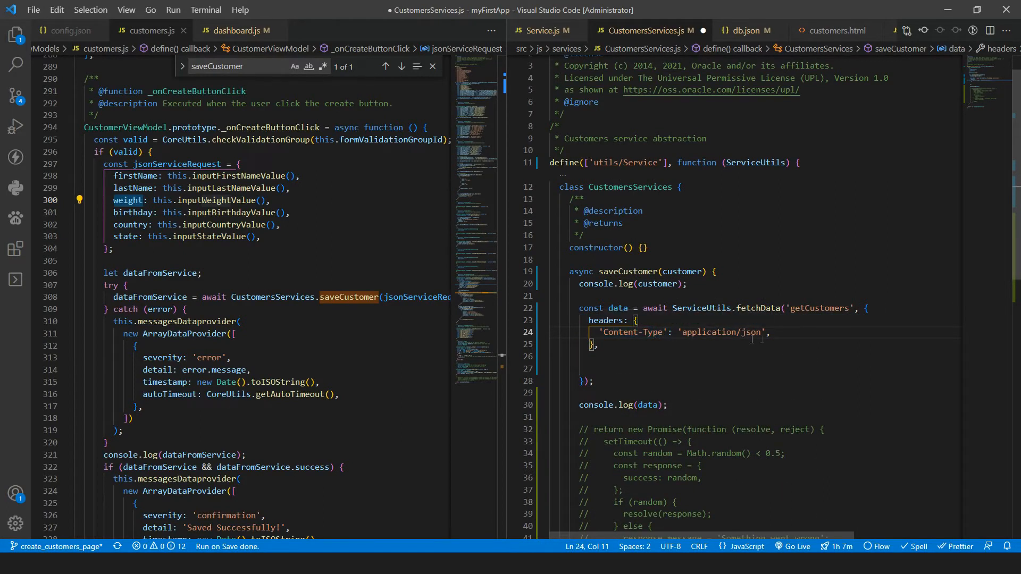
{"action": "double_click", "coordinate": [722, 332]}
{"action": "type", "text": "method: 'POST',"}
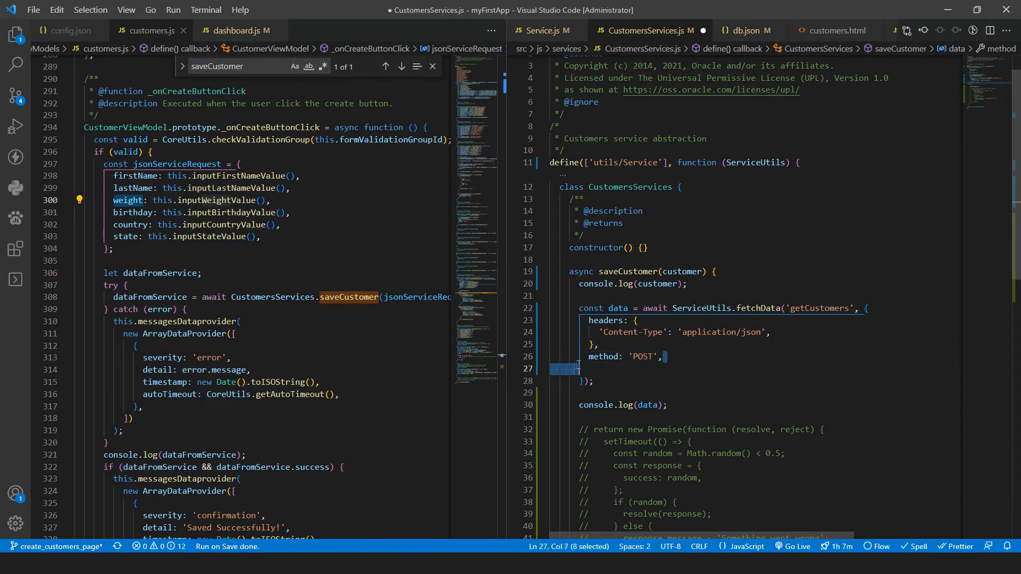
- Add body: JSON.stringify(customer) to the fetchData POST options
{"action": "type", "text": "body: JSON.stringify(customer),"}
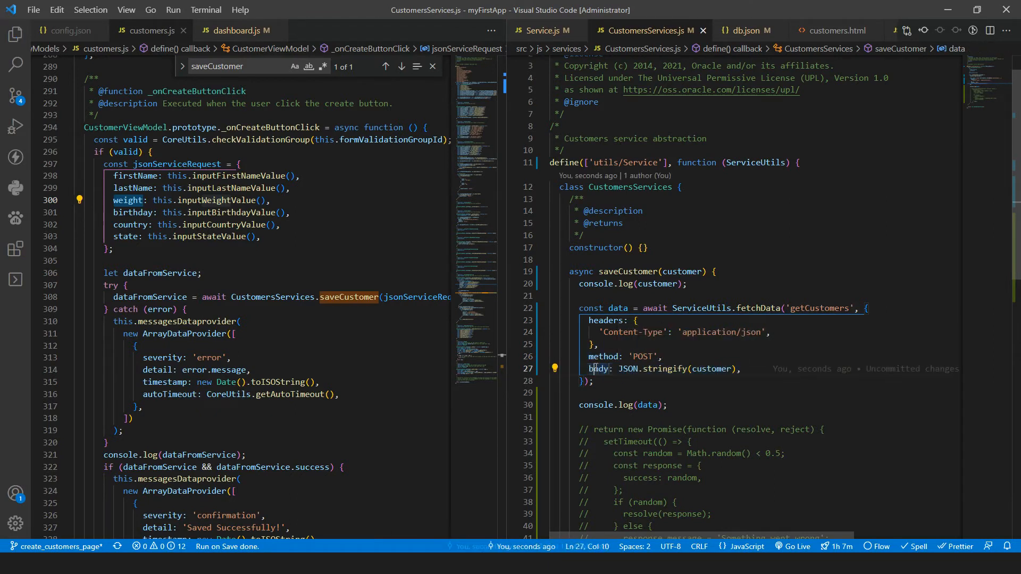
{"action": "double_click", "coordinate": [712, 369]}
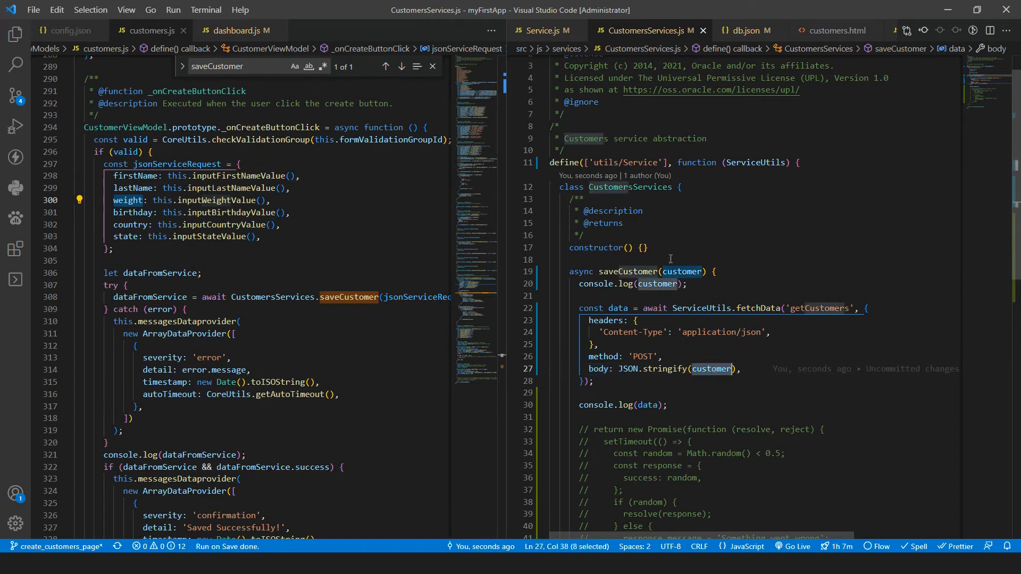
{"action": "left_click", "coordinate": [619, 369]}
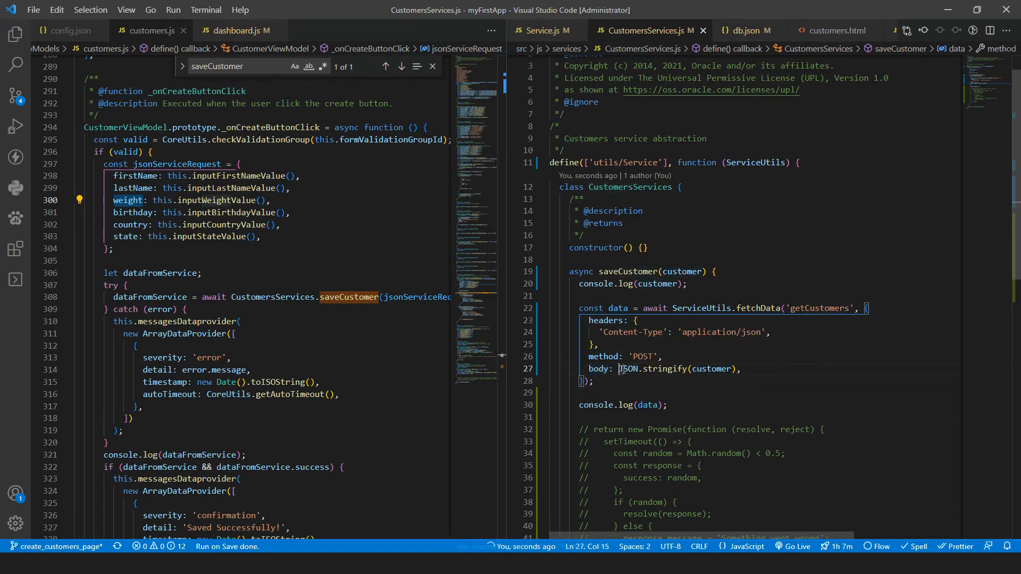
{"action": "left_click", "coordinate": [742, 370]}
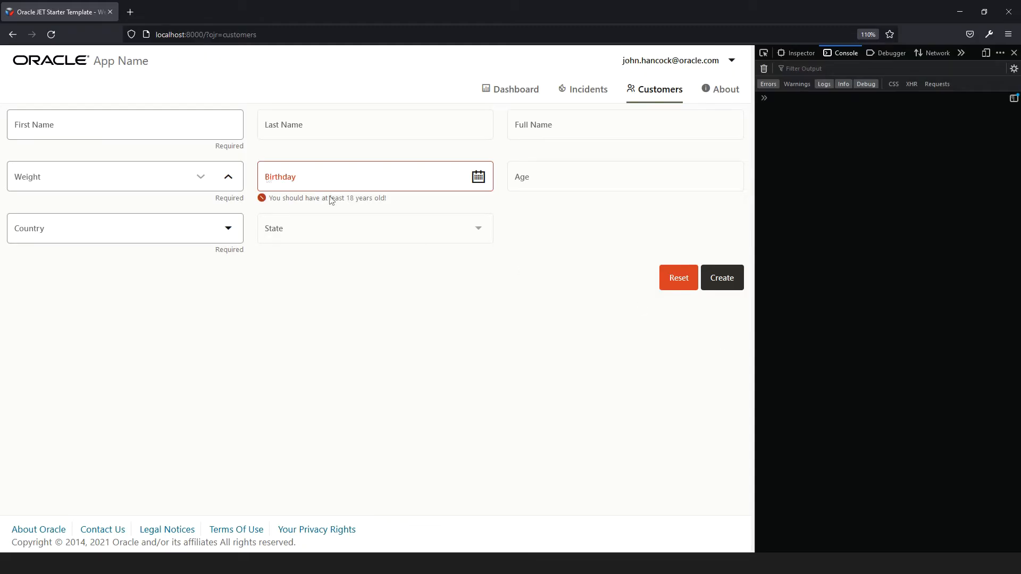
{"action": "type", "text": "Joel"}
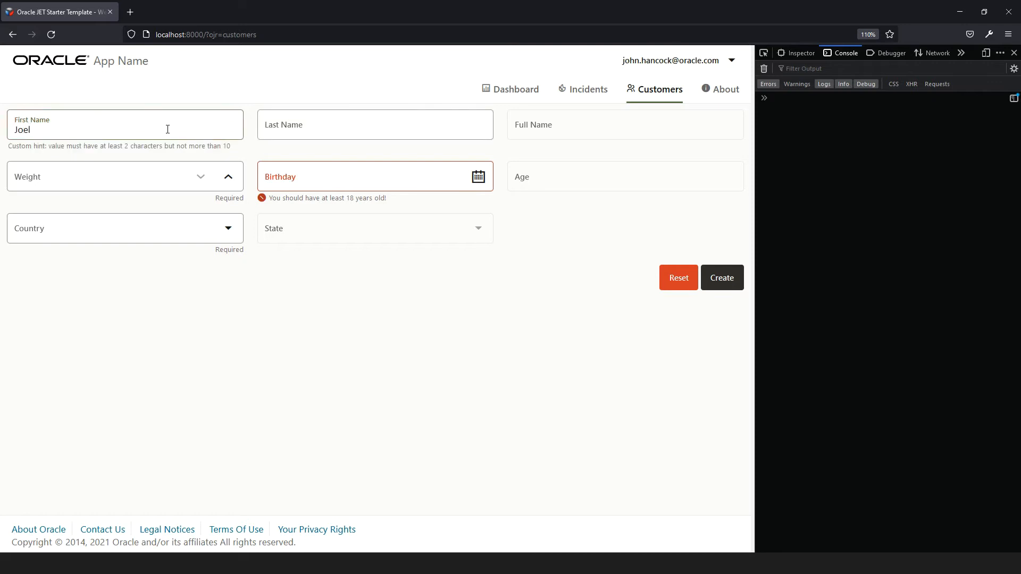
{"action": "type", "text": "Carneiro"}
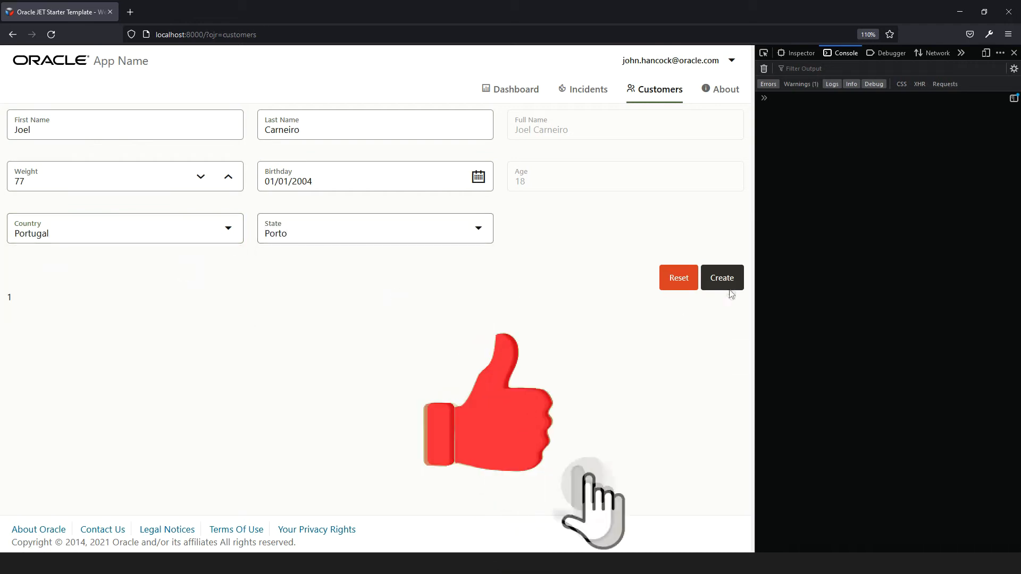
{"action": "left_click", "coordinate": [722, 278]}
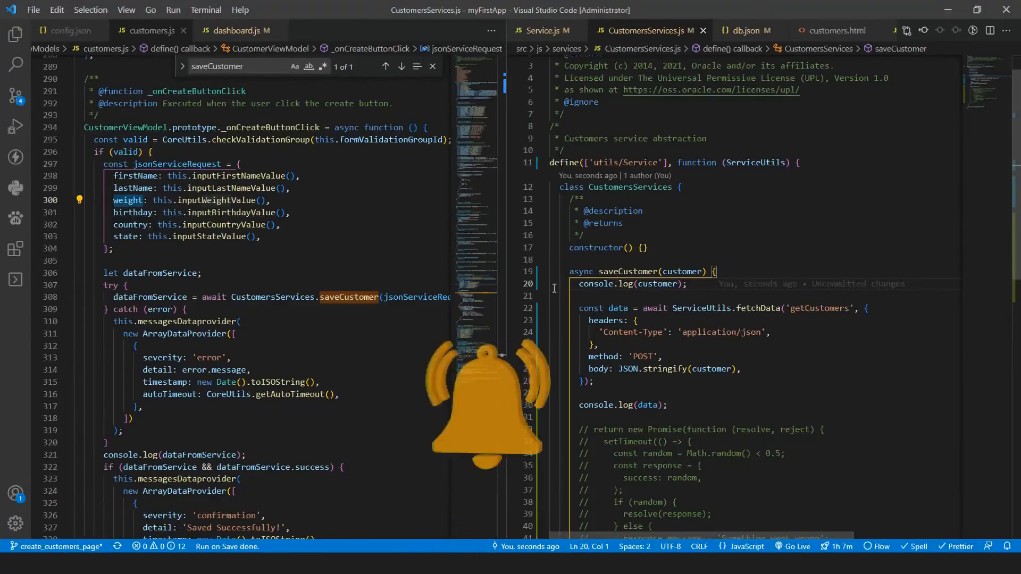
{"action": "double_click", "coordinate": [658, 284]}
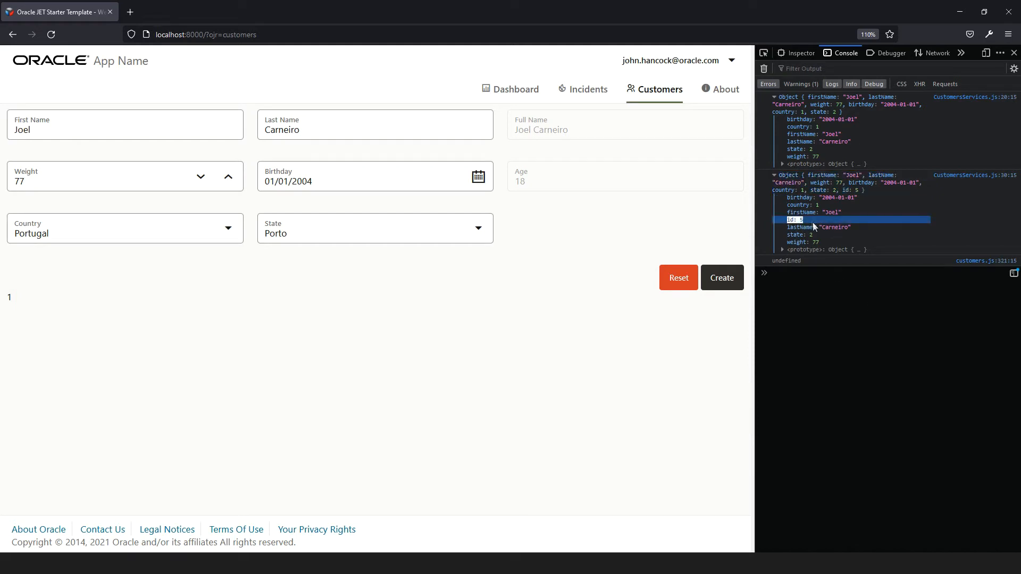
{"action": "mouse_move", "coordinate": [836, 242]}
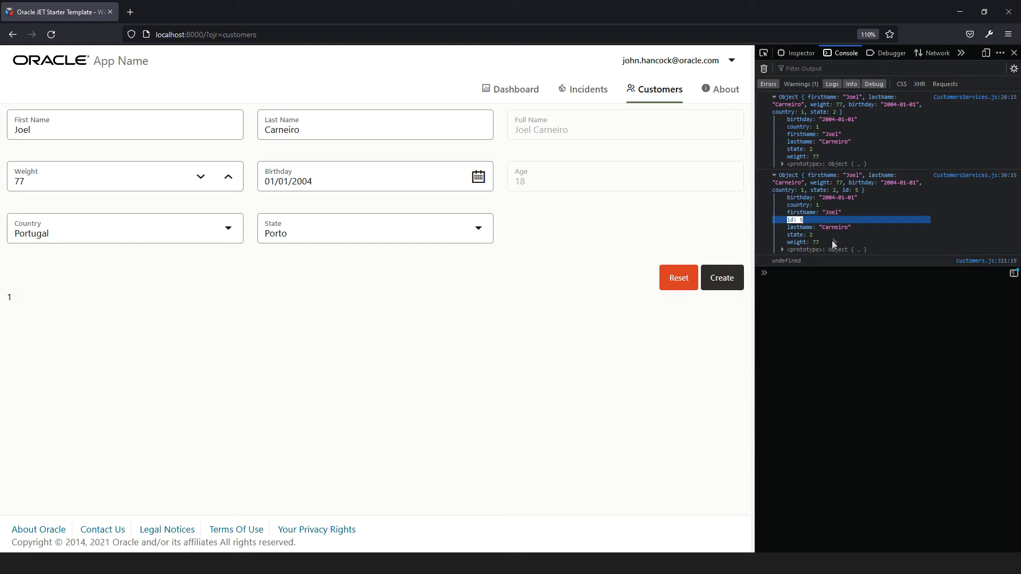
{"action": "mouse_move", "coordinate": [868, 266]}
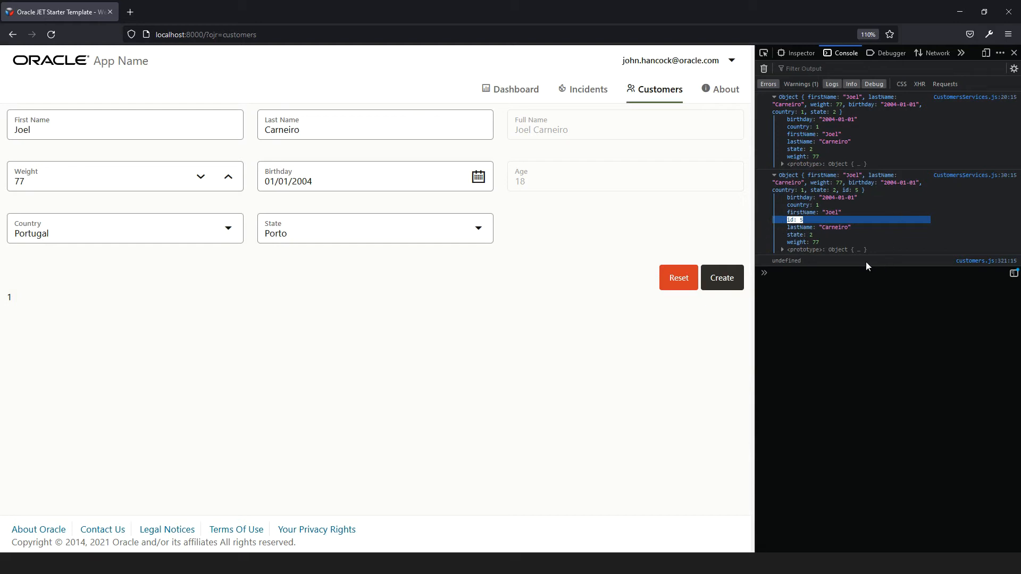
{"action": "mouse_move", "coordinate": [884, 263]}
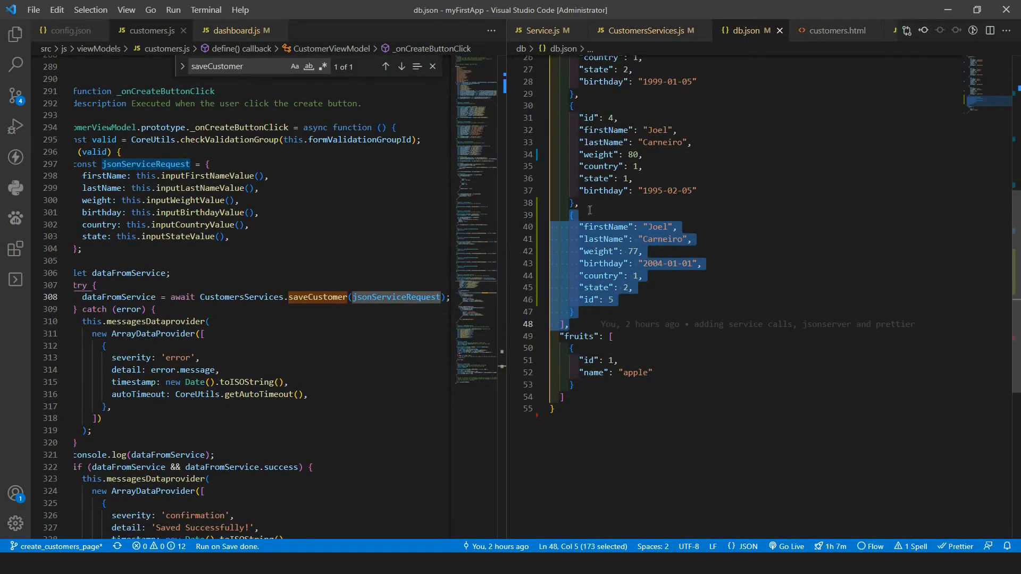
{"action": "left_click", "coordinate": [614, 300]}
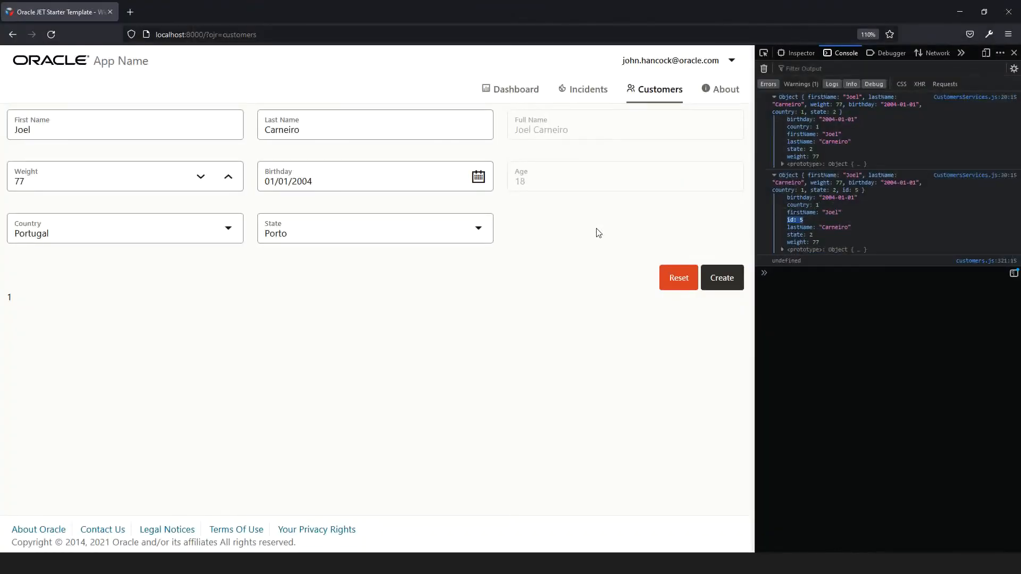
{"action": "mouse_move", "coordinate": [501, 106]}
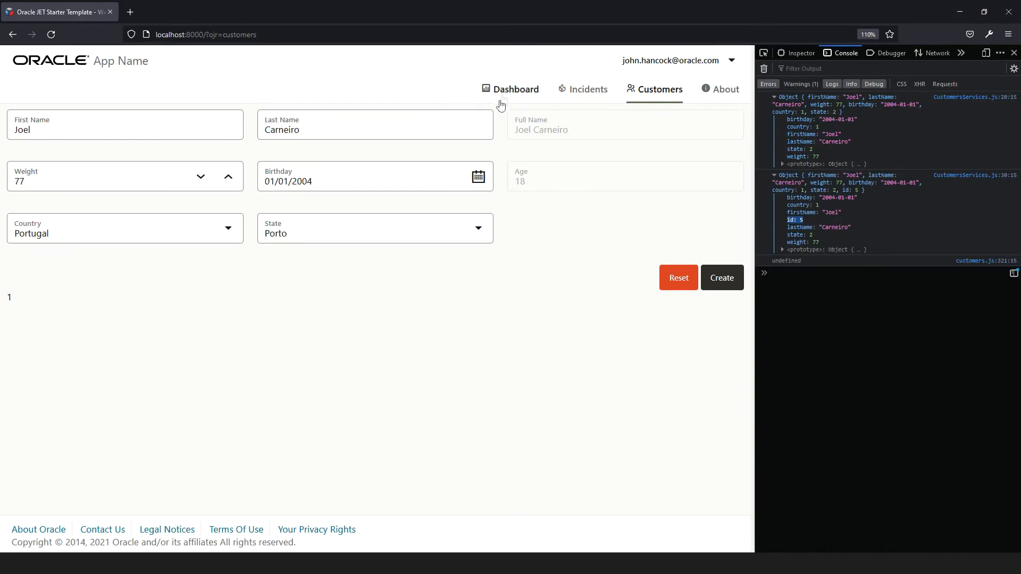
{"action": "left_click", "coordinate": [515, 89]}
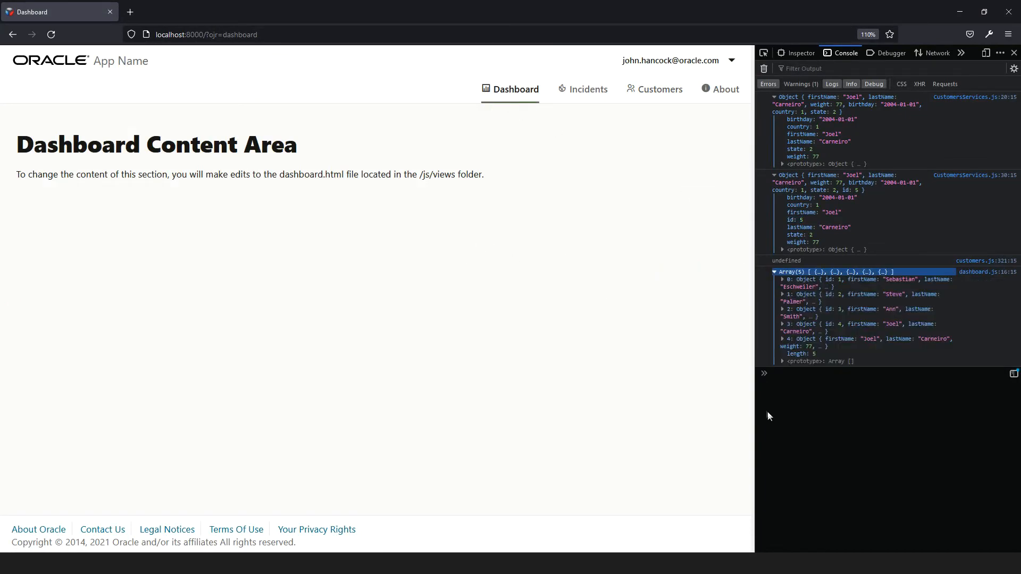
{"action": "mouse_move", "coordinate": [948, 363]}
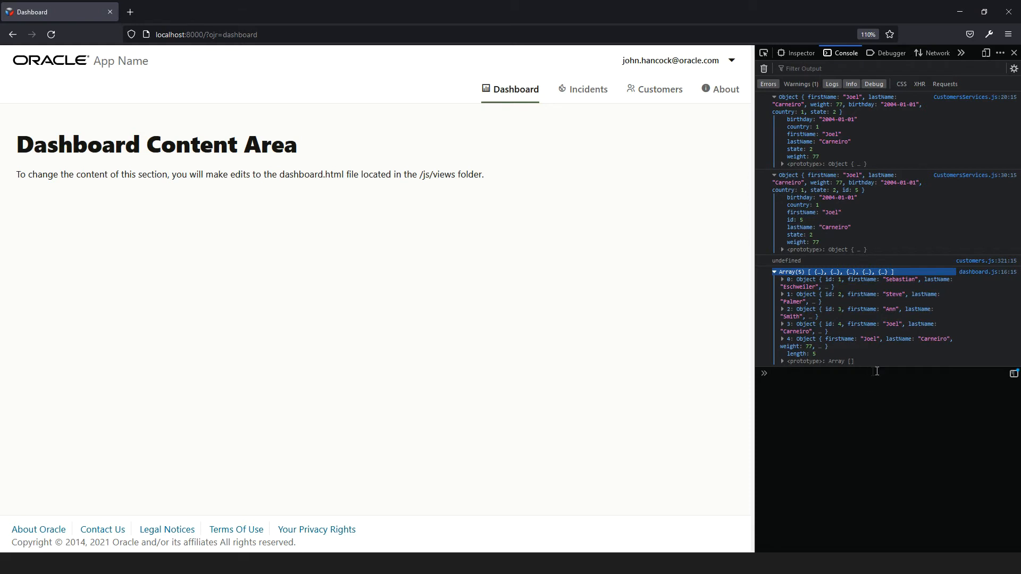
{"action": "mouse_move", "coordinate": [884, 346]}
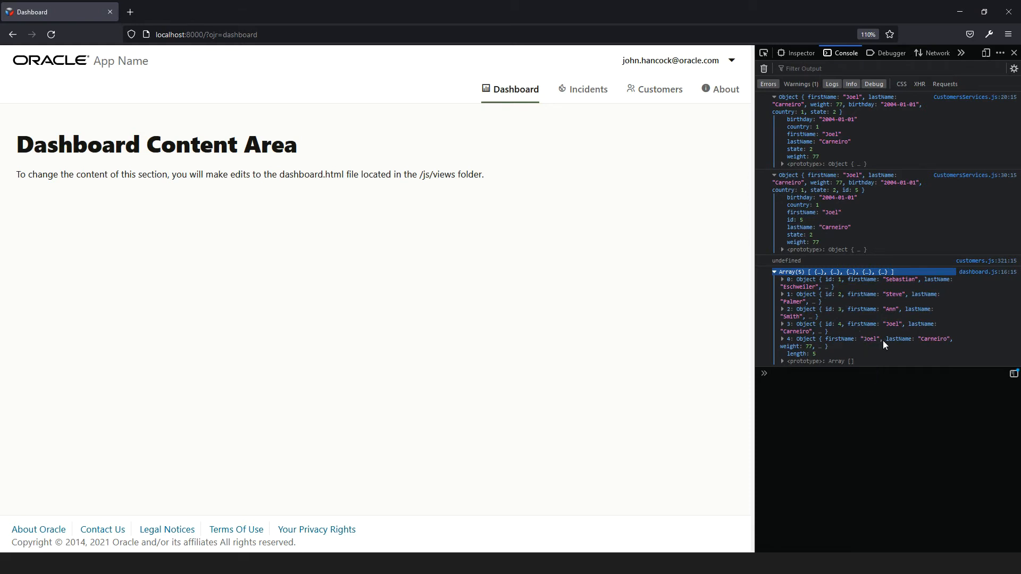
{"action": "left_click", "coordinate": [784, 339]}
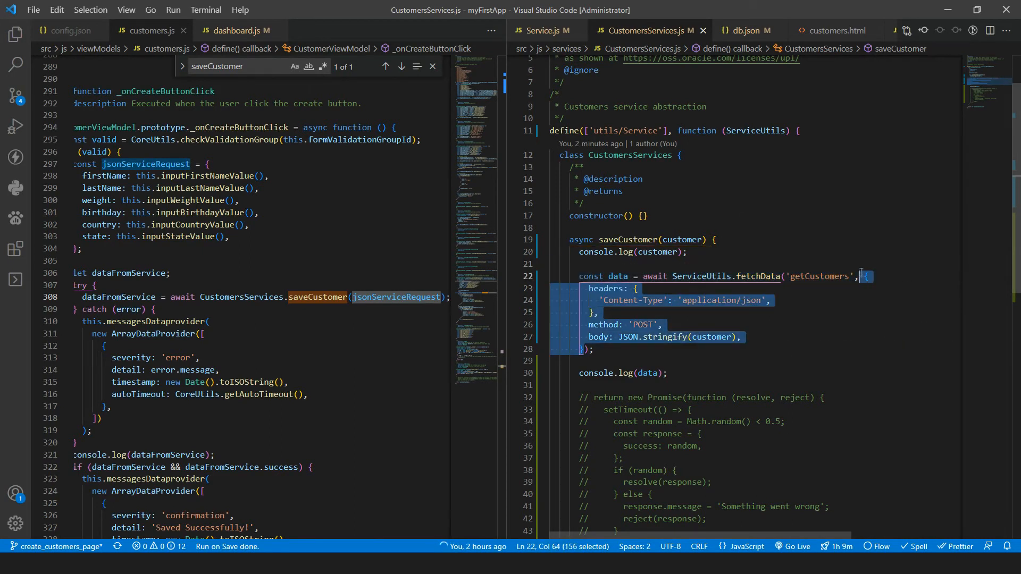
- Assign customer.id from the timestamp and call fetchData('getCustomers', 'POST', customer)
{"action": "type", "text": "customer.id = Number(new Date().getTime());"}
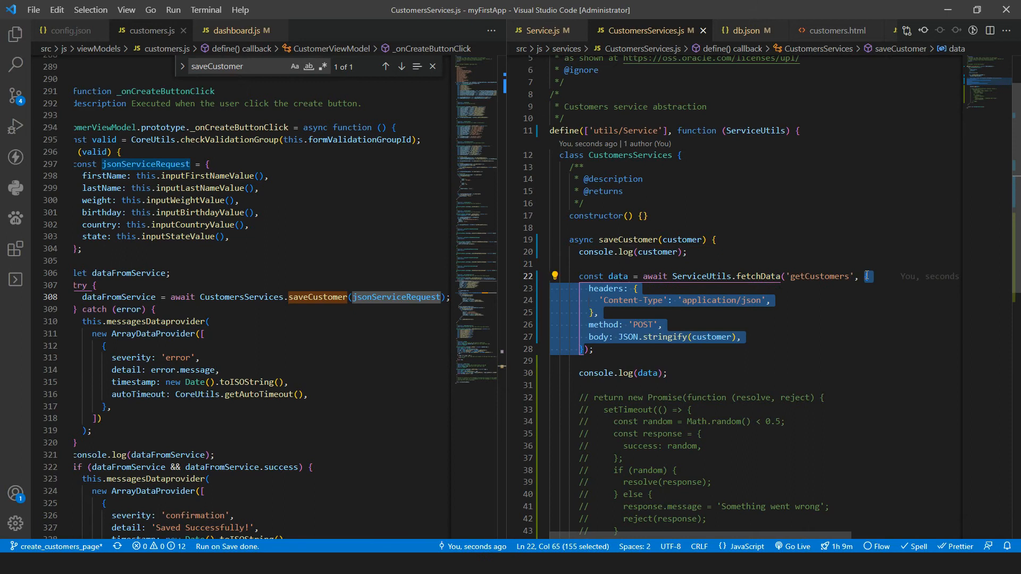
{"action": "key", "text": "Delete"}
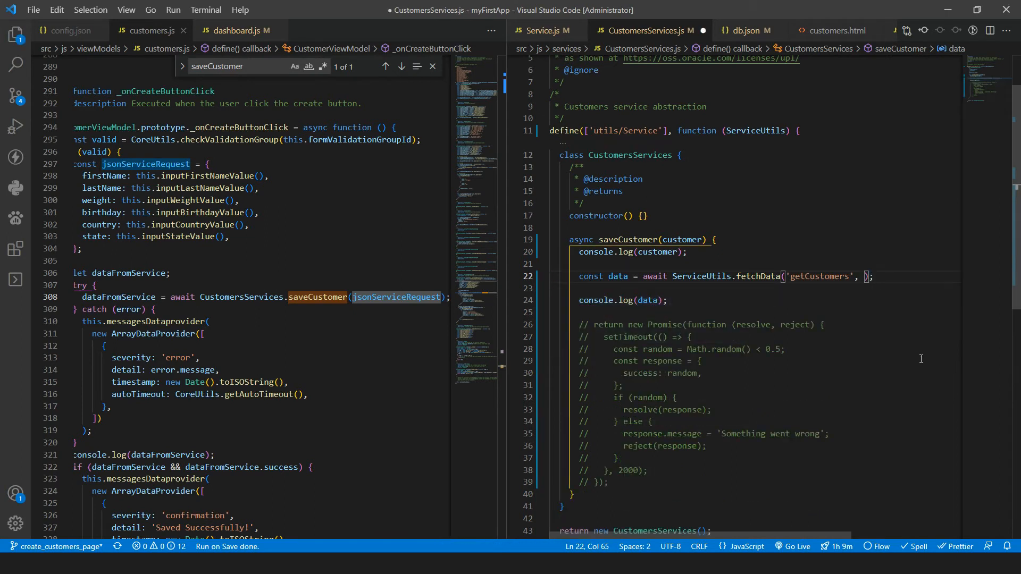
{"action": "type", "text": "'POST'"}
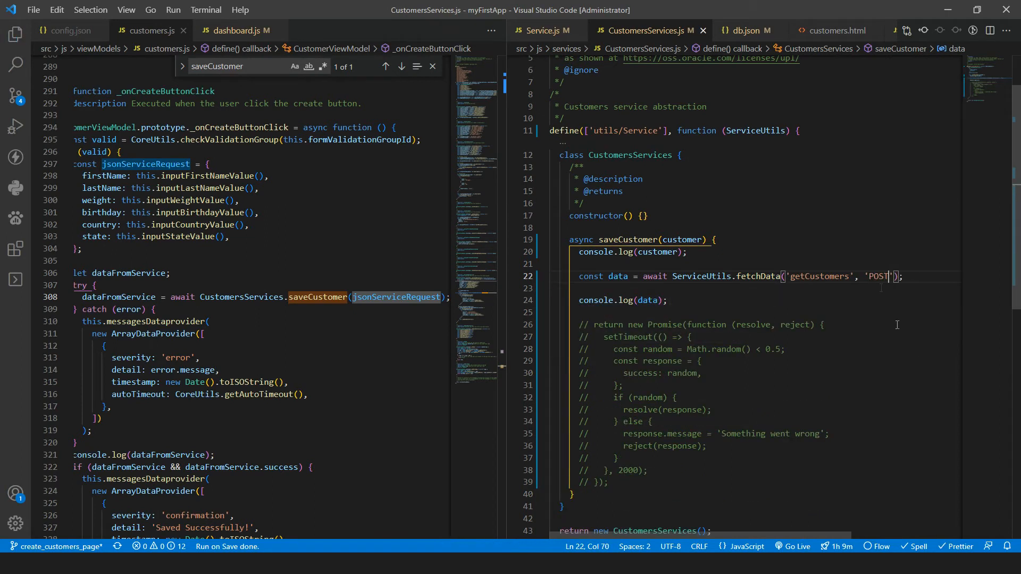
{"action": "left_click", "coordinate": [544, 30]}
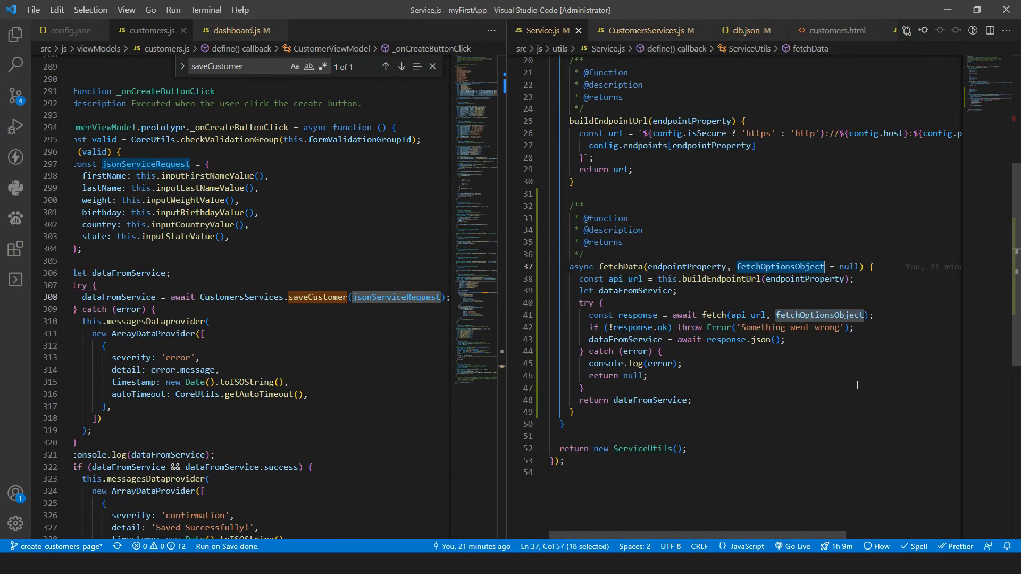
- Give fetchData method and bodyData parameters, building fetchOptionsObject when method === 'POST'
{"action": "type", "text": "method"}
{"action": "type", "text": "if(){"}
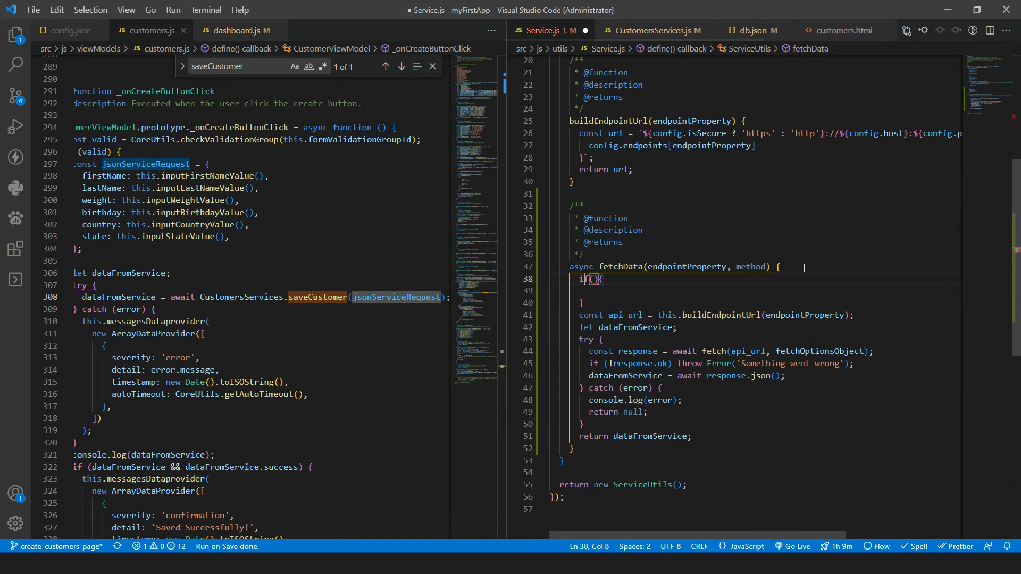
{"action": "type", "text": "method === 'POST"}
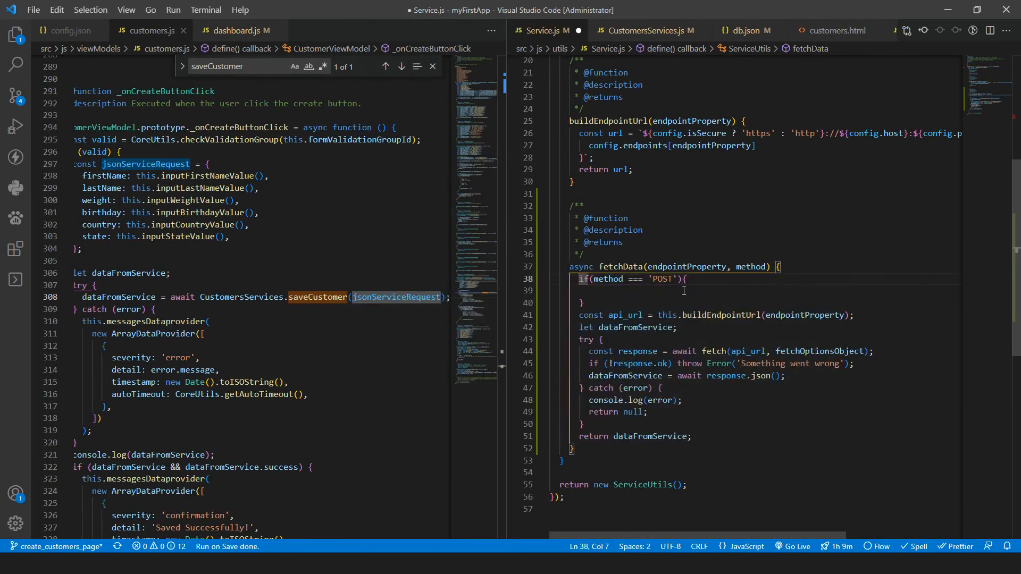
{"action": "type", "text": "let"}
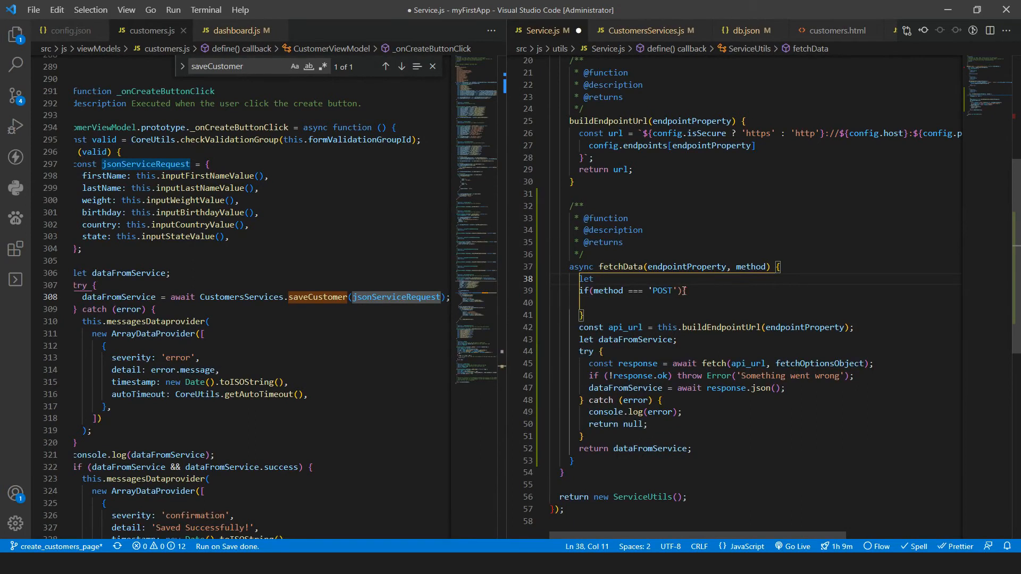
{"action": "type", "text": "fetchOptionsObject = null;"}
{"action": "left_click", "coordinate": [634, 291]}
{"action": "type", "text": " {"}
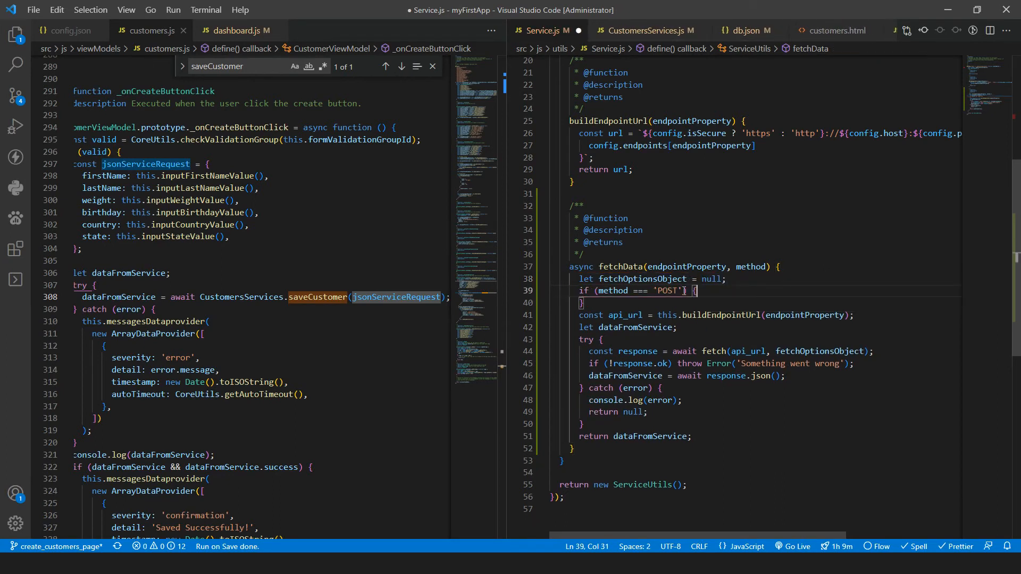
{"action": "type", "text": "fetchOptionsObject = {"}
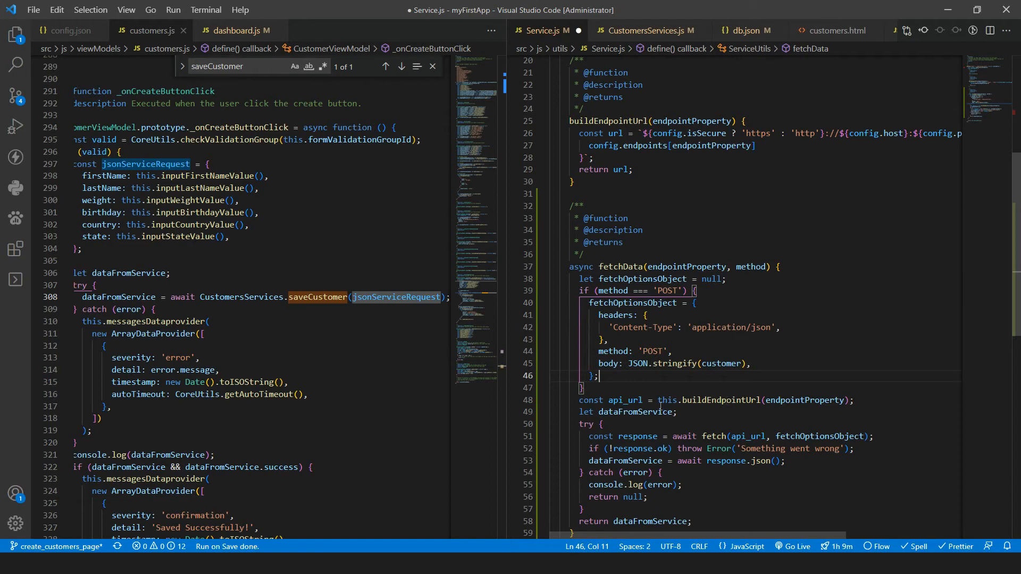
- Use bodyData in the request body and pass fetchOptionsObject to fetch
{"action": "double_click", "coordinate": [721, 364]}
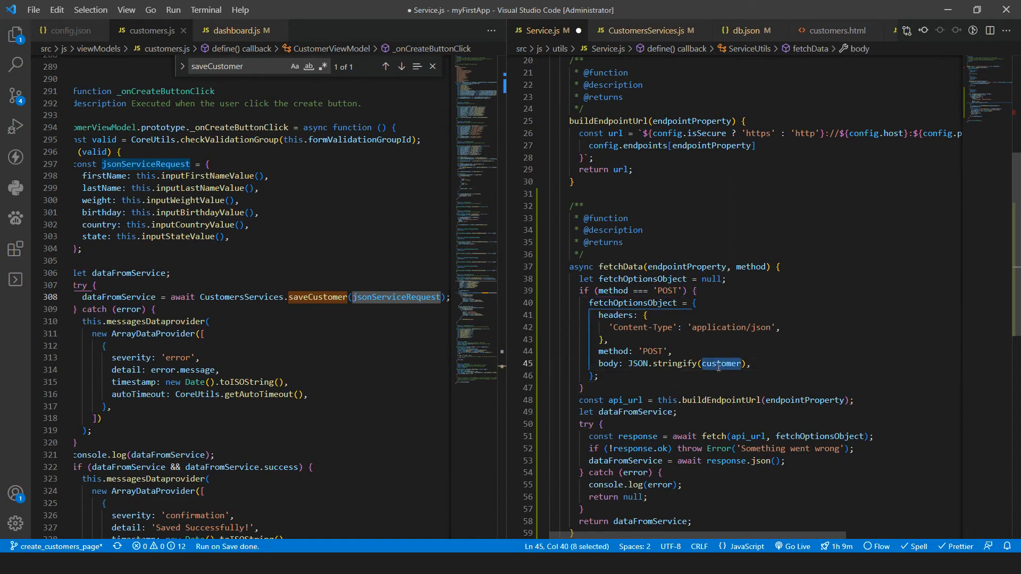
{"action": "mouse_move", "coordinate": [752, 266]}
{"action": "type", "text": "bodyData"}
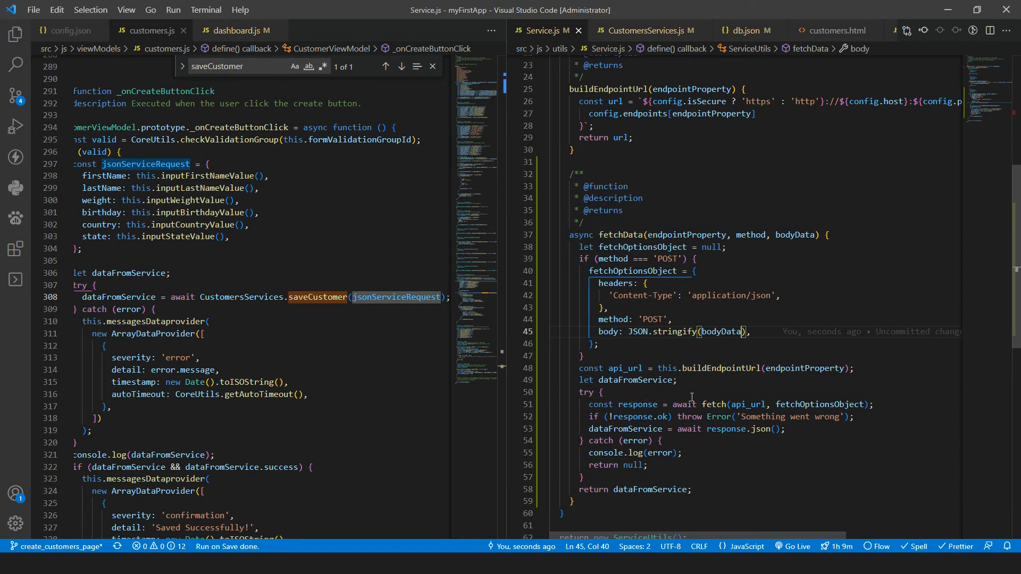
{"action": "double_click", "coordinate": [821, 373]}
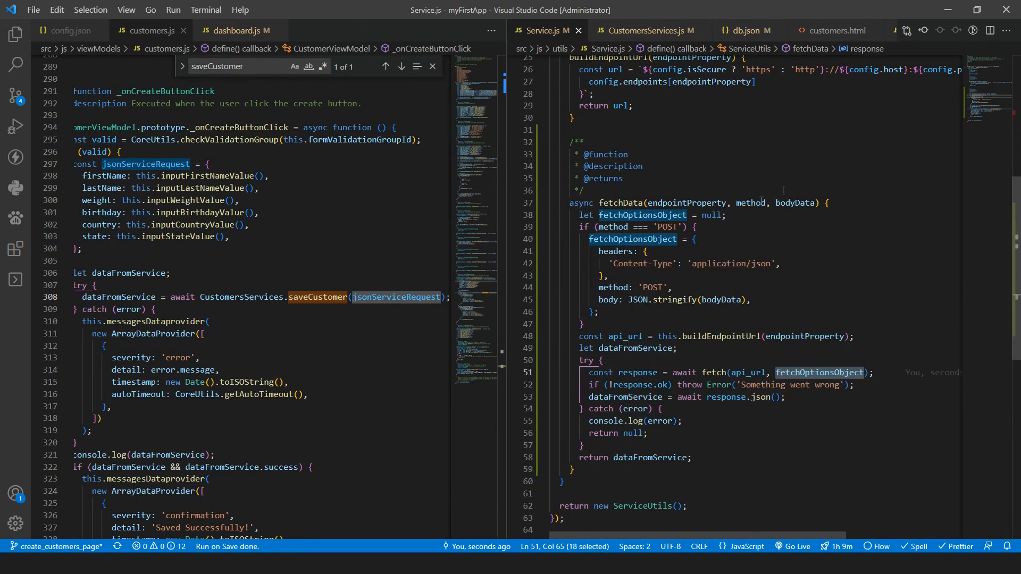
{"action": "left_click", "coordinate": [645, 30]}
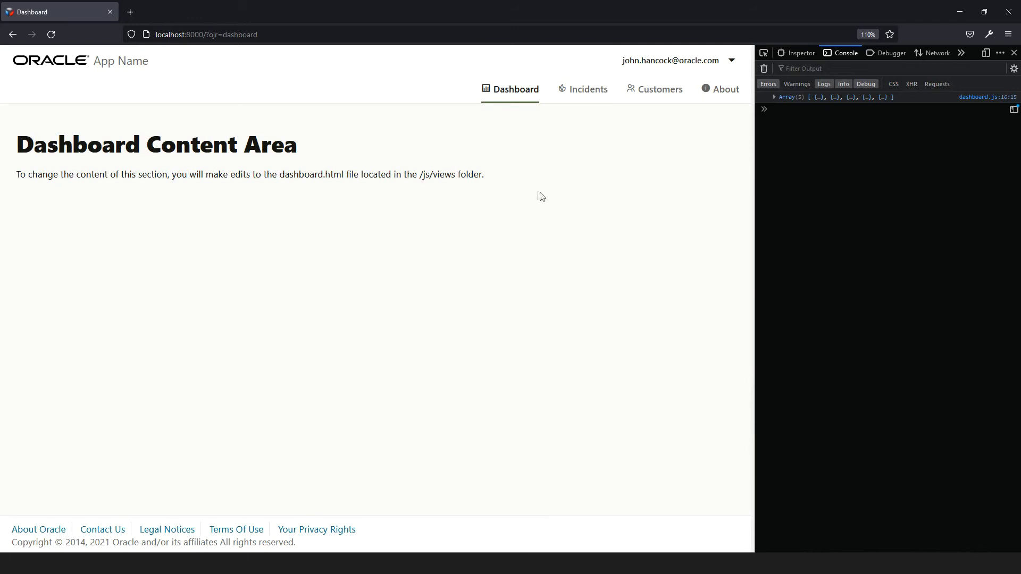
{"action": "left_click", "coordinate": [775, 97]}
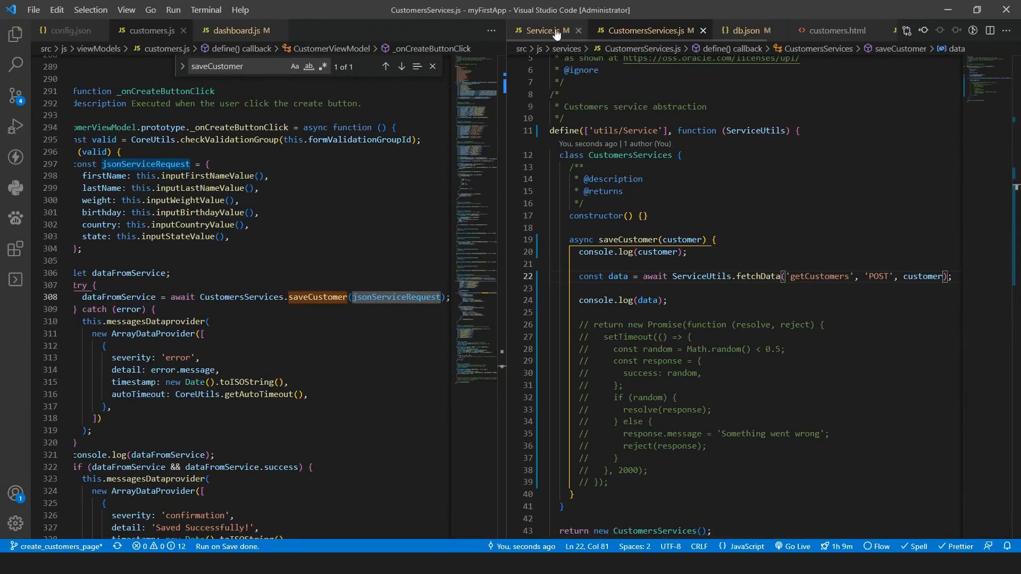
- Review dashboard.js getData calling fetchData('getCustomers') beside the updated Service.js
{"action": "left_click", "coordinate": [545, 31]}
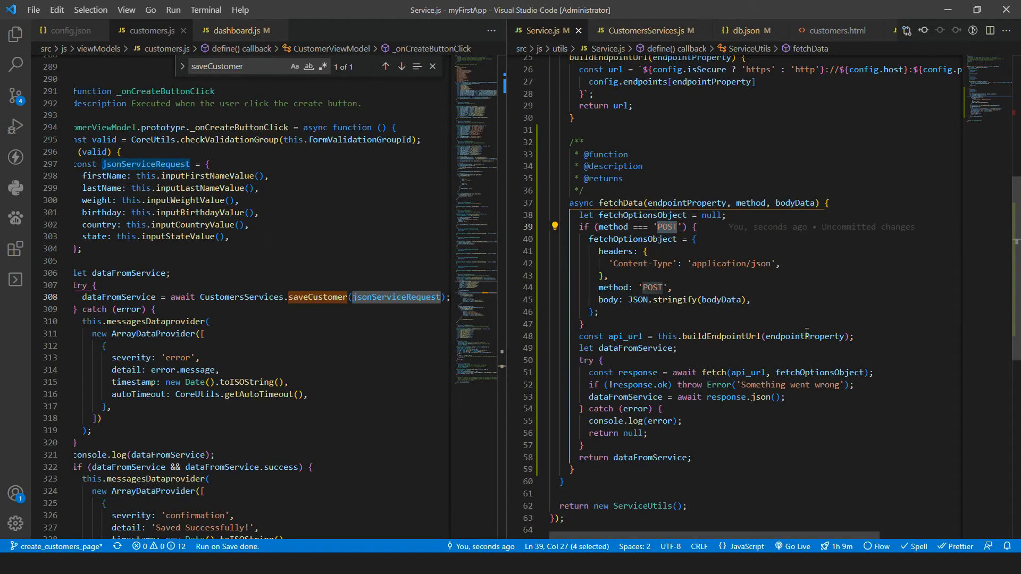
{"action": "left_click", "coordinate": [234, 31]}
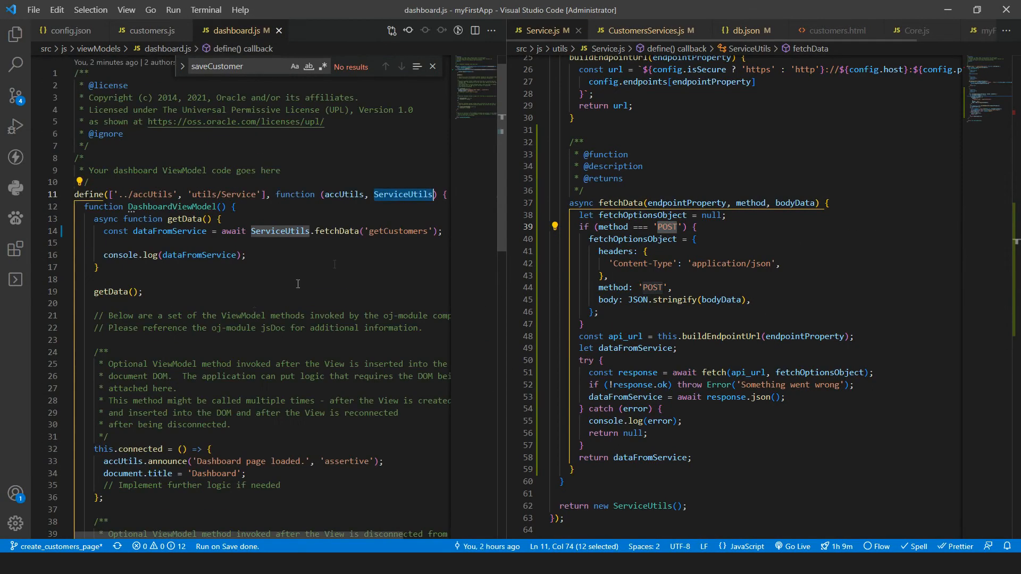
{"action": "left_click", "coordinate": [675, 202]}
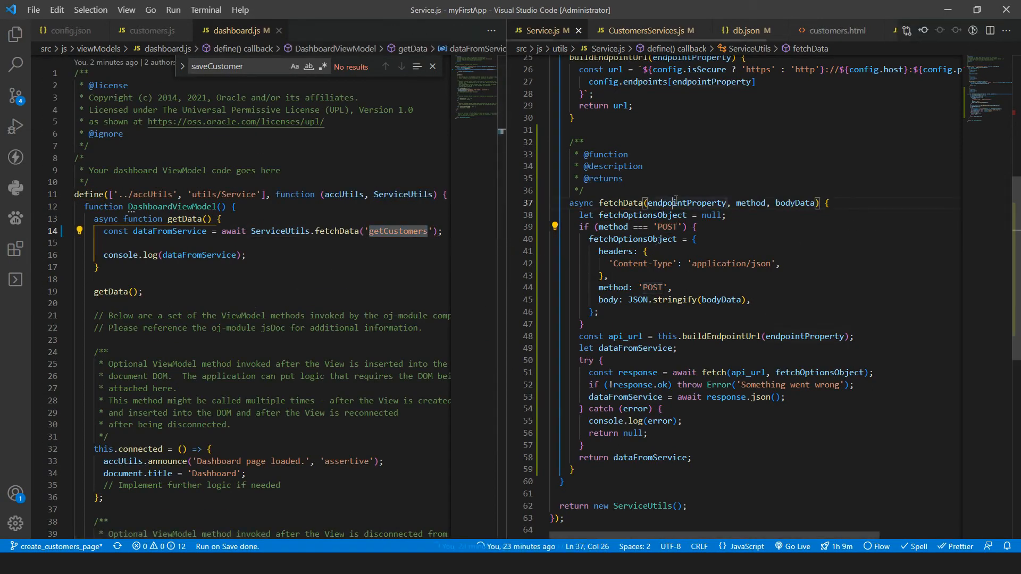
{"action": "double_click", "coordinate": [750, 202]}
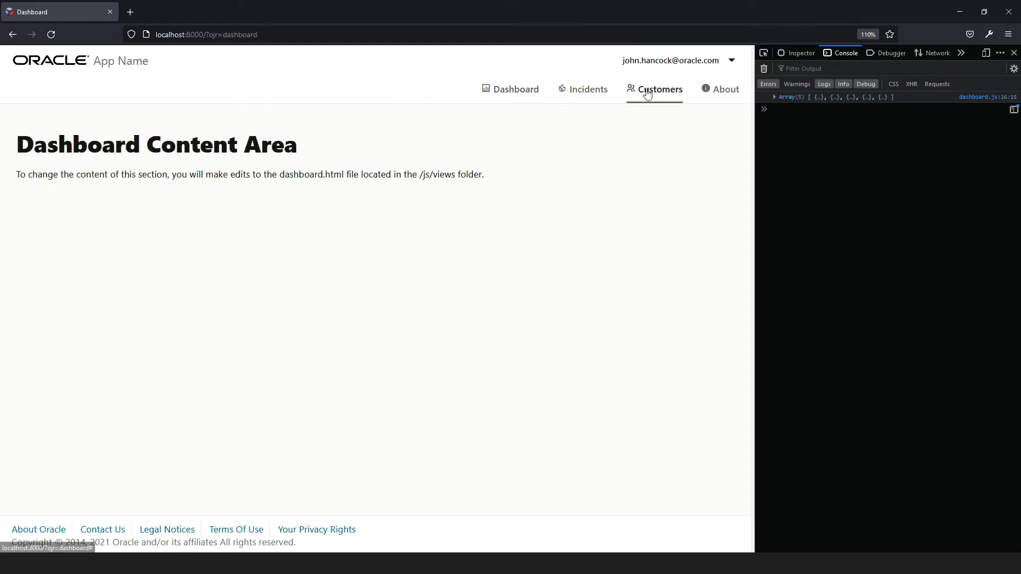
- Create customer Some Example, weight 898, Portugal, Lisbon, logging the saved record with id 6
{"action": "left_click", "coordinate": [659, 89]}
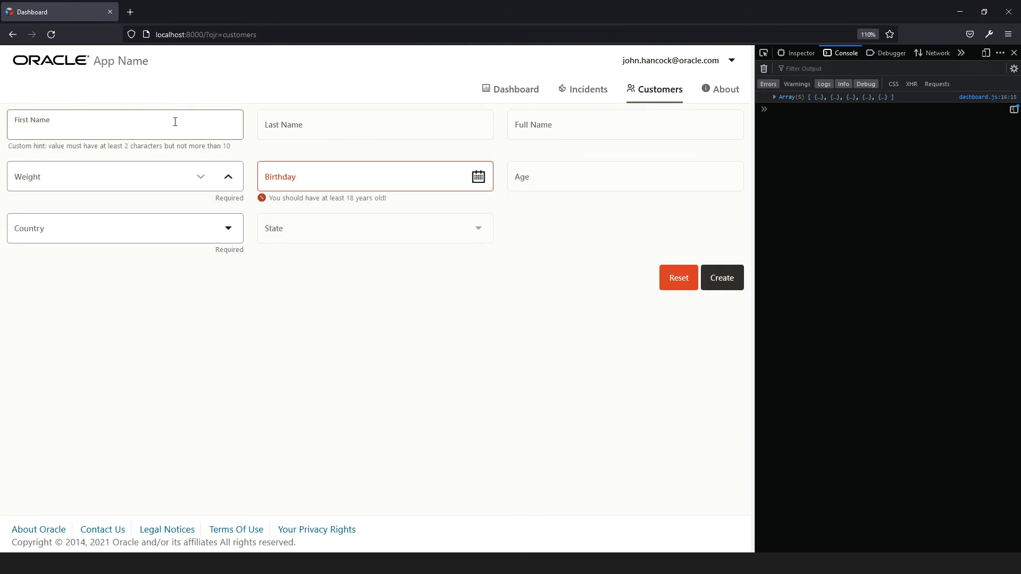
{"action": "type", "text": "Some"}
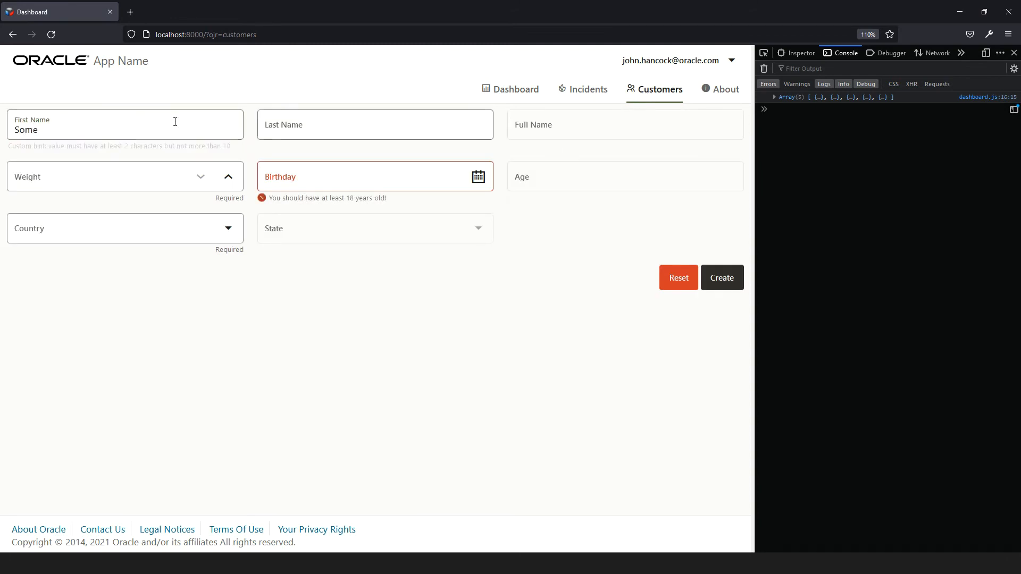
{"action": "type", "text": "Example"}
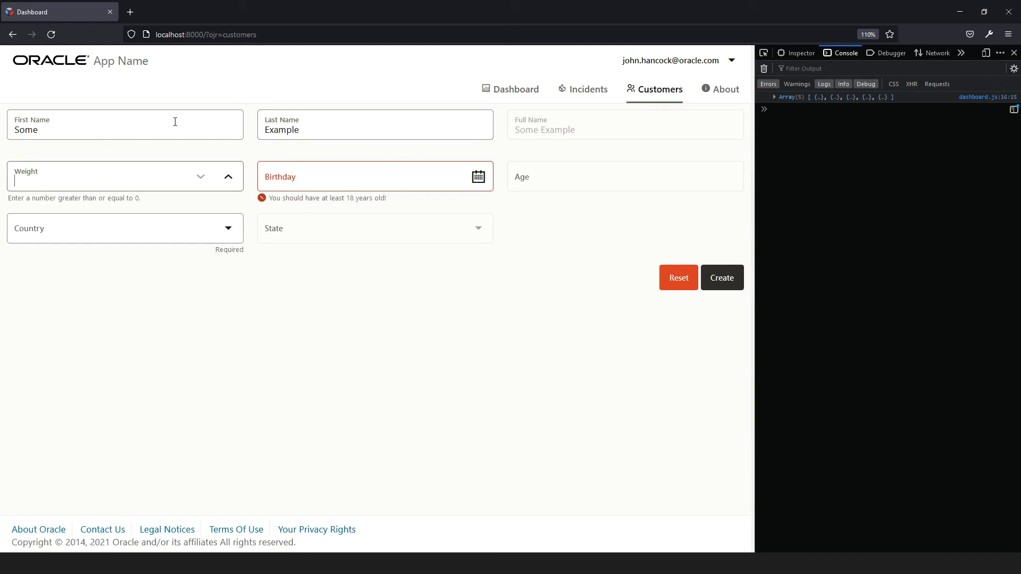
{"action": "left_click", "coordinate": [479, 176]}
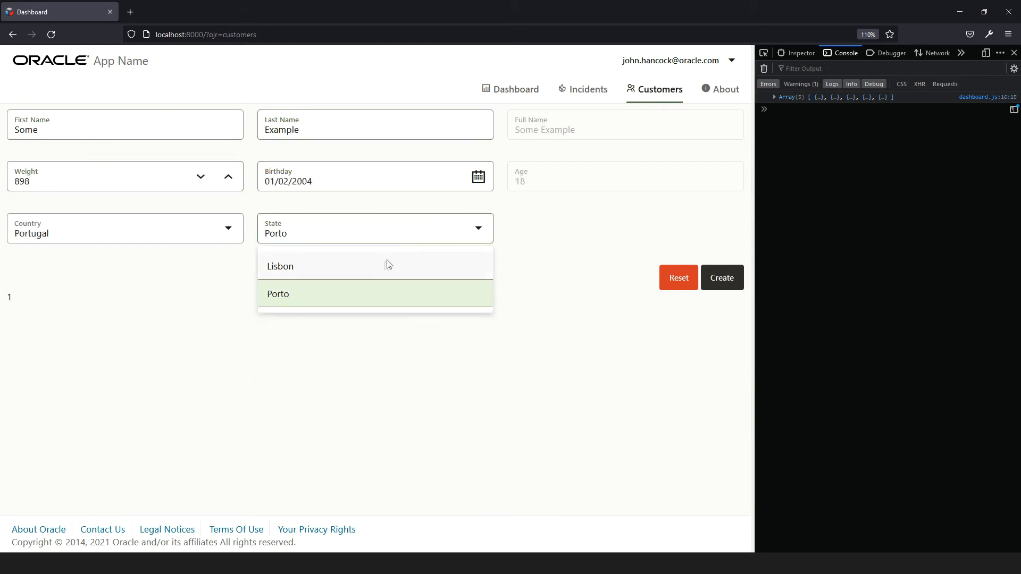
{"action": "left_click", "coordinate": [280, 266]}
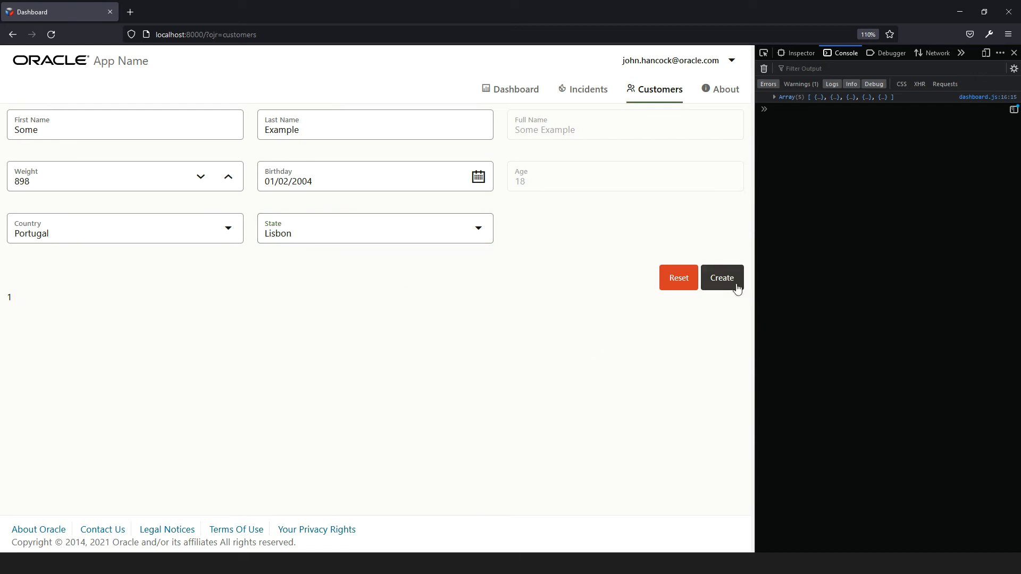
{"action": "left_click", "coordinate": [721, 277]}
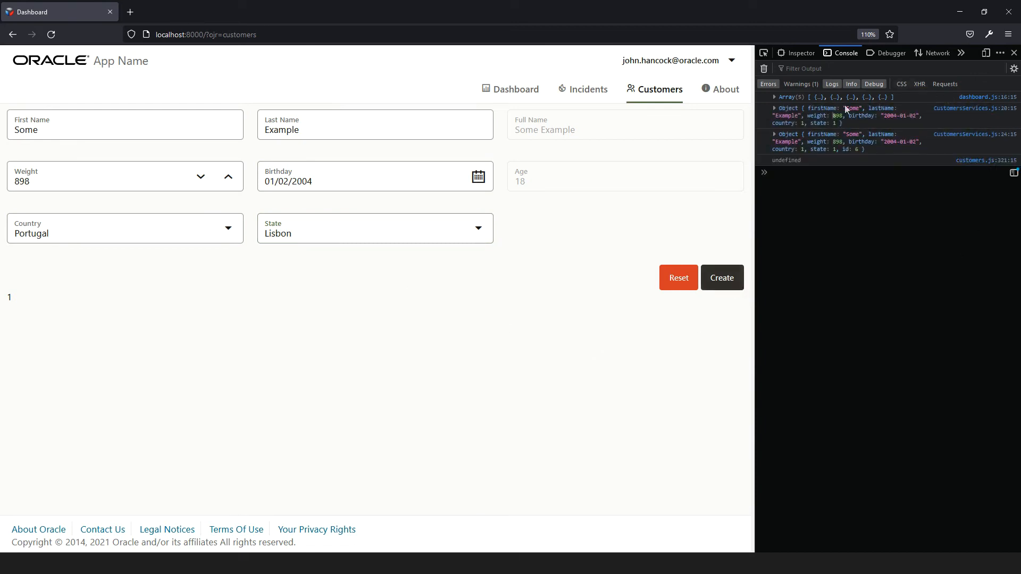
- Reopen the dashboard and expand the logged Array(6) to show the Some Example record with id 6
{"action": "left_click", "coordinate": [515, 89]}
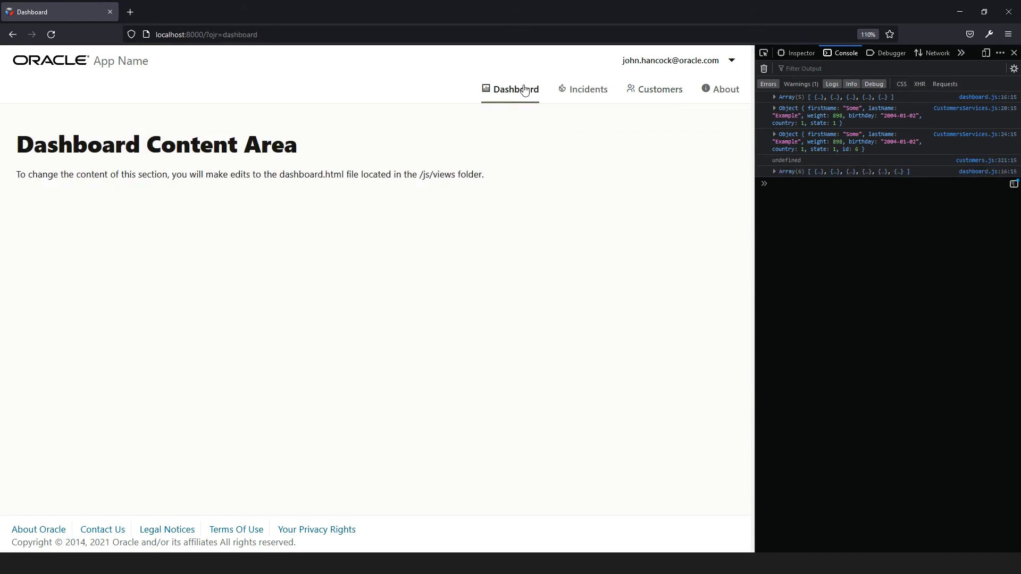
{"action": "mouse_move", "coordinate": [832, 174]}
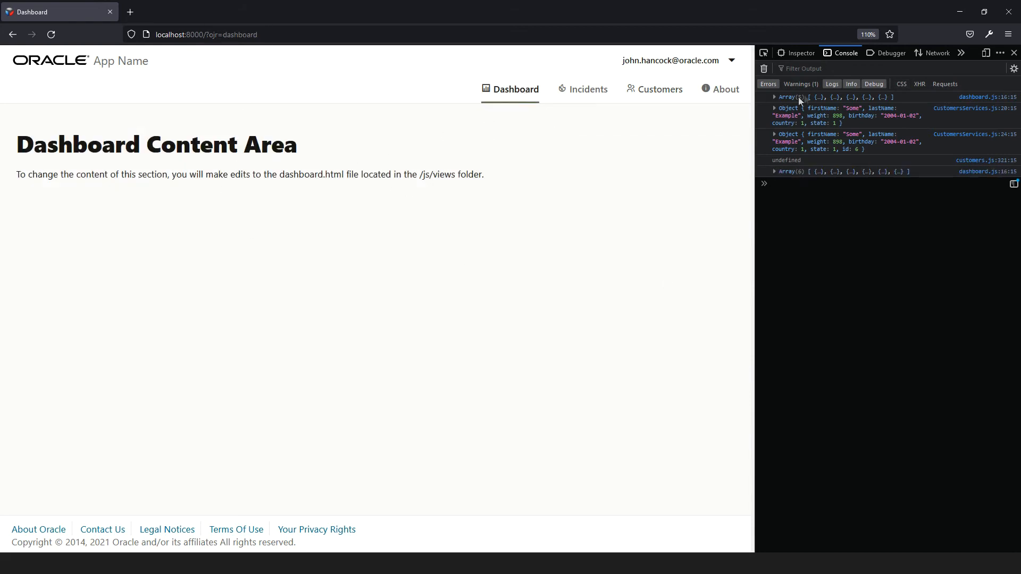
{"action": "left_click", "coordinate": [777, 171]}
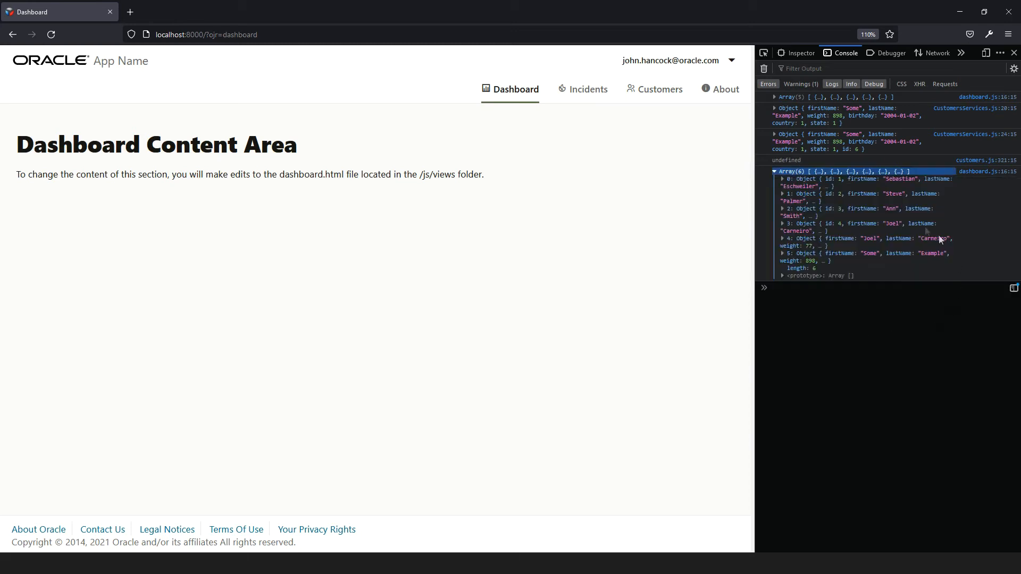
{"action": "left_click", "coordinate": [784, 253]}
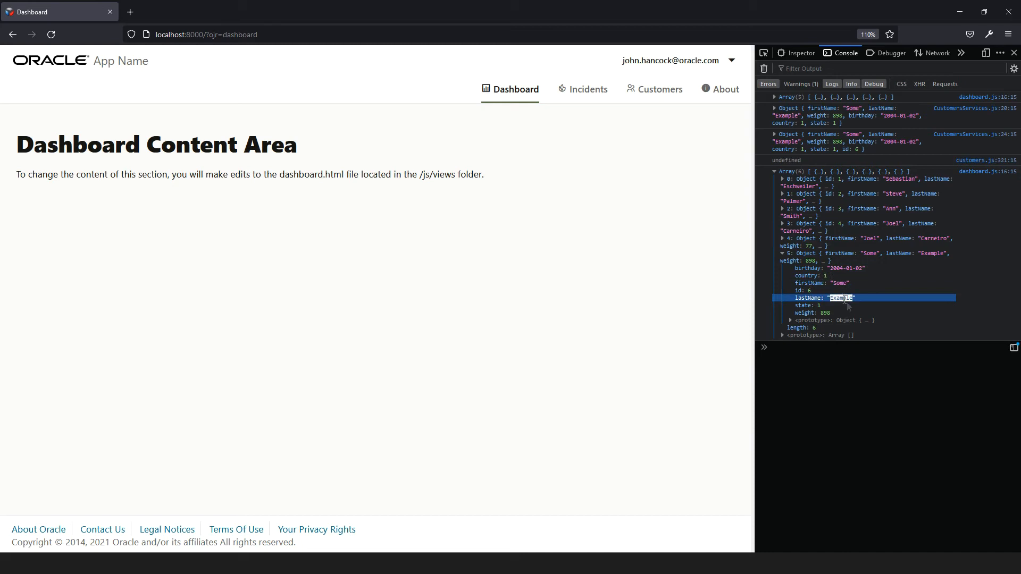
{"action": "key", "text": "alt+tab"}
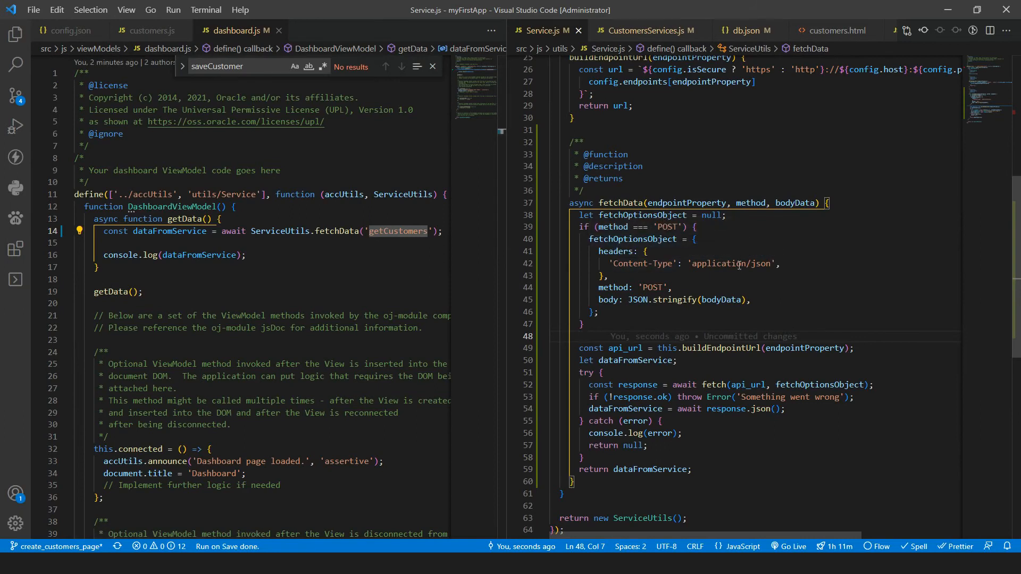
{"action": "mouse_move", "coordinate": [695, 249]}
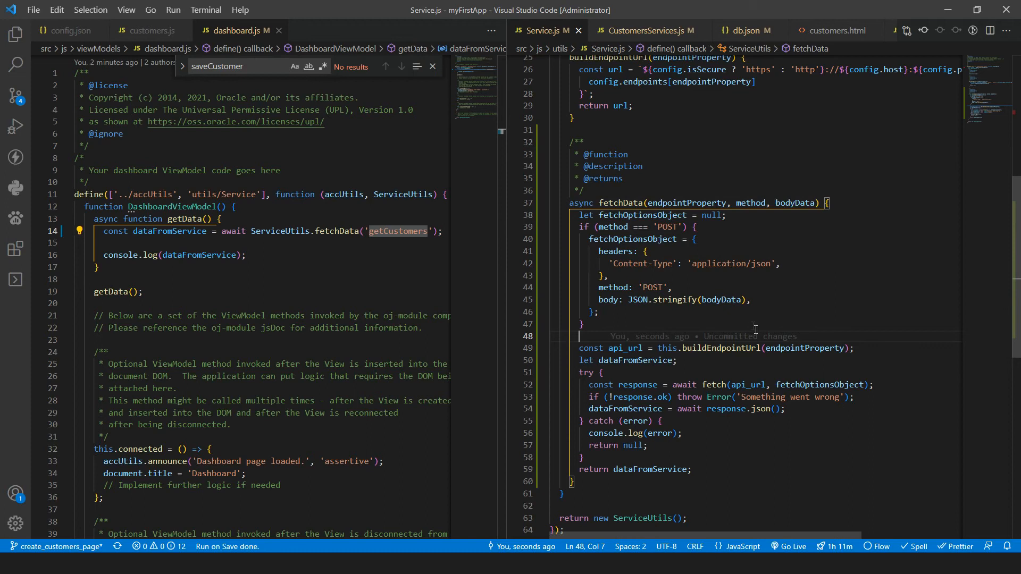
{"action": "mouse_move", "coordinate": [715, 271]}
{"action": "type", "text": " fetchData"}
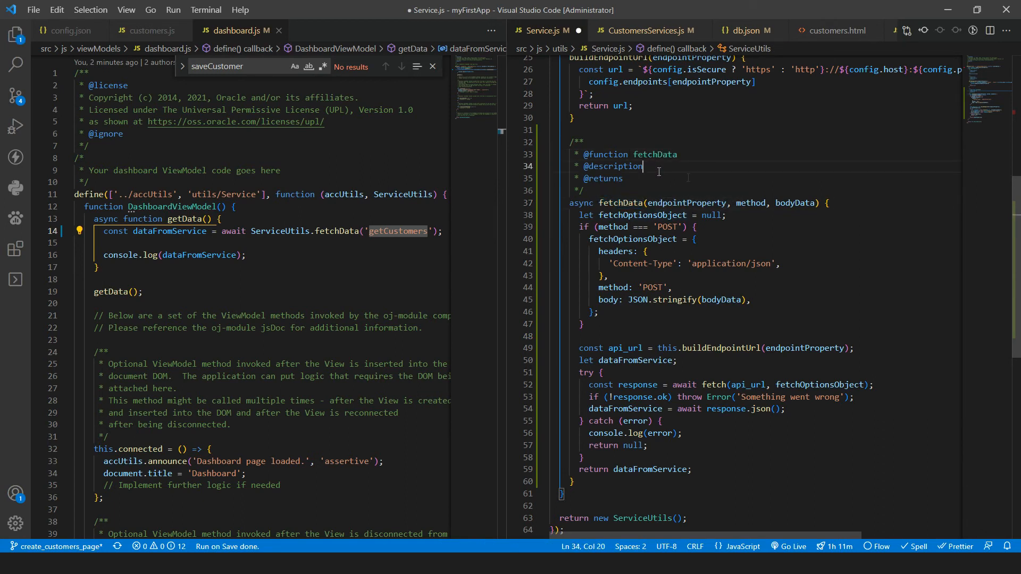
- Describe fetchData as executing the API request for the method and endpoint, returning {Promise<Any>}
{"action": "type", "text": "Executes t"}
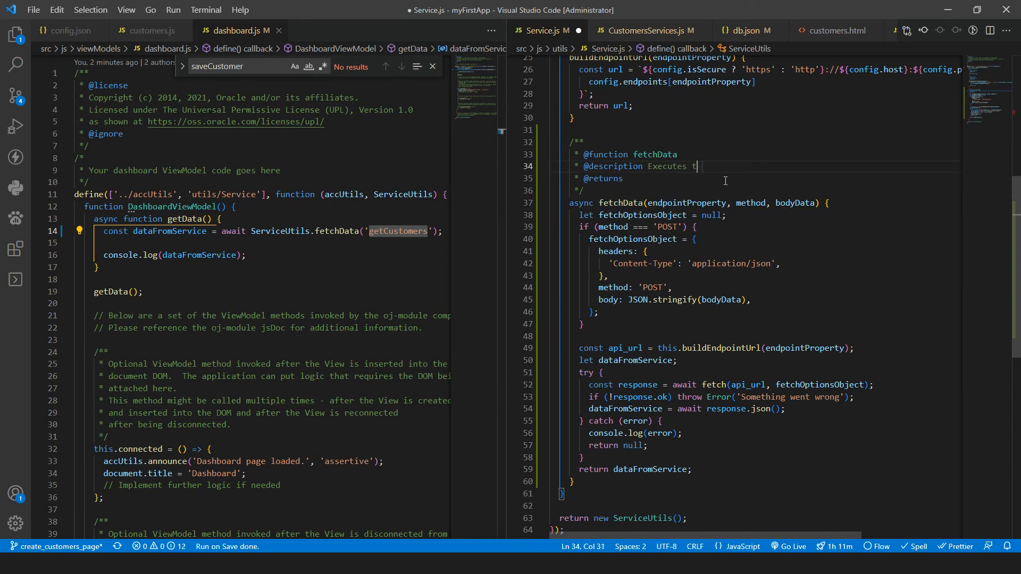
{"action": "type", "text": "he API requests according"}
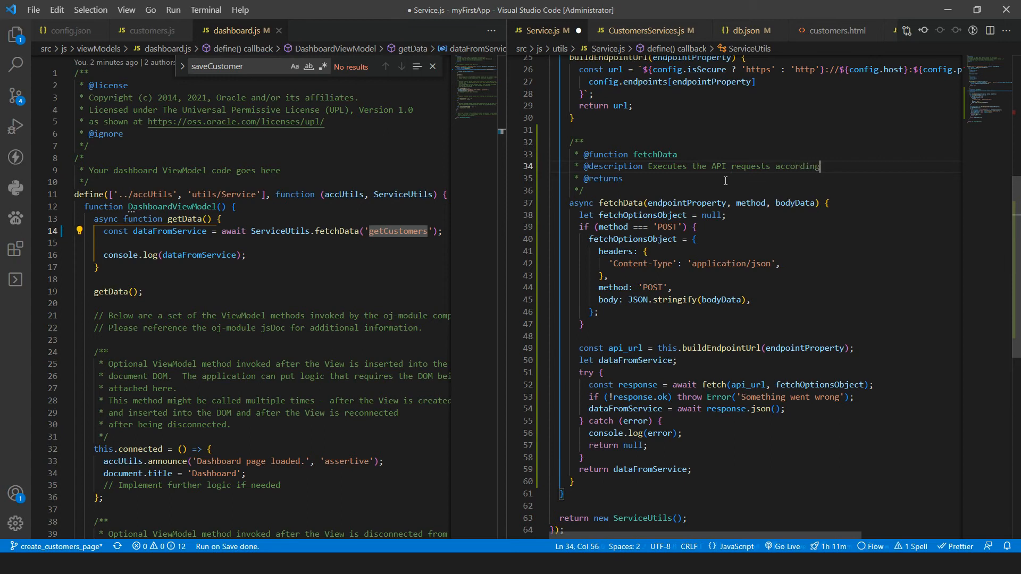
{"action": "type", "text": "to the metho"}
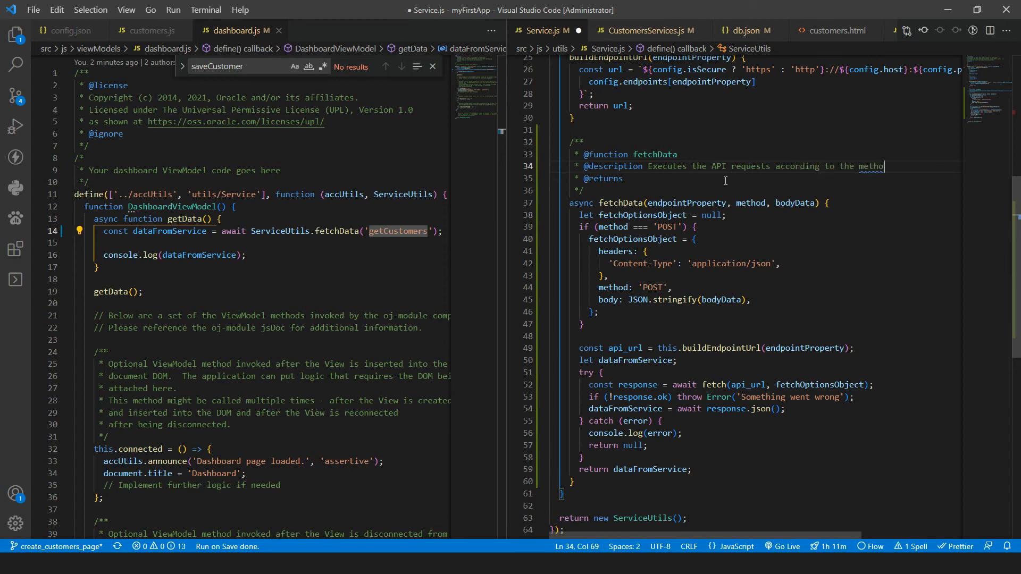
{"action": "type", "text": "and endpointProperty"}
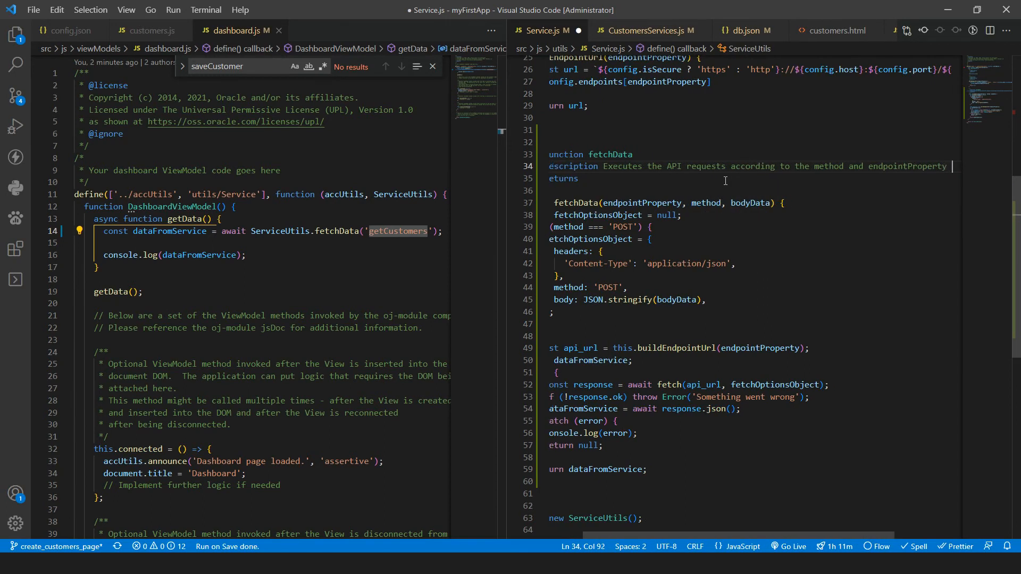
{"action": "scroll", "scroll_direction": "right", "scroll_amount": 3}
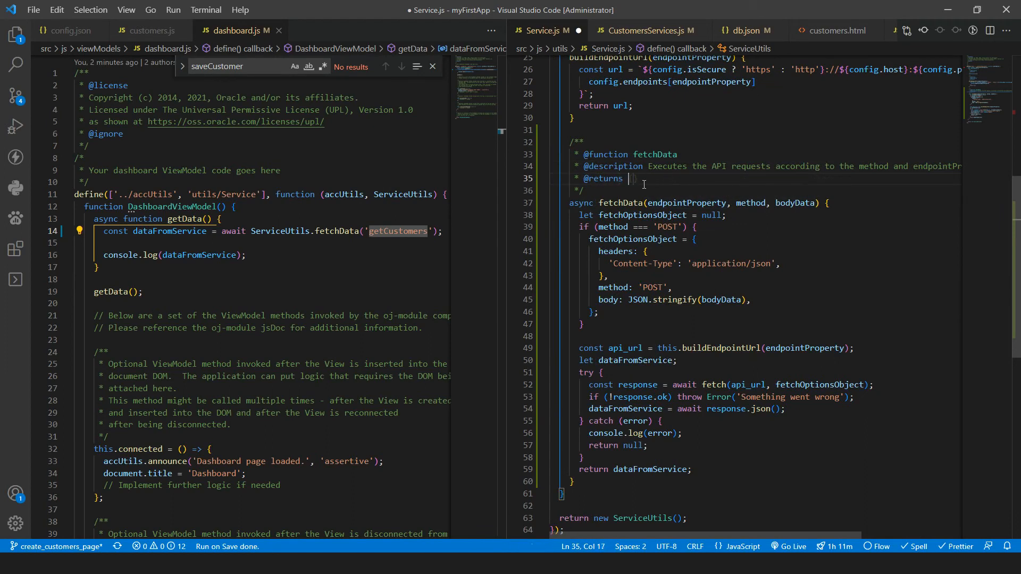
{"action": "type", "text": "{Promise<"}
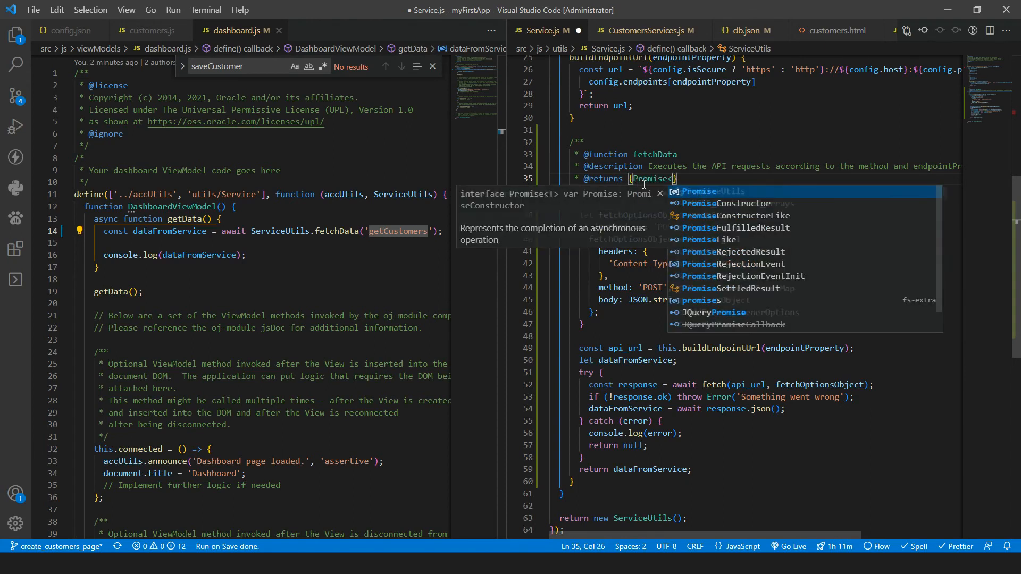
{"action": "type", "text": "Any>"}
{"action": "type", "text": "* @param {"}
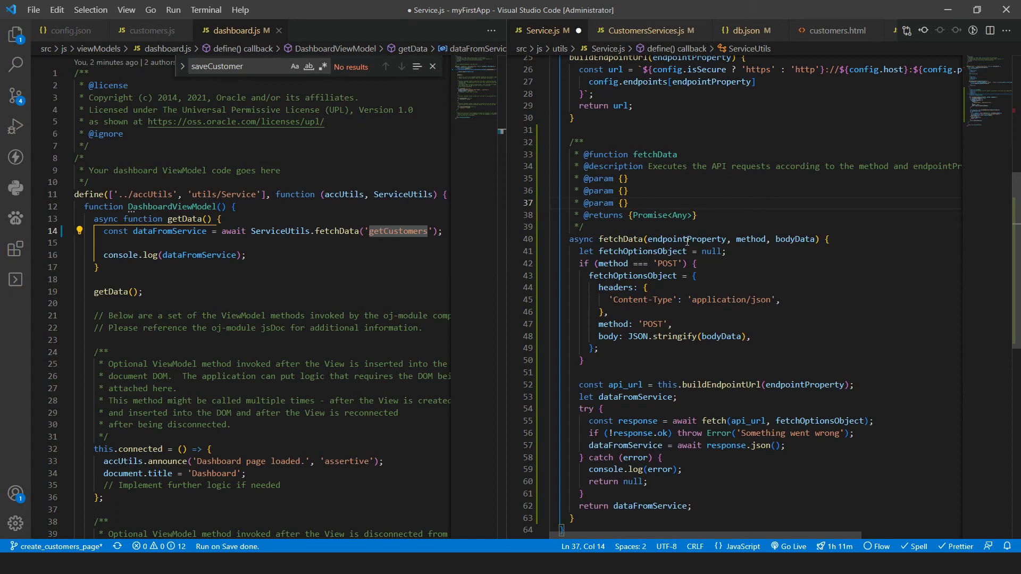
- Document the endpointProperty, method and bodyData params: config json property name, request method, data sent via POST
{"action": "type", "text": "endpointProperty"}
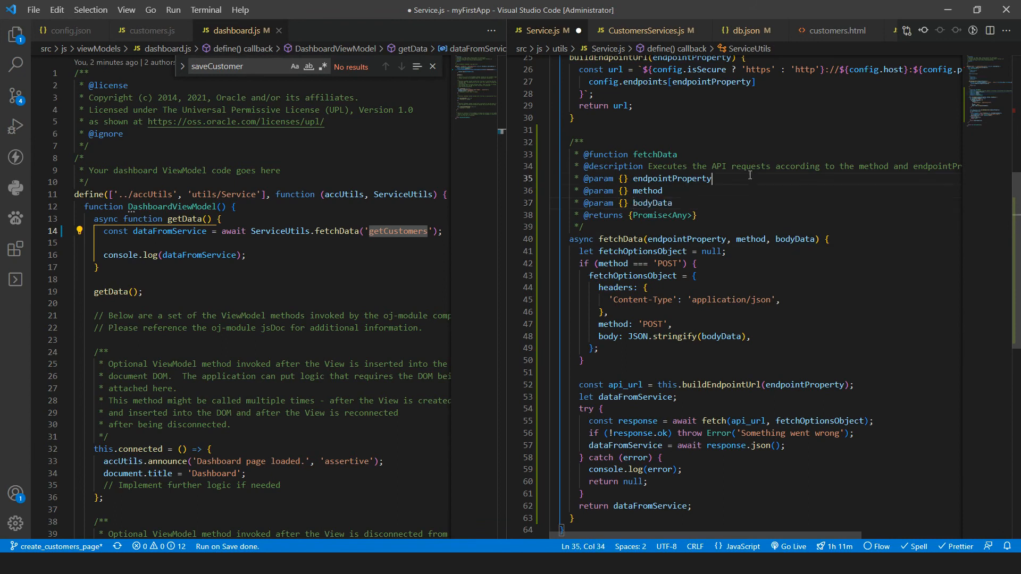
{"action": "type", "text": "COnfig json p"}
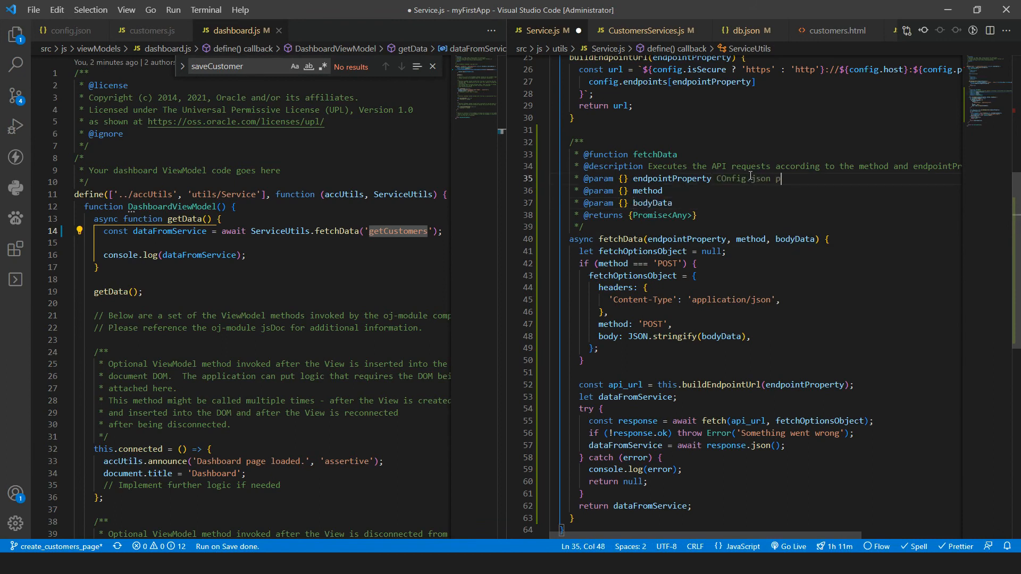
{"action": "type", "text": "property nam"}
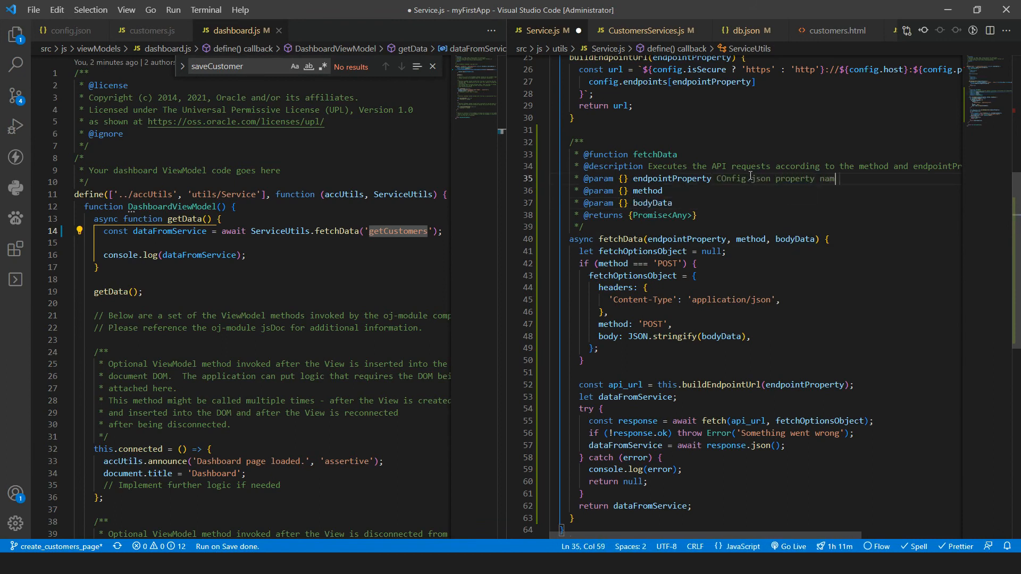
{"action": "type", "text": "name for the"}
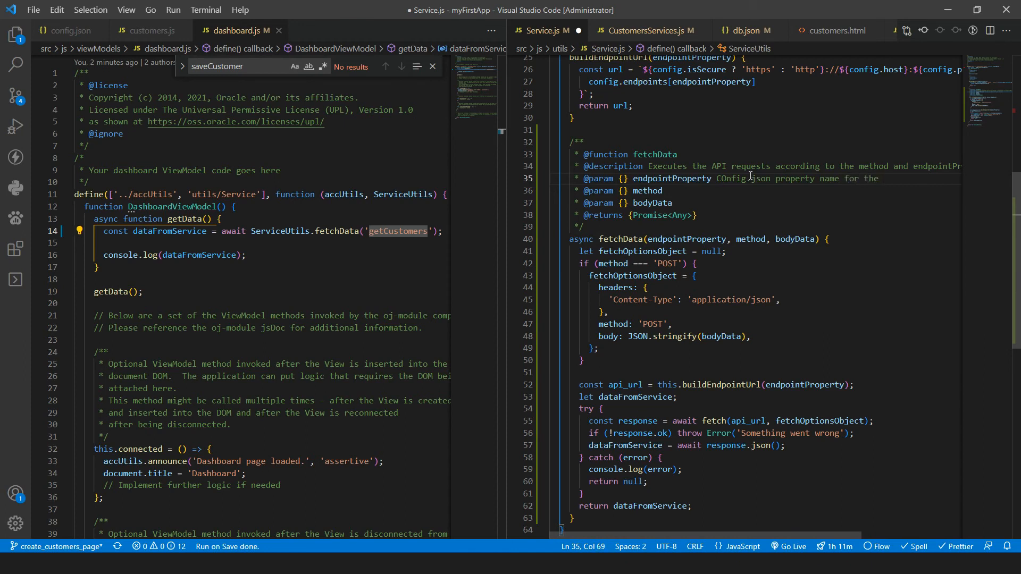
{"action": "type", "text": "endpoint we want"}
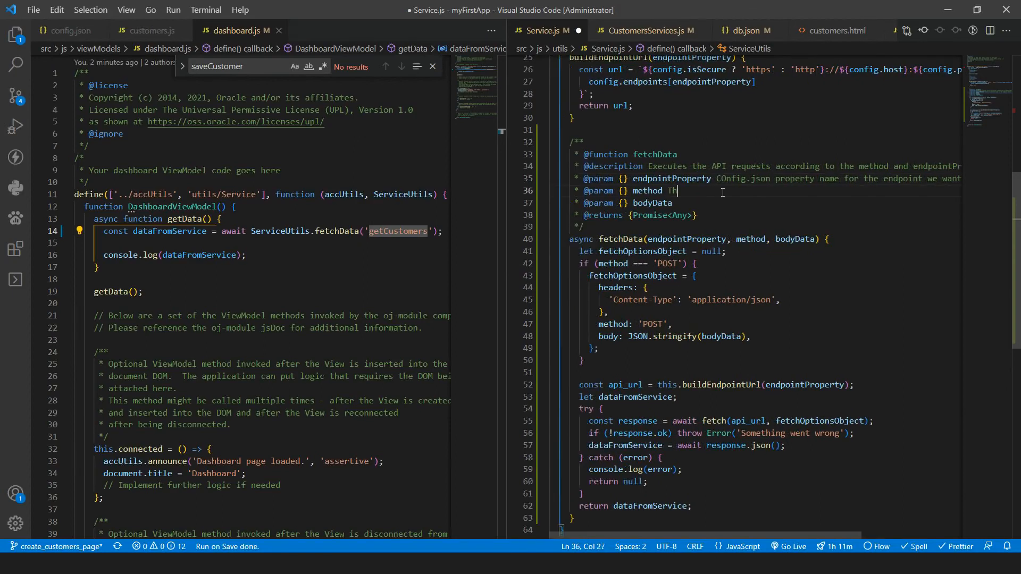
{"action": "type", "text": "he request method type"}
{"action": "left_click", "coordinate": [766, 202]}
{"action": "type", "text": " The"}
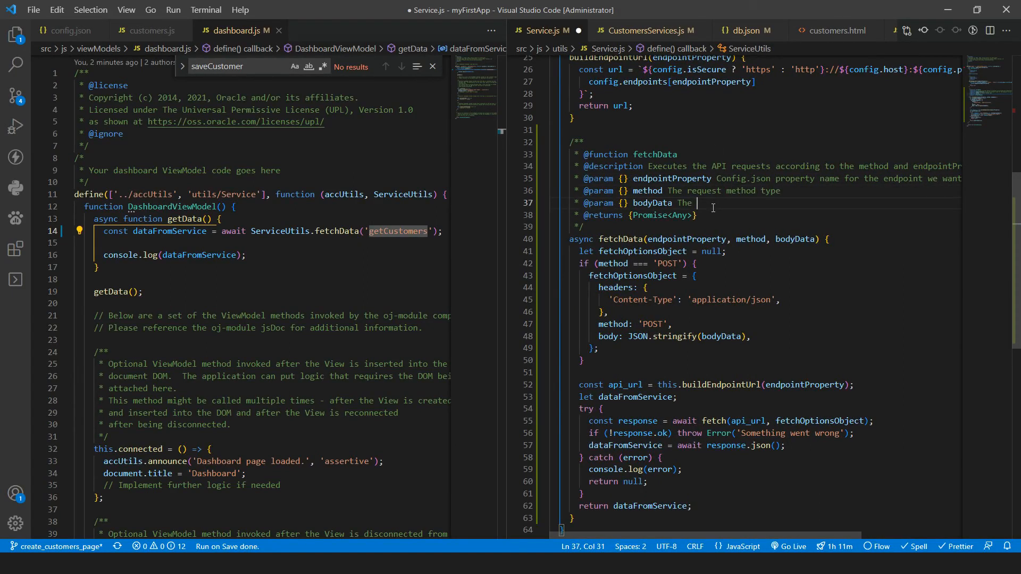
{"action": "type", "text": "data to send if we are"}
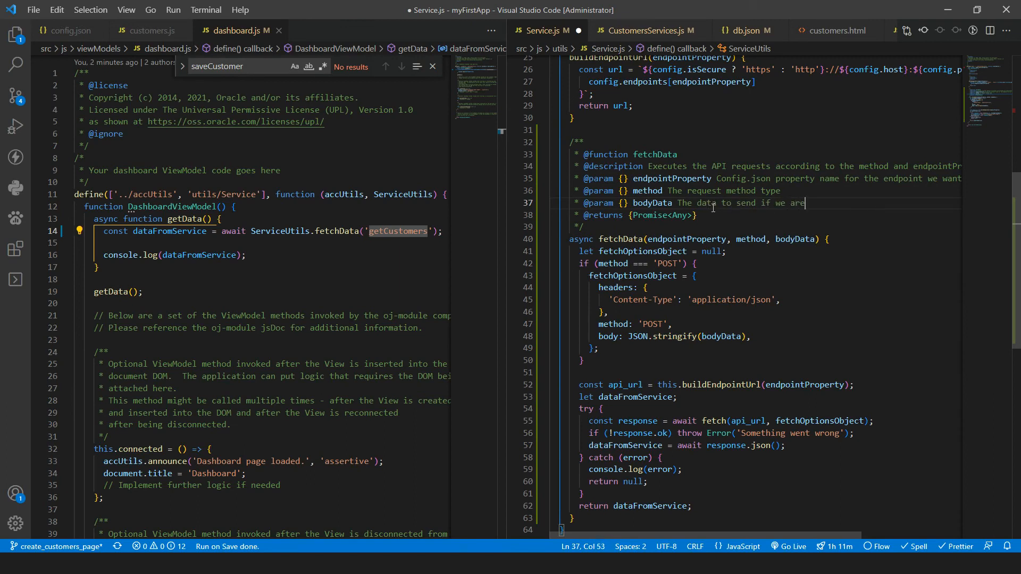
{"action": "type", "text": "using a POST"}
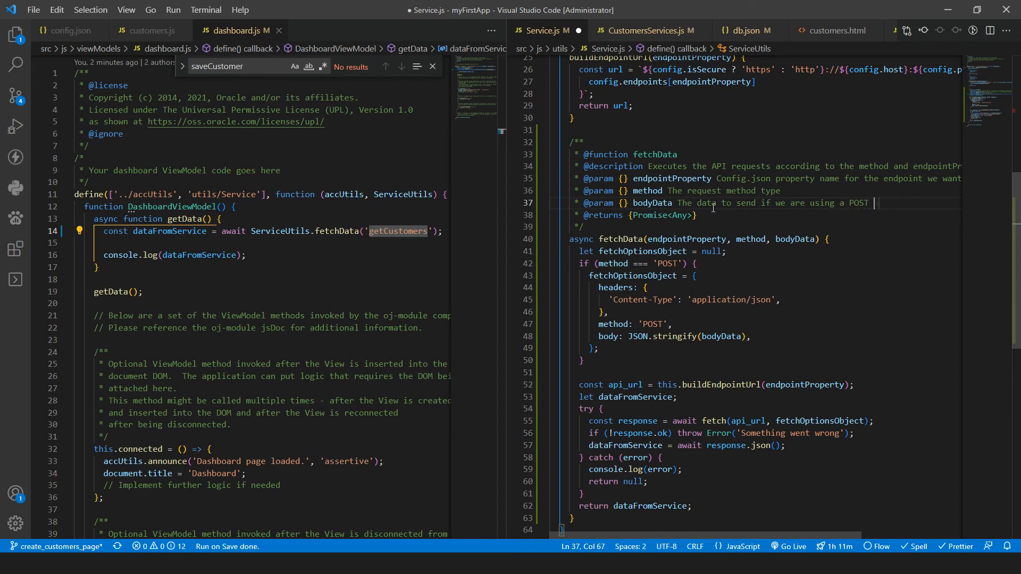
{"action": "scroll", "scroll_direction": "up", "scroll_amount": 3}
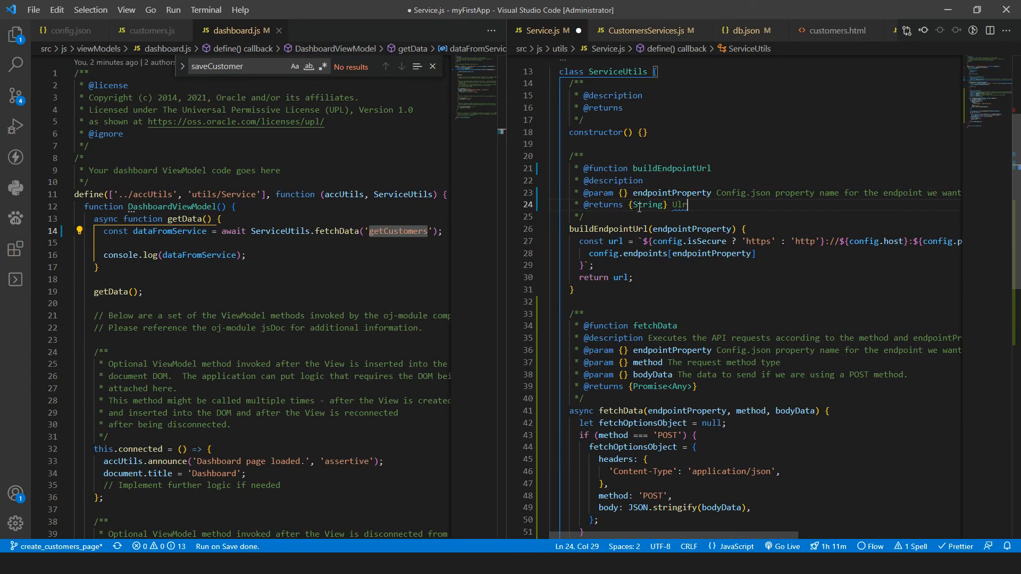
{"action": "type", "text": "Url to use in the"}
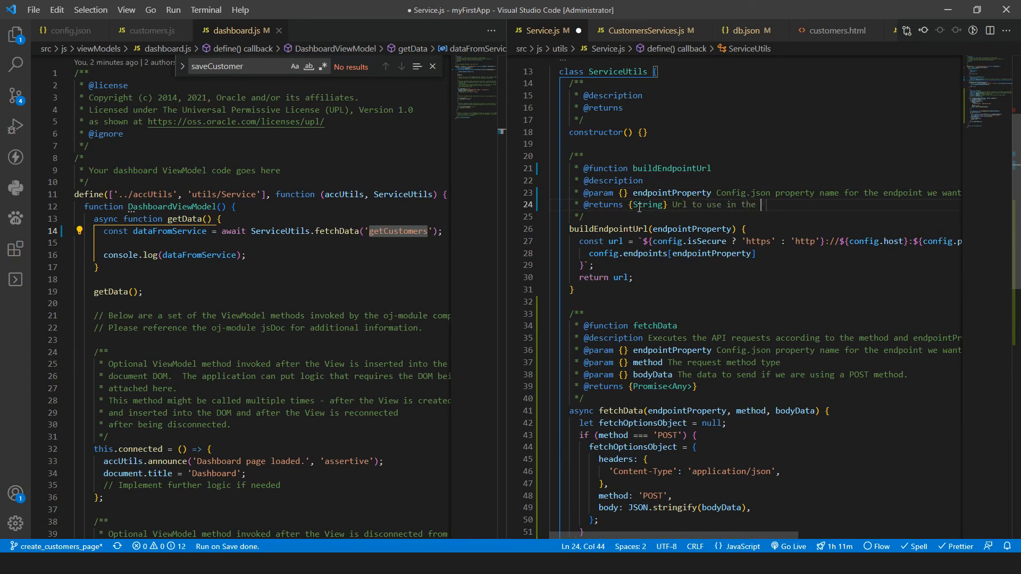
{"action": "type", "text": "fetch call."}
{"action": "left_click", "coordinate": [765, 180]}
{"action": "type", "text": " Builds"}
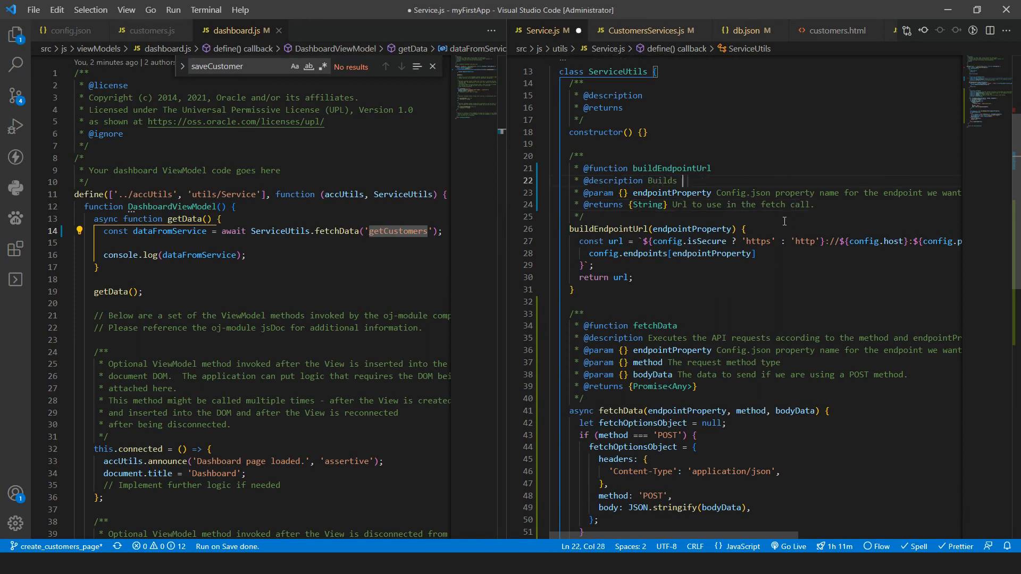
{"action": "type", "text": "the url based on the cond"}
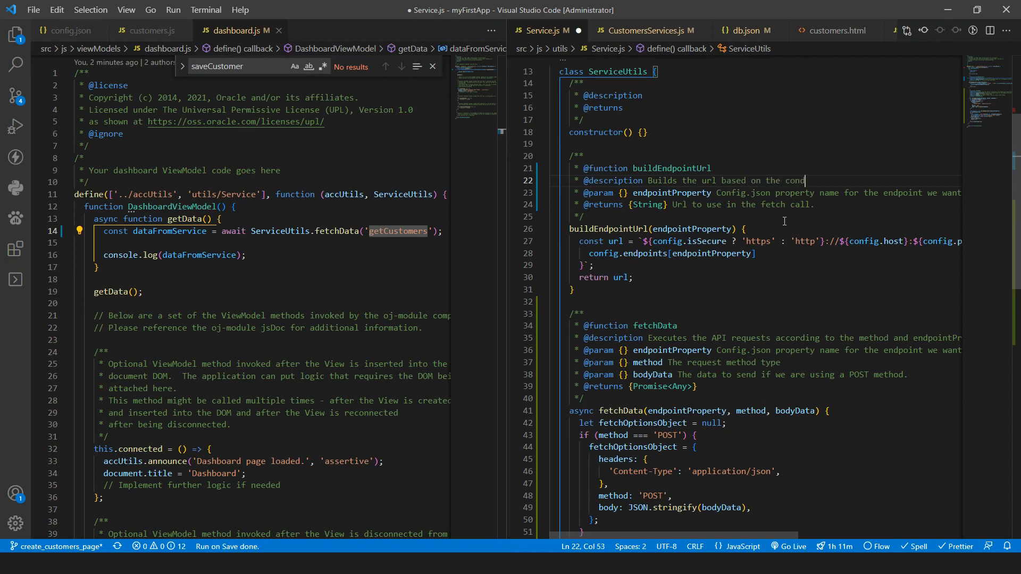
{"action": "type", "text": "config.jso"}
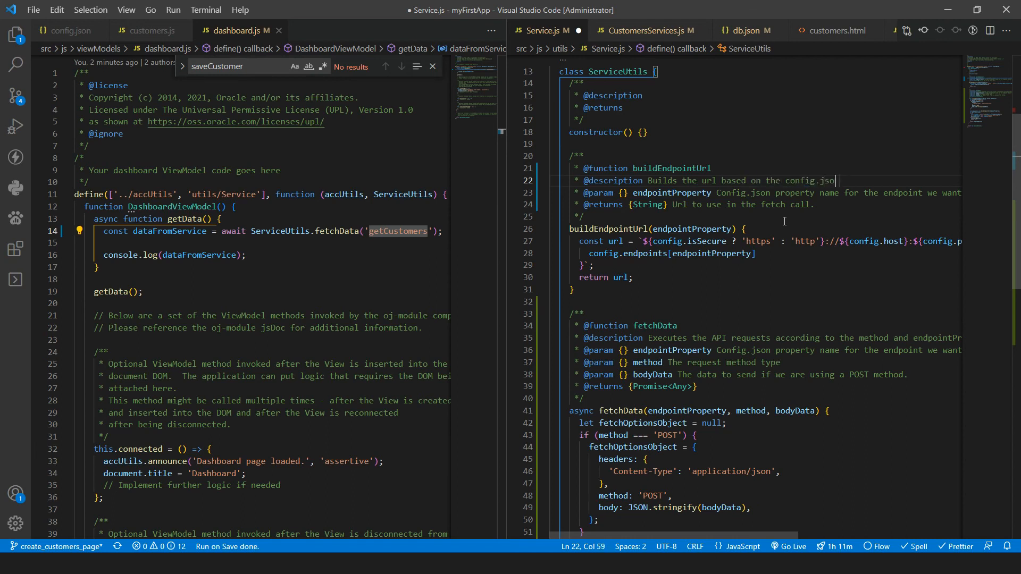
{"action": "type", "text": "properite"}
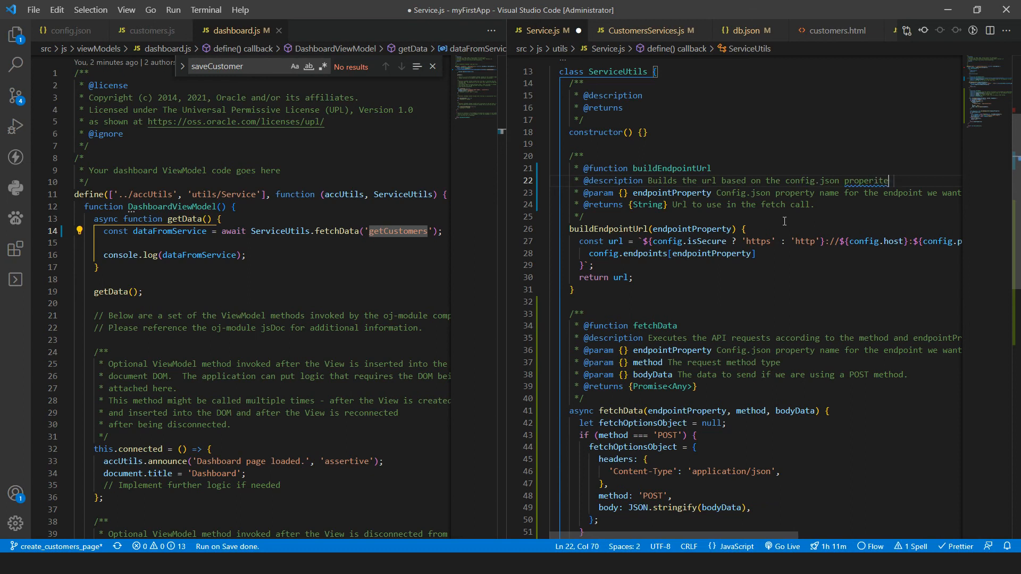
{"action": "key", "text": "Backspace"}
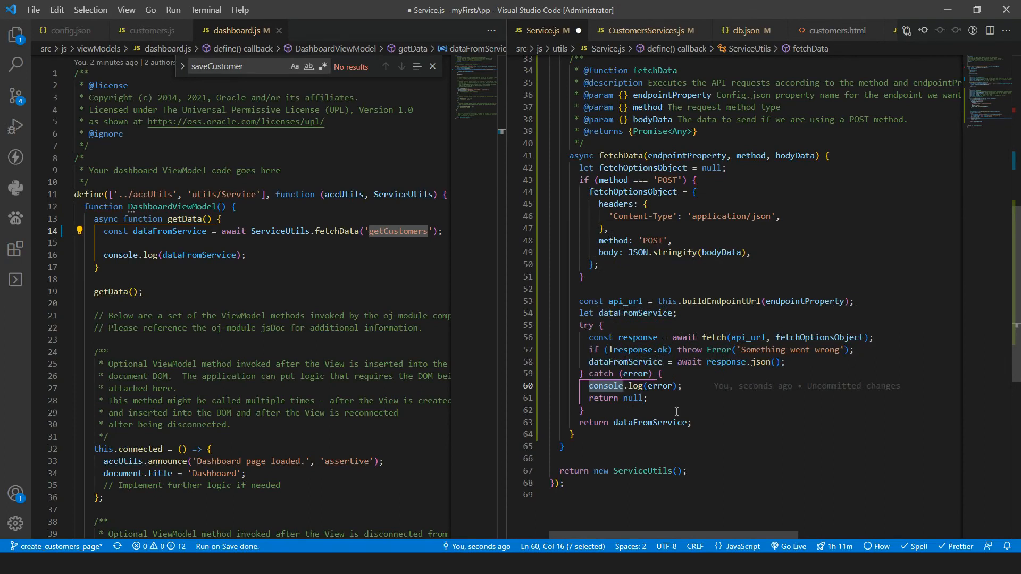
{"action": "mouse_move", "coordinate": [735, 379]}
{"action": "type", "text": "Any"}
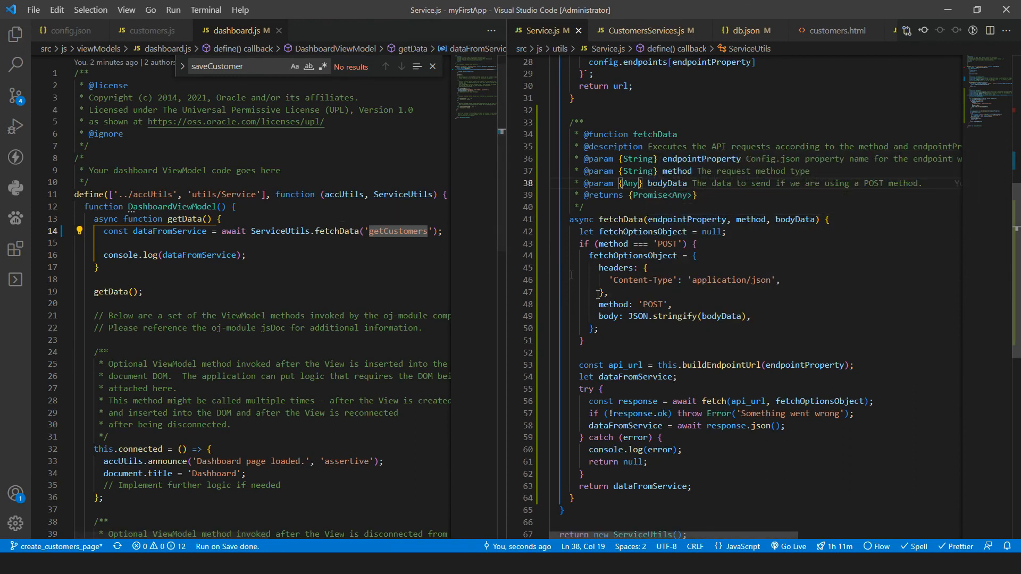
- Show customers.js with its saveCustomer call in the left editor group beside Service.js
{"action": "left_click", "coordinate": [150, 31]}
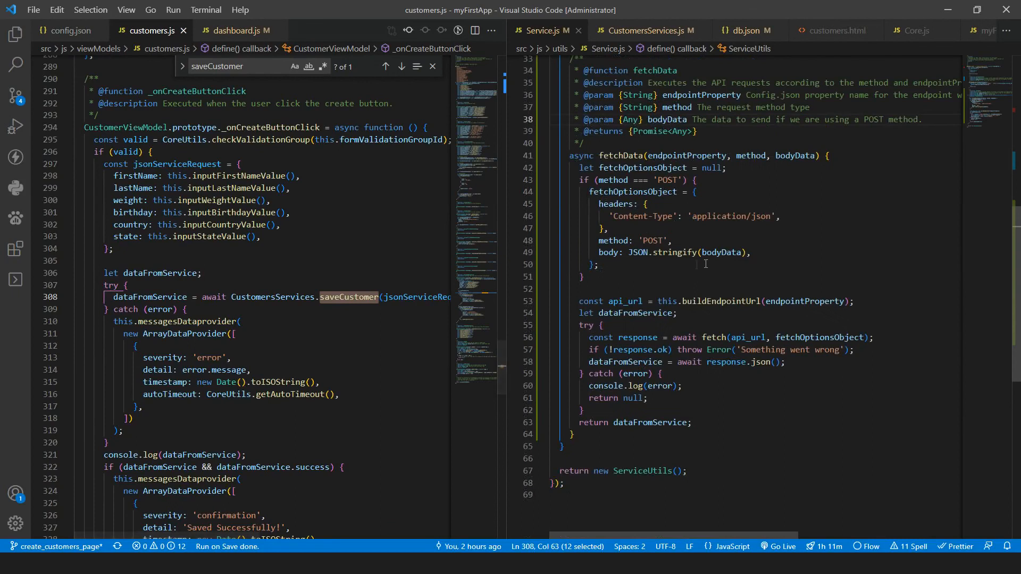
- Switch to CustomersServices.js and begin a return statement after saveCustomer's awaited fetchData call
{"action": "scroll", "scroll_direction": "up", "scroll_amount": 3}
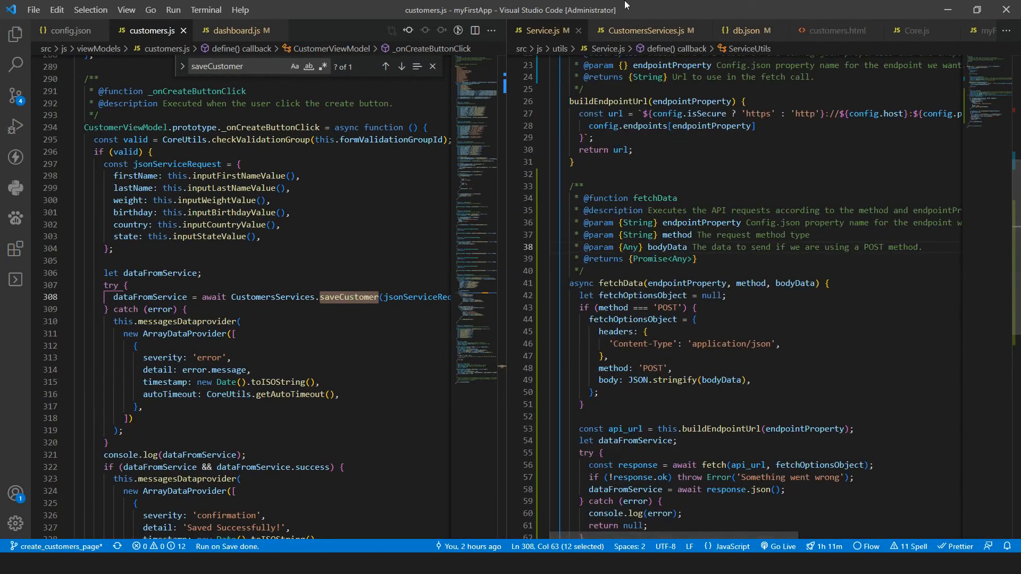
{"action": "left_click", "coordinate": [646, 29]}
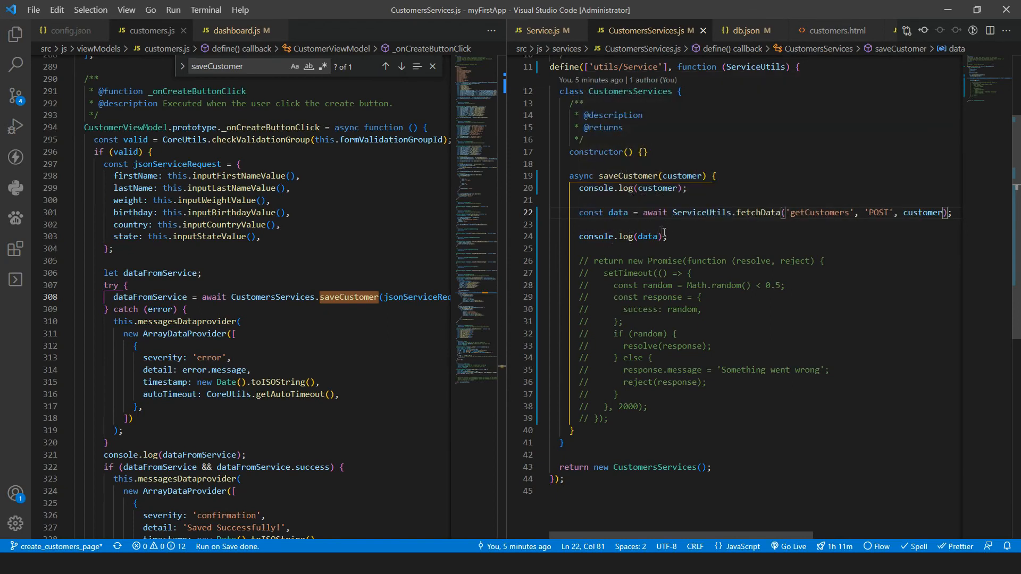
{"action": "type", "text": "ret"}
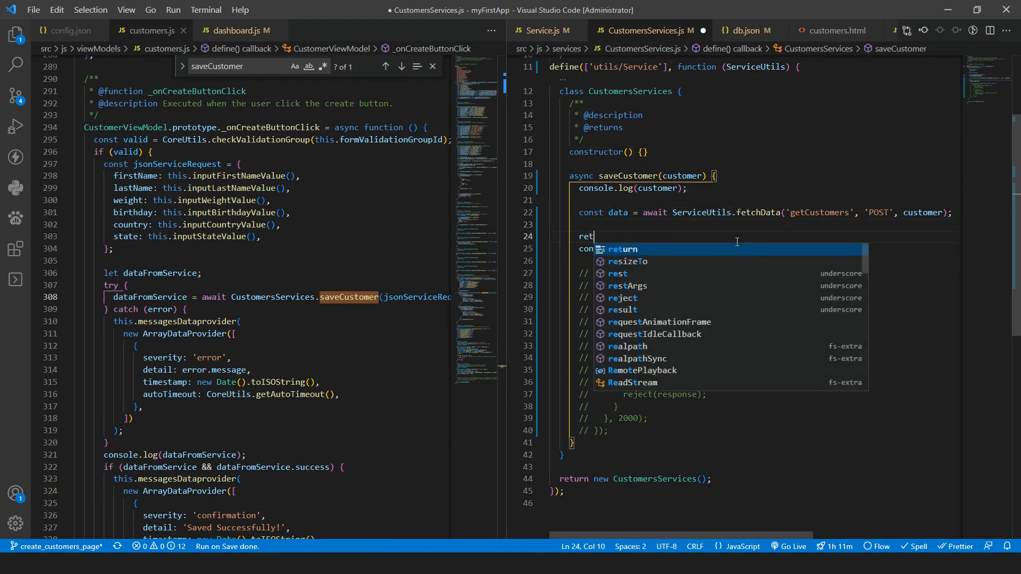